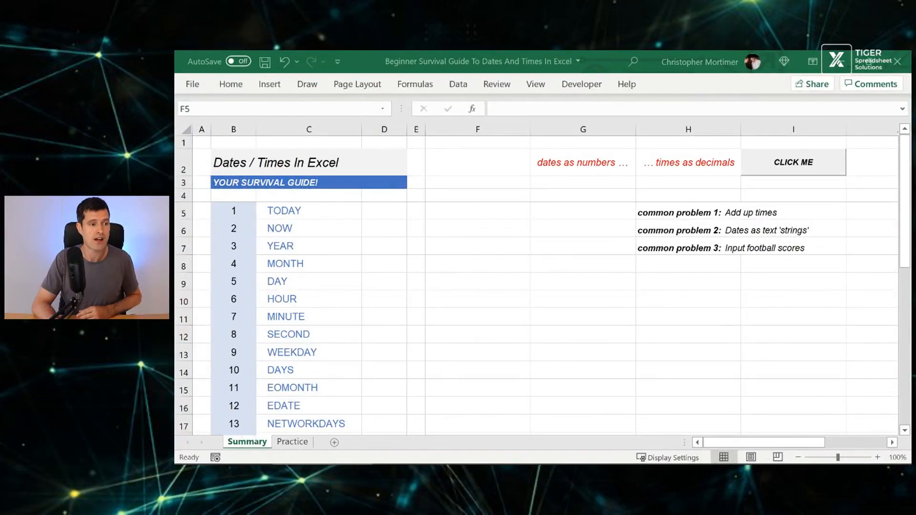
Enter 1 in F5 and apply Short Date format, displaying 01/01/1900.
click(477, 210)
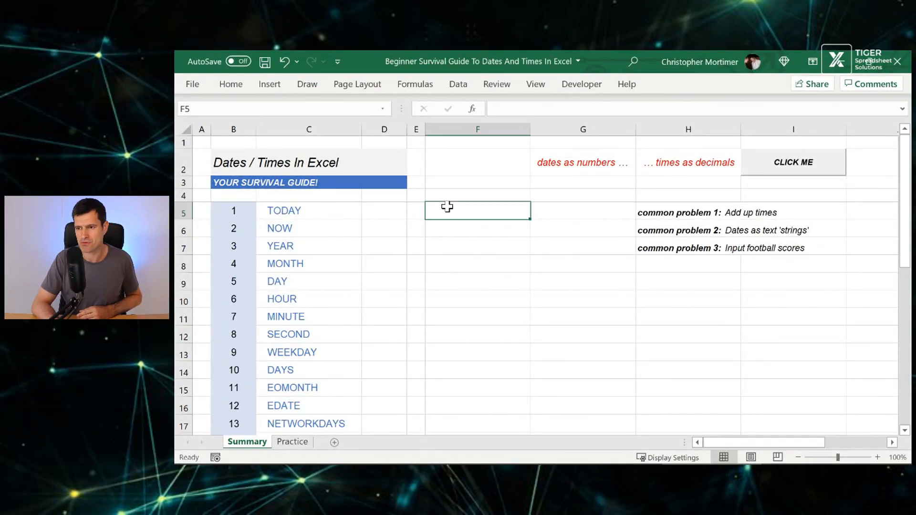
mouse_move(463, 299)
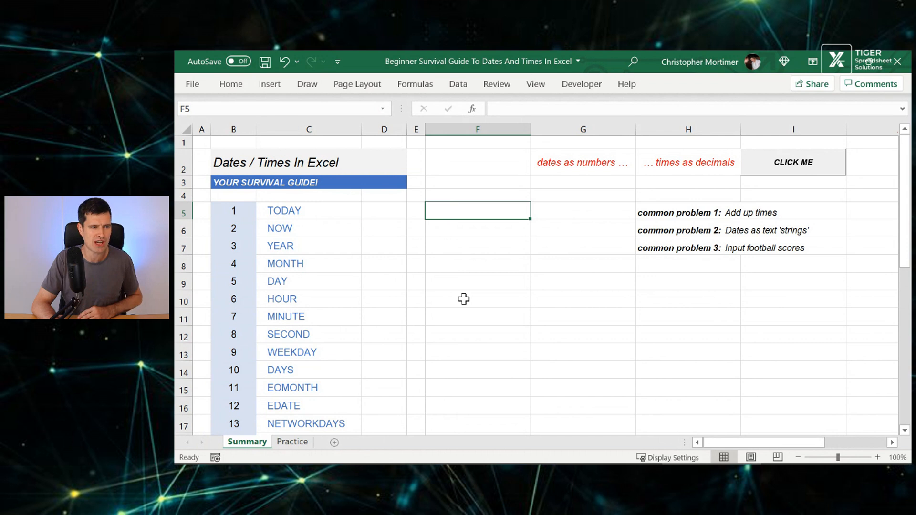
text(1)
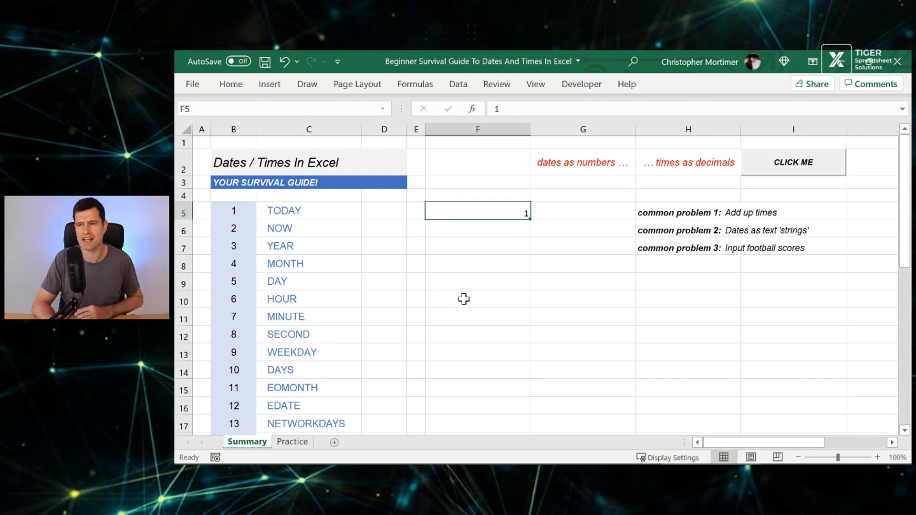
click(583, 162)
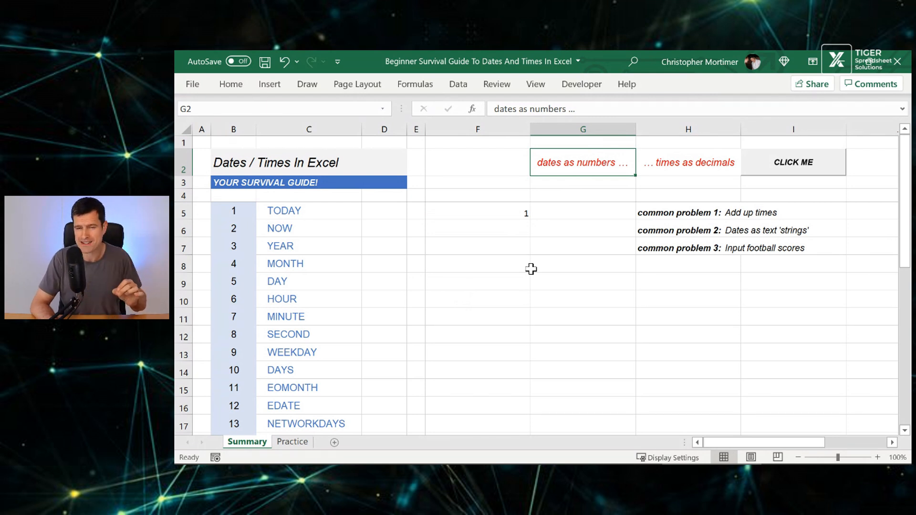
click(478, 212)
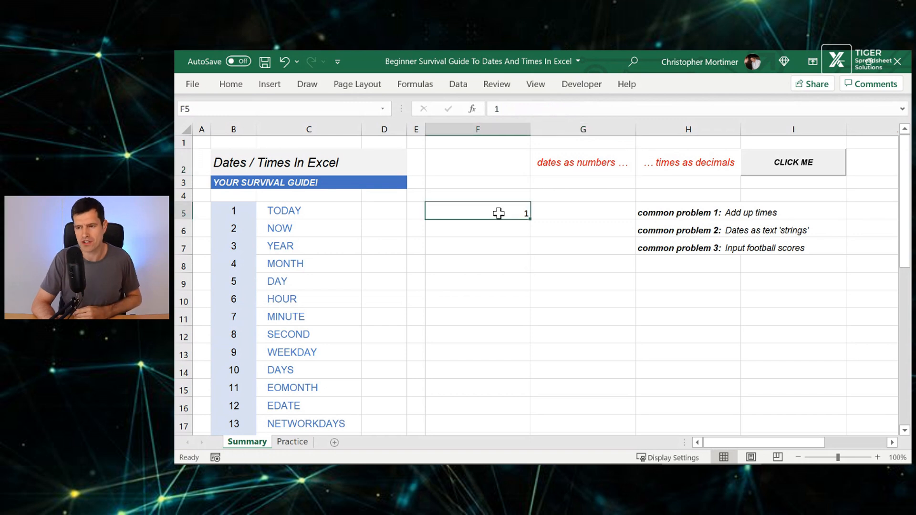
mouse_move(230, 84)
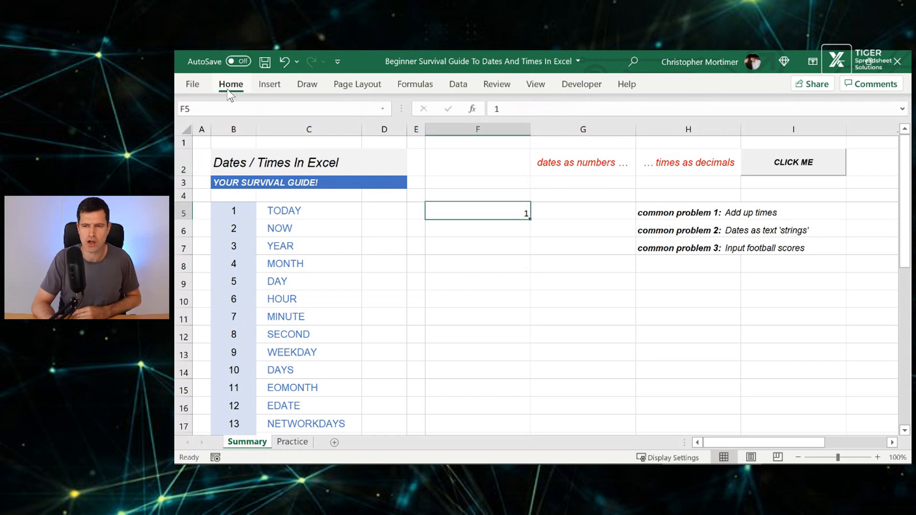
click(577, 104)
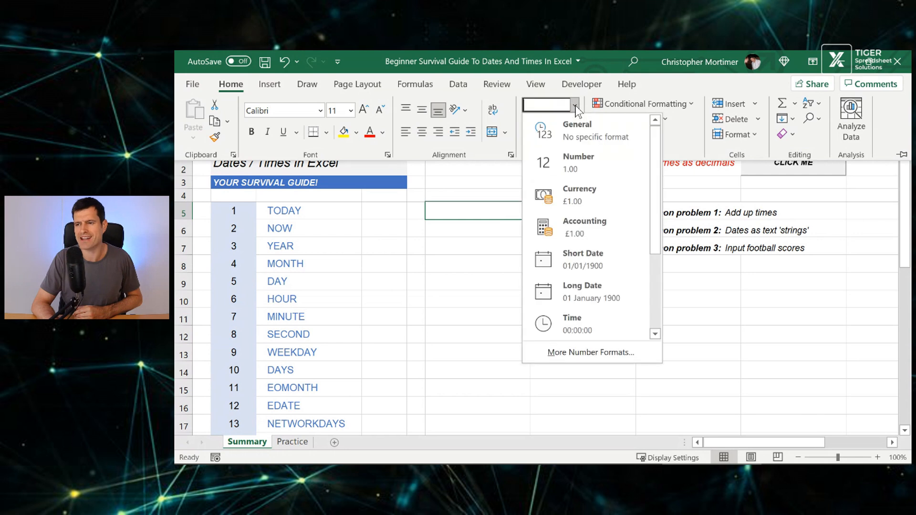
mouse_move(583, 258)
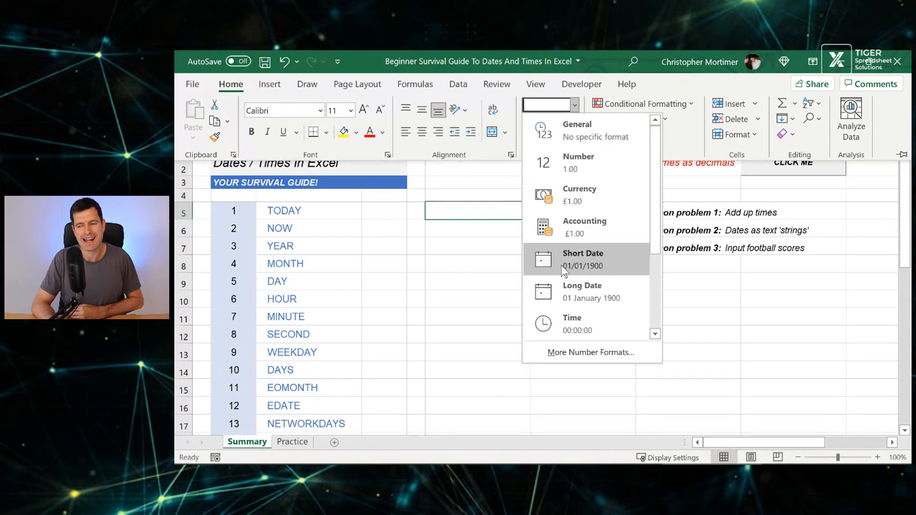
click(583, 260)
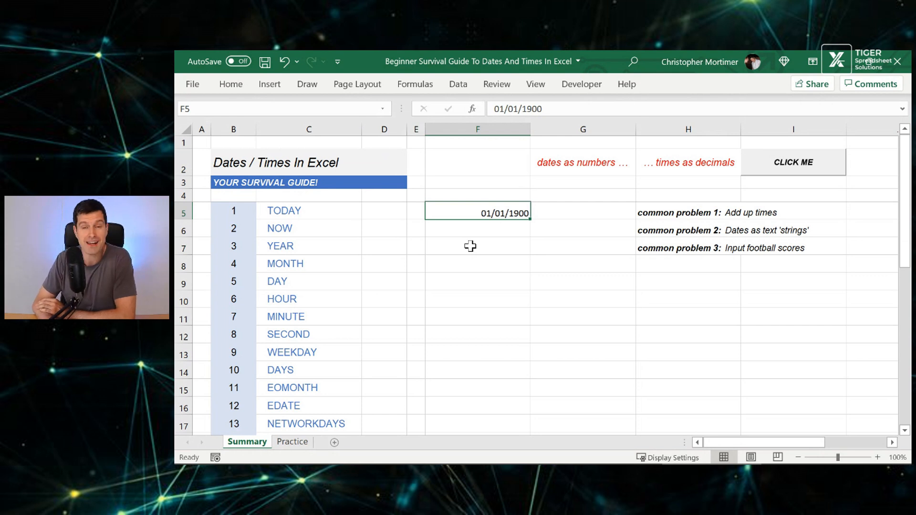
Enter 31/12/9999 in F6 and clear its formats to reveal serial 2958465.
click(477, 228)
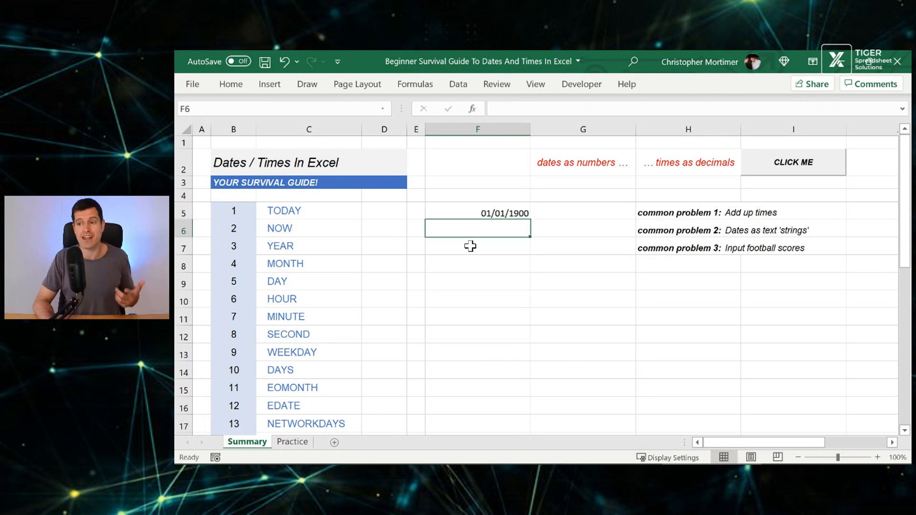
text(3)
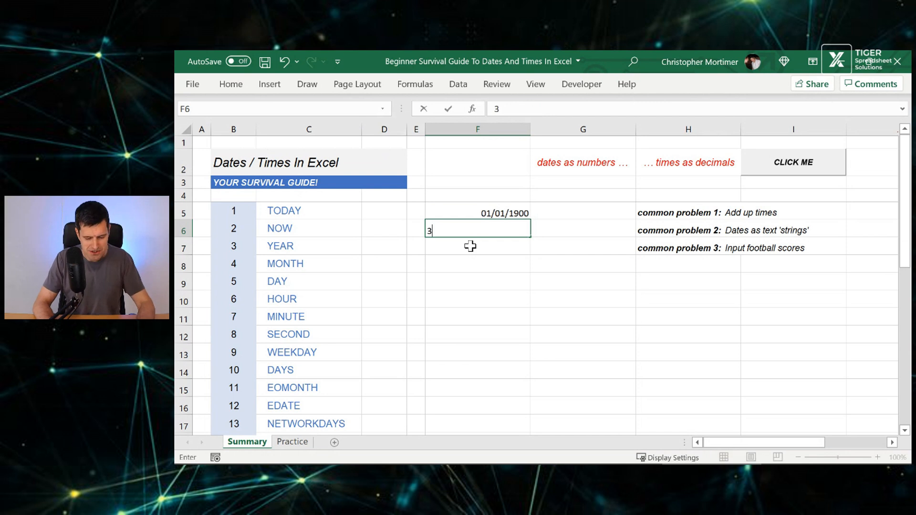
text(1/12/)
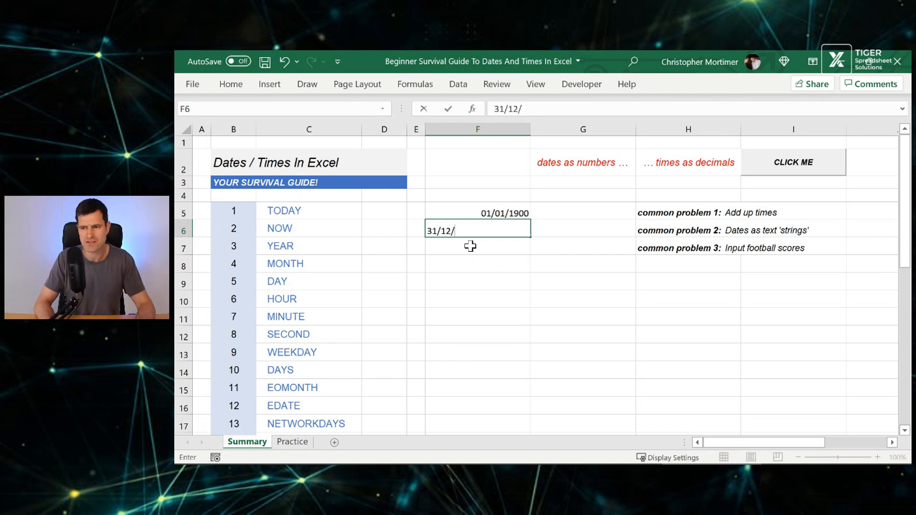
text(9999)
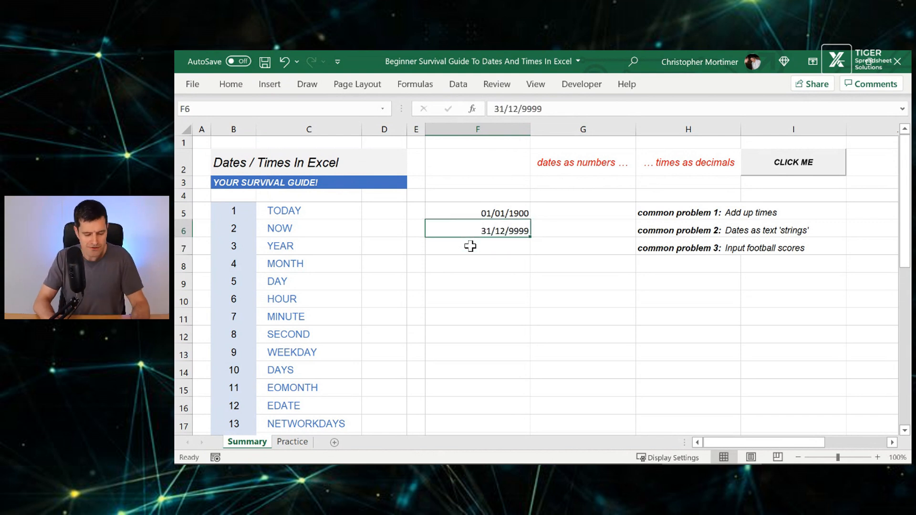
click(782, 134)
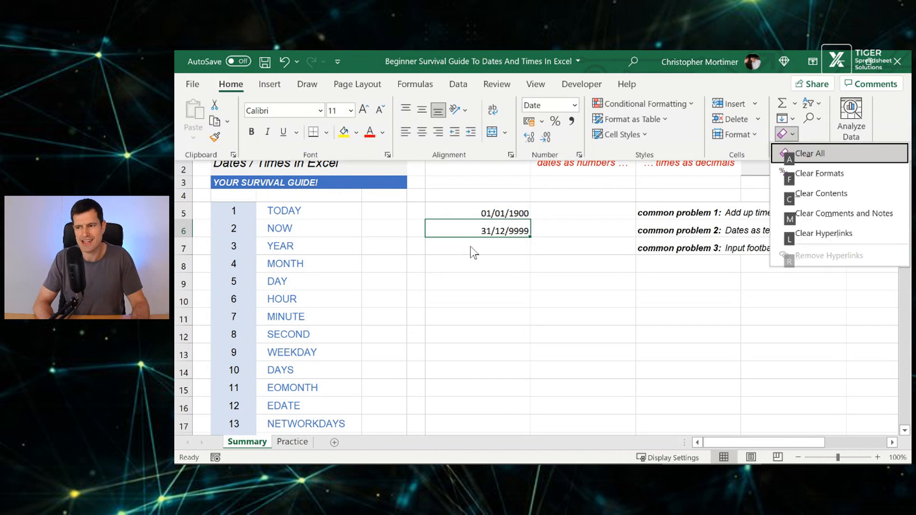
click(820, 174)
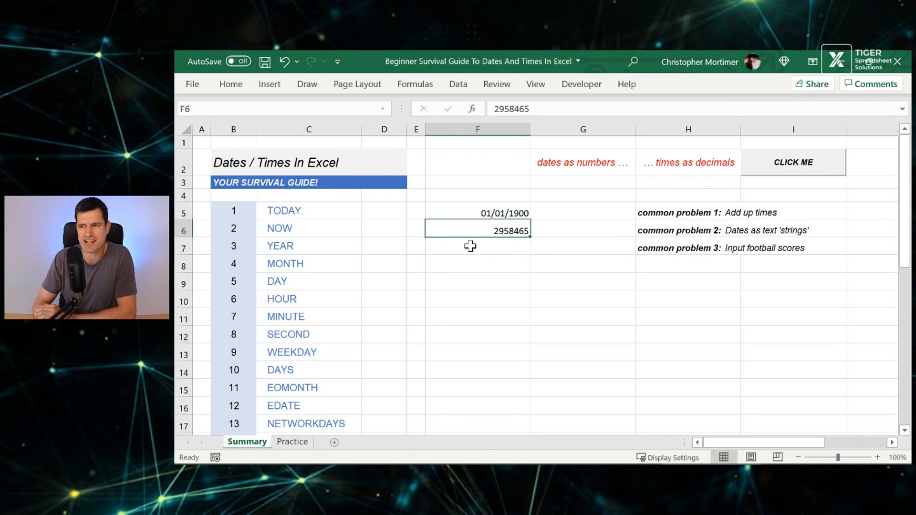
Delete the test values in F5 and F6.
click(582, 161)
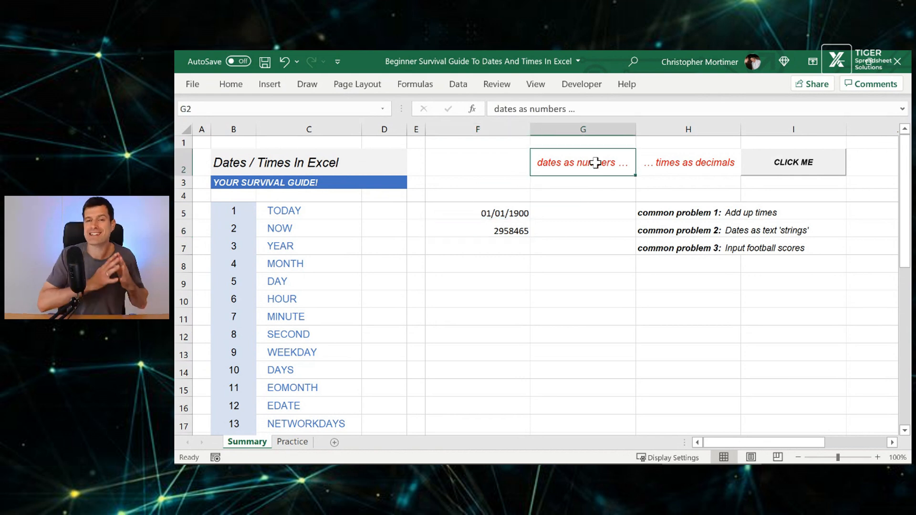
click(477, 182)
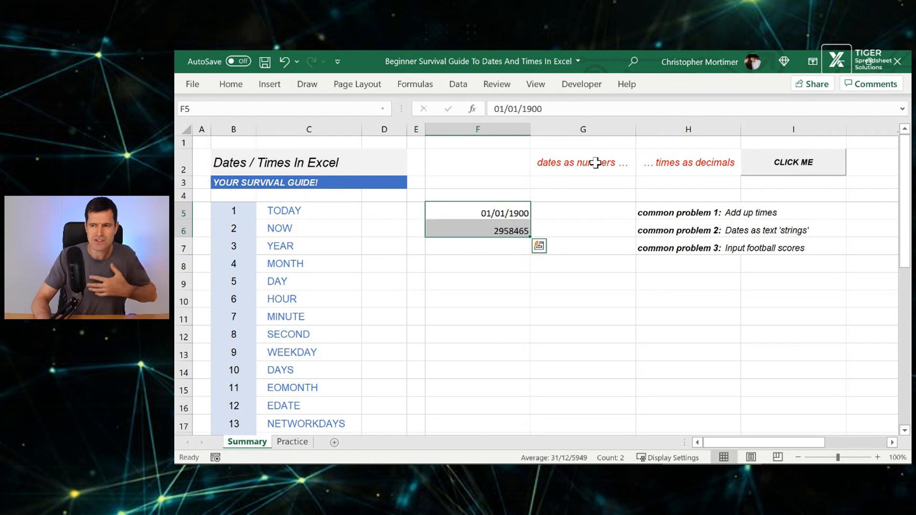
key(Delete)
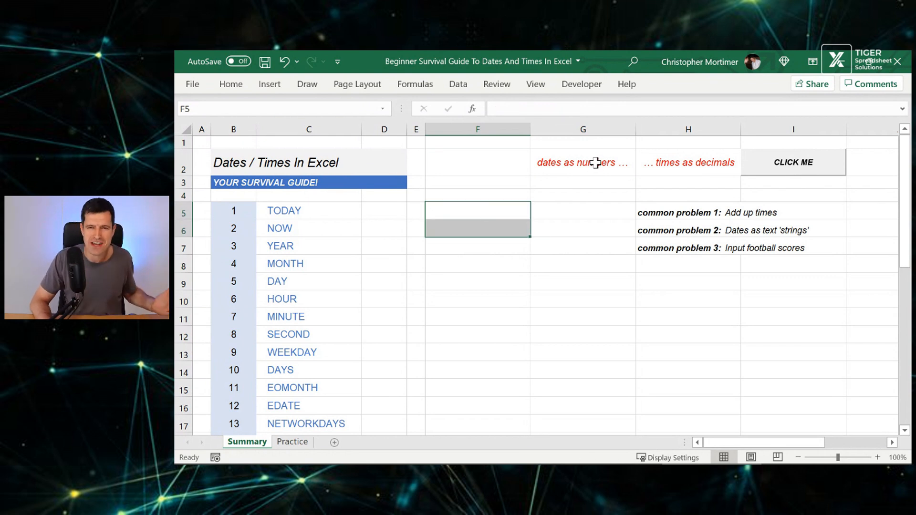
click(477, 195)
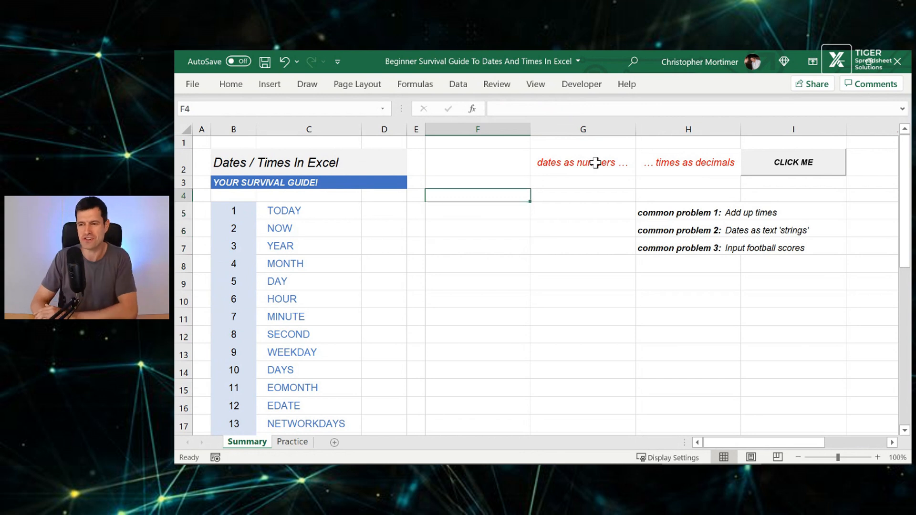
text(=)
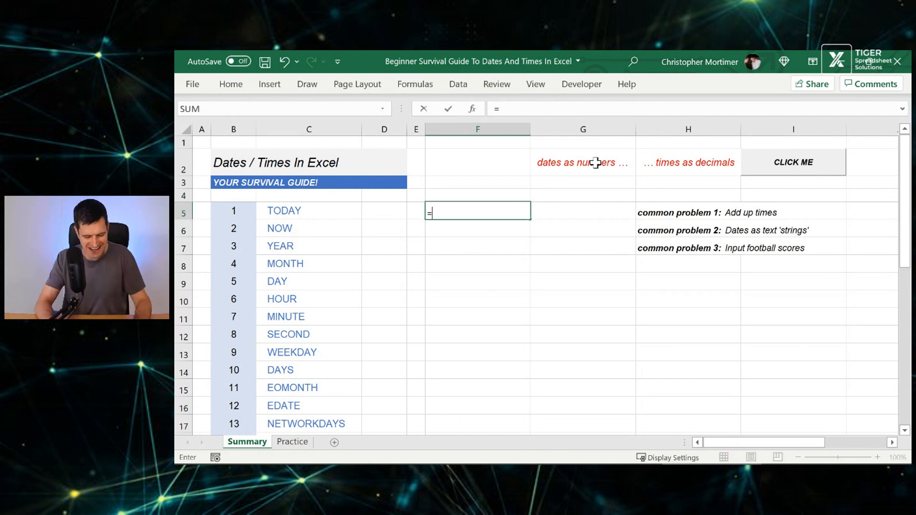
text(today)
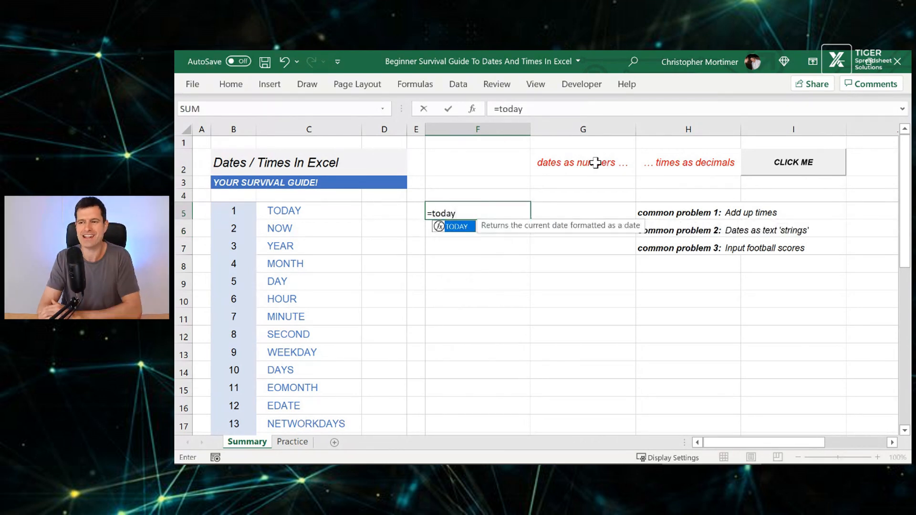
text(())
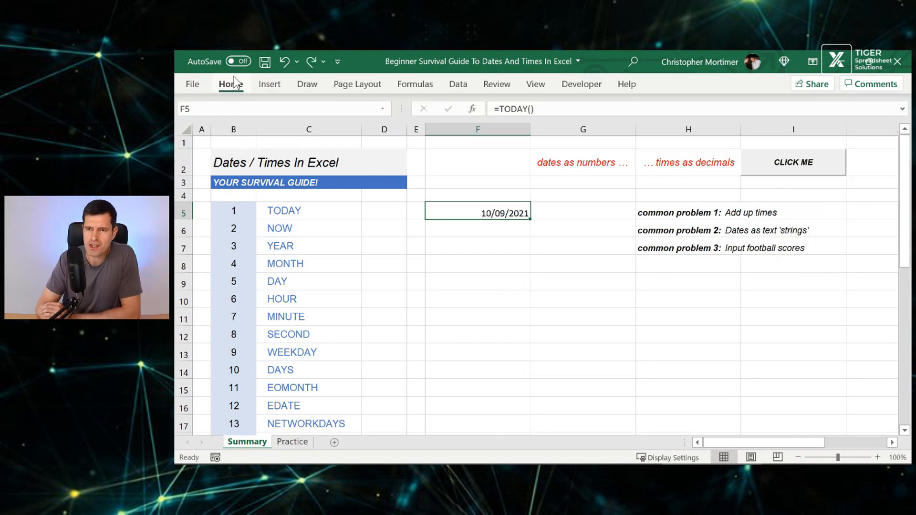
click(787, 135)
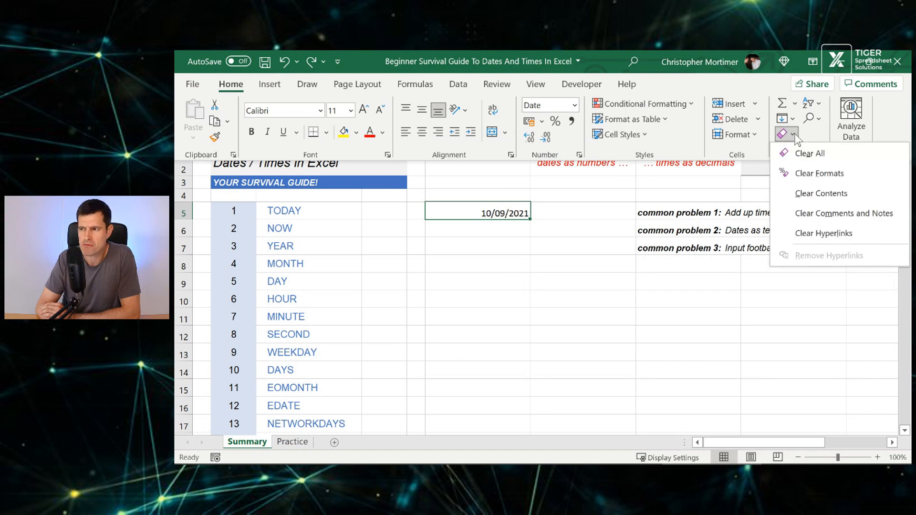
click(820, 173)
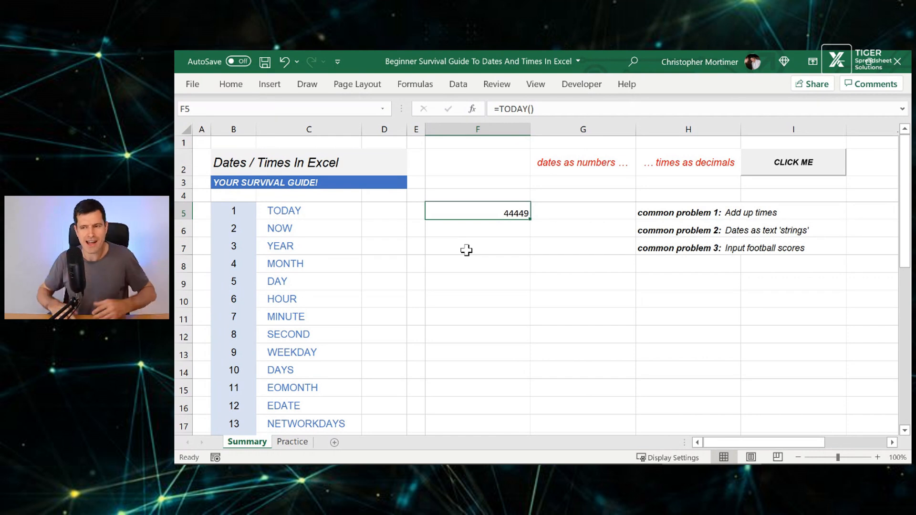
key(Delete)
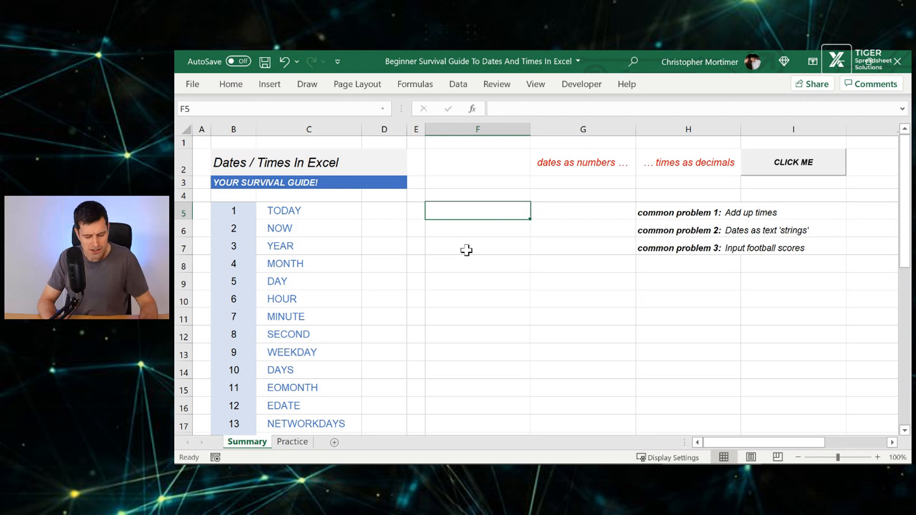
Enter =TODAY() in F5 and =NOW() in F6.
text(=TODAY())
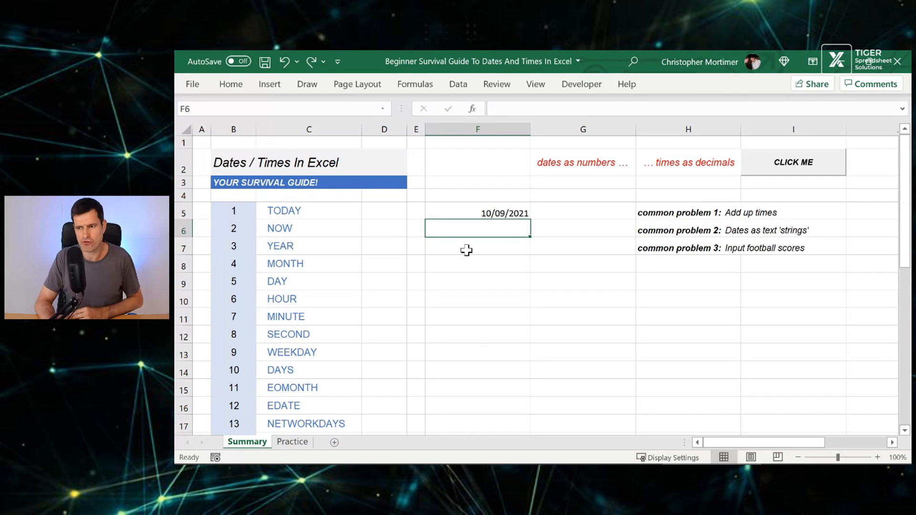
text(=now()
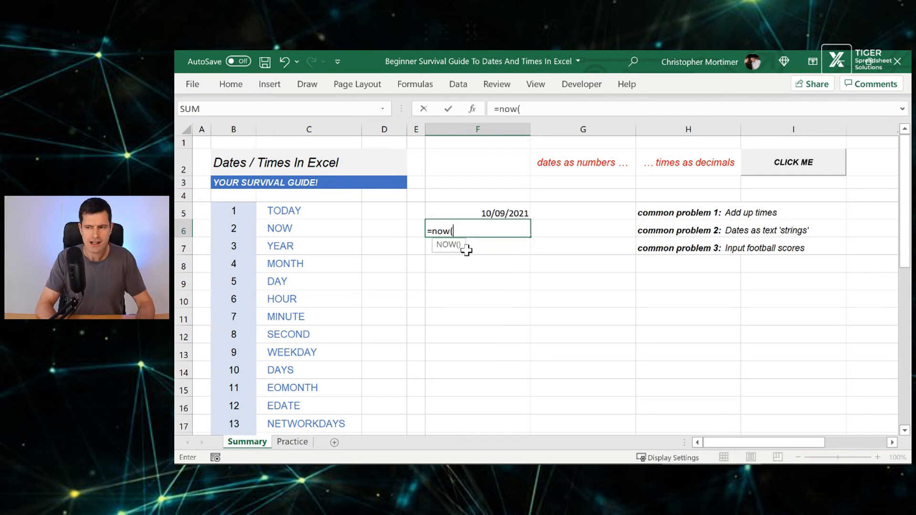
key(Return)
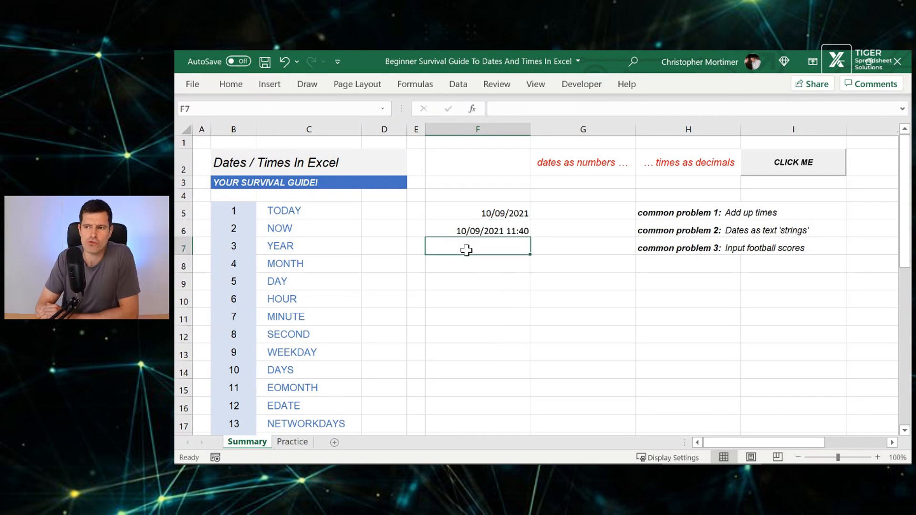
click(477, 230)
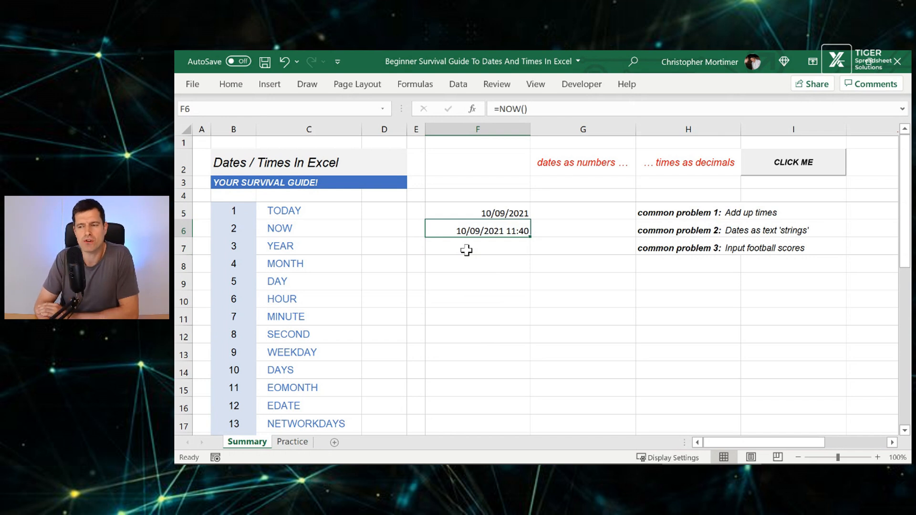
click(477, 201)
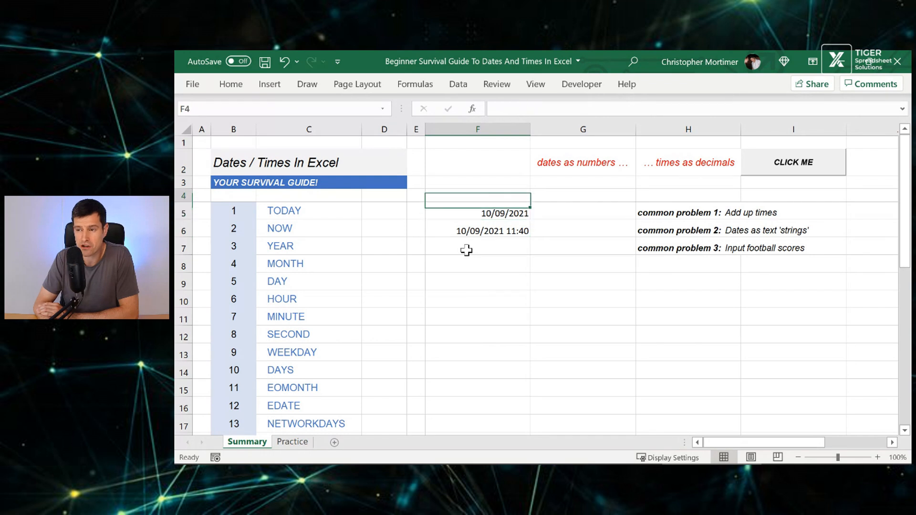
Apply General format to F6, showing the NOW result as 44449.4867.
click(582, 162)
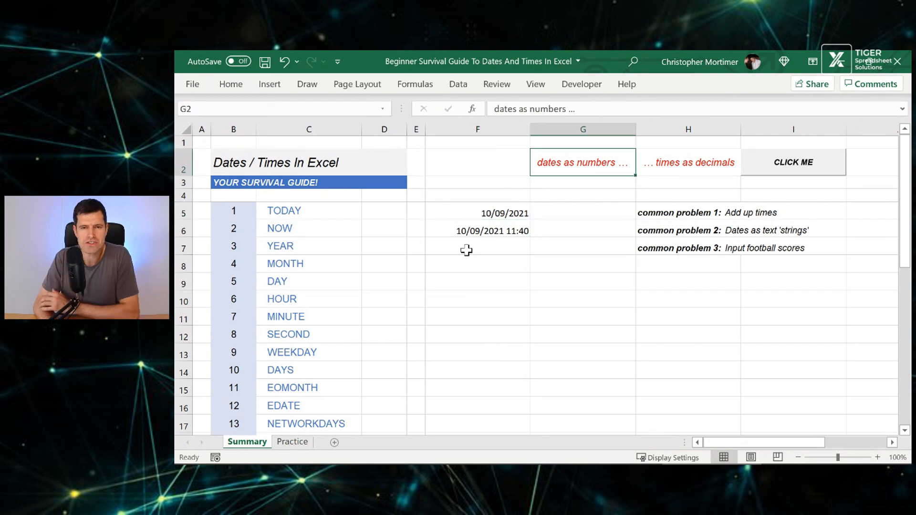
click(688, 163)
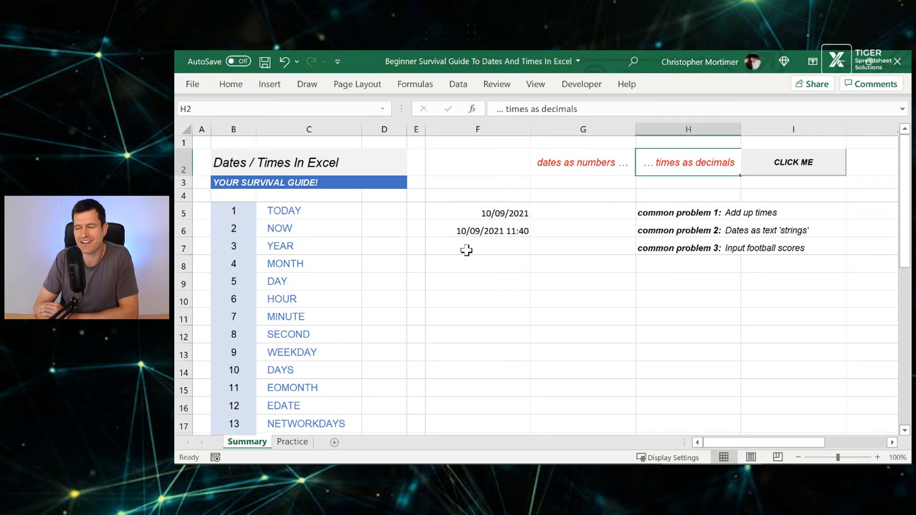
click(583, 230)
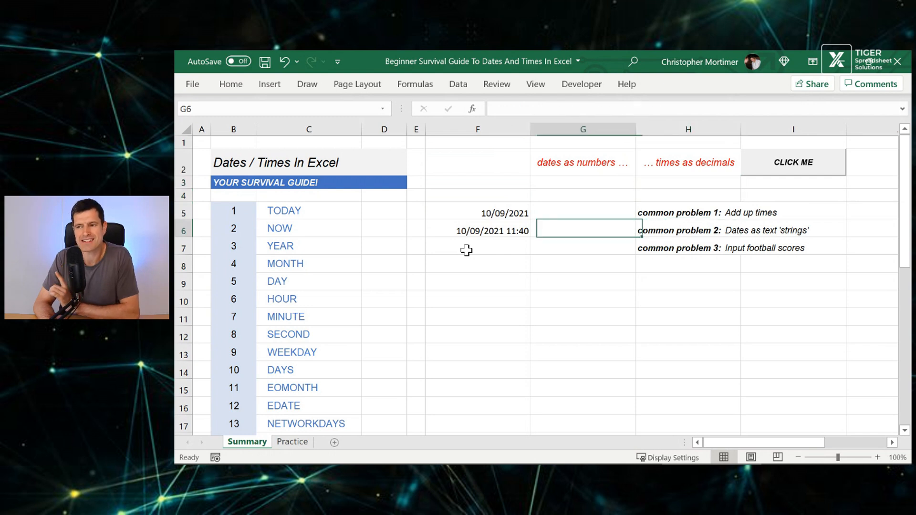
click(477, 230)
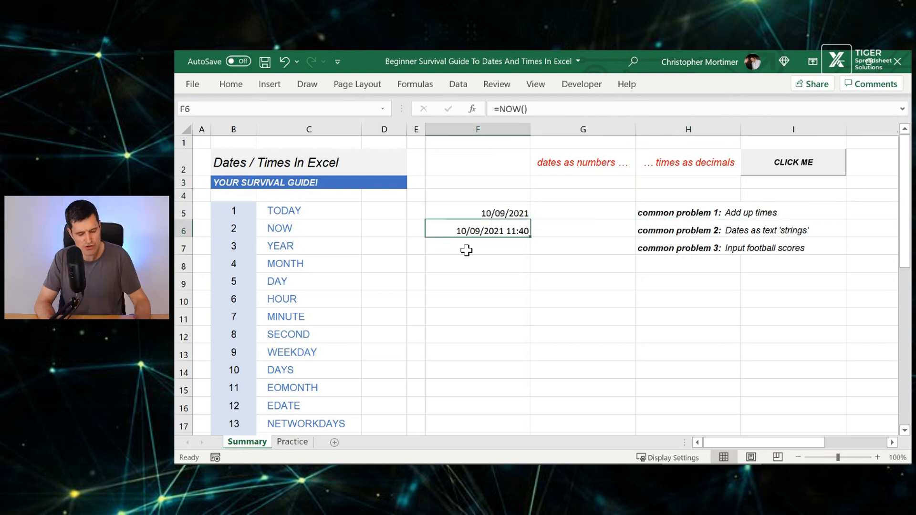
click(230, 84)
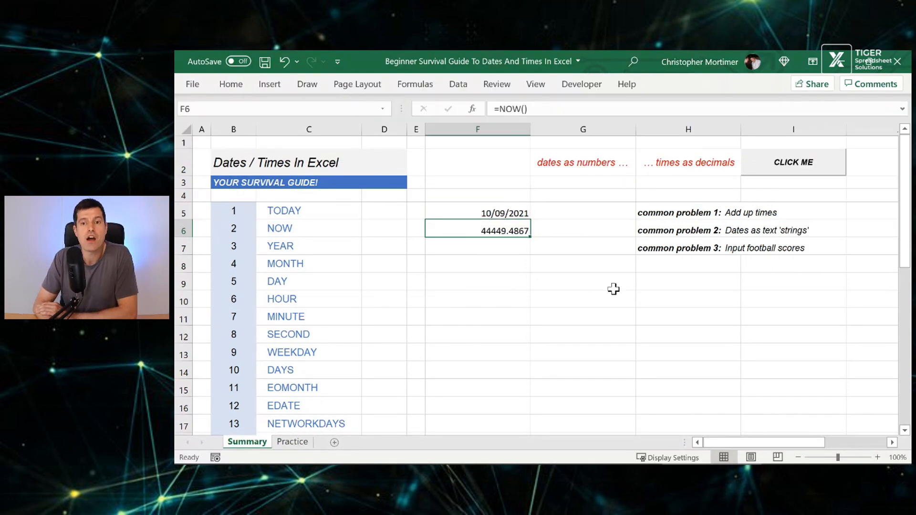
mouse_move(513, 277)
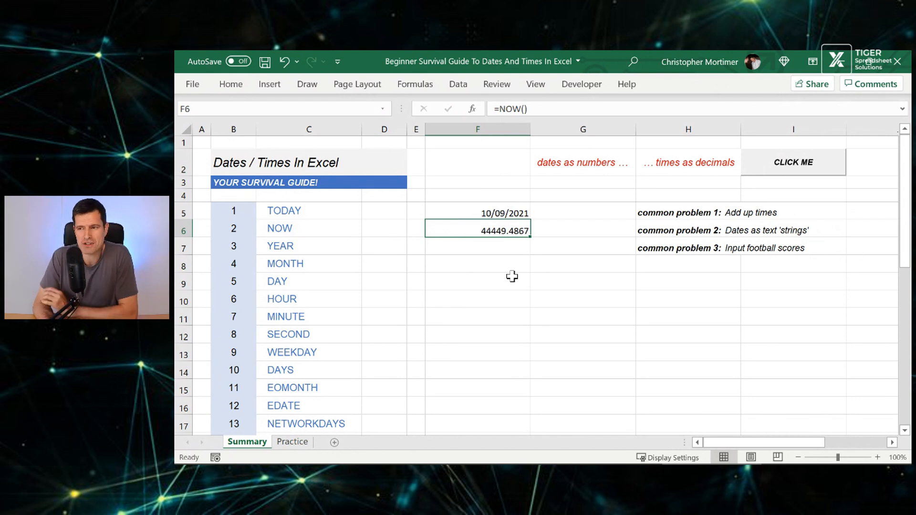
mouse_move(545, 304)
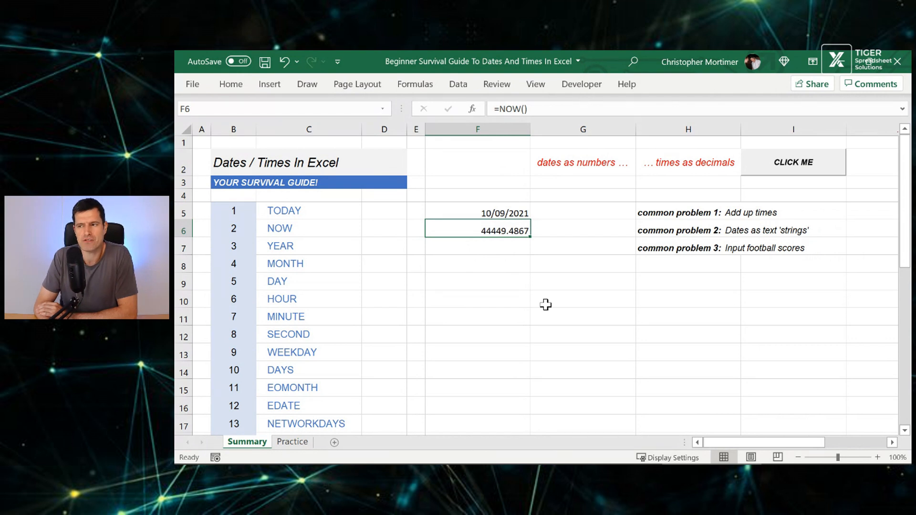
Point out the times-as-decimals and football scores notes, then select F7.
click(672, 170)
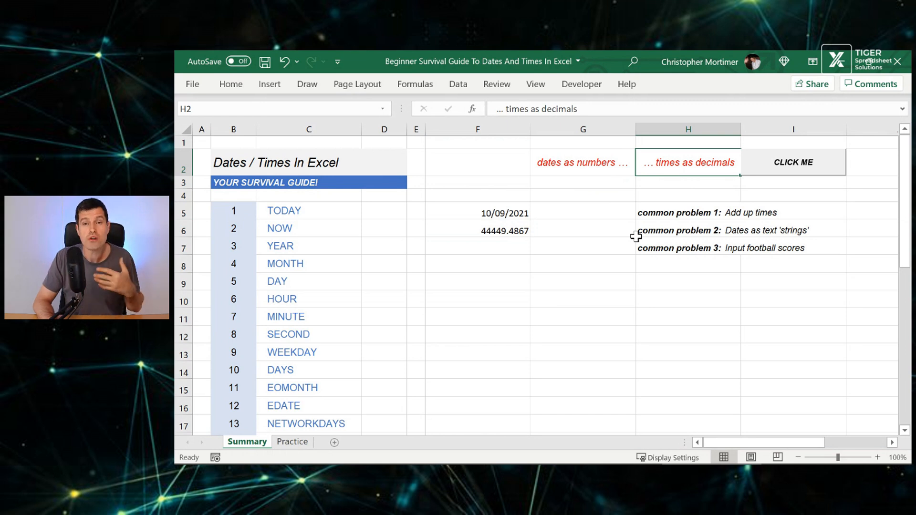
click(688, 247)
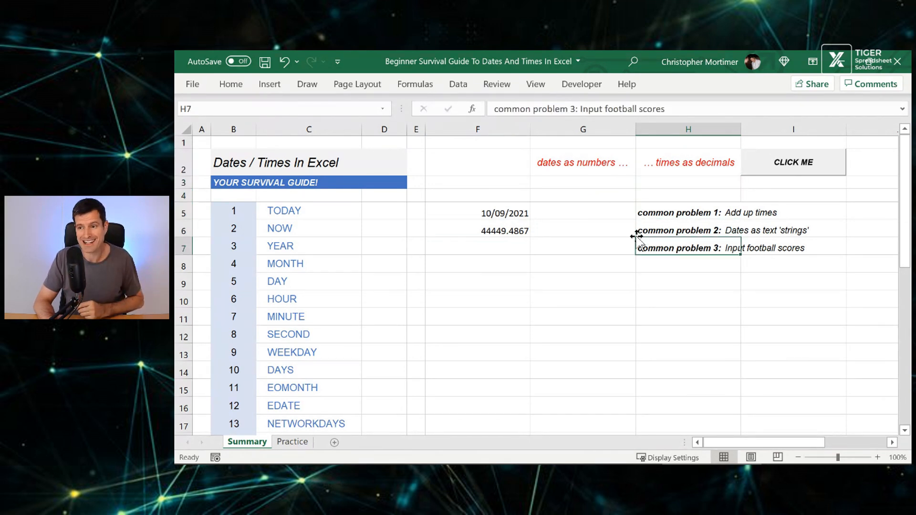
click(478, 246)
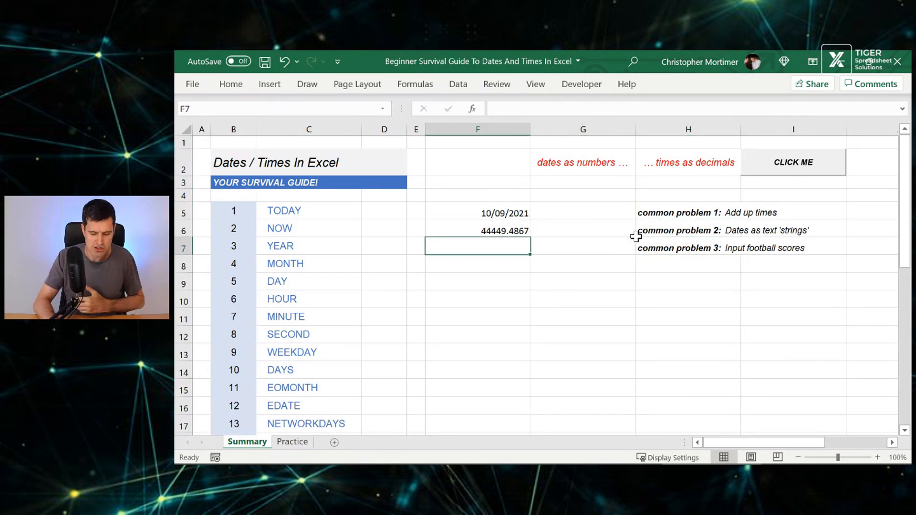
Enter =F6-F5 in F7 and format it General, showing 0.48710463.
text(=F6)
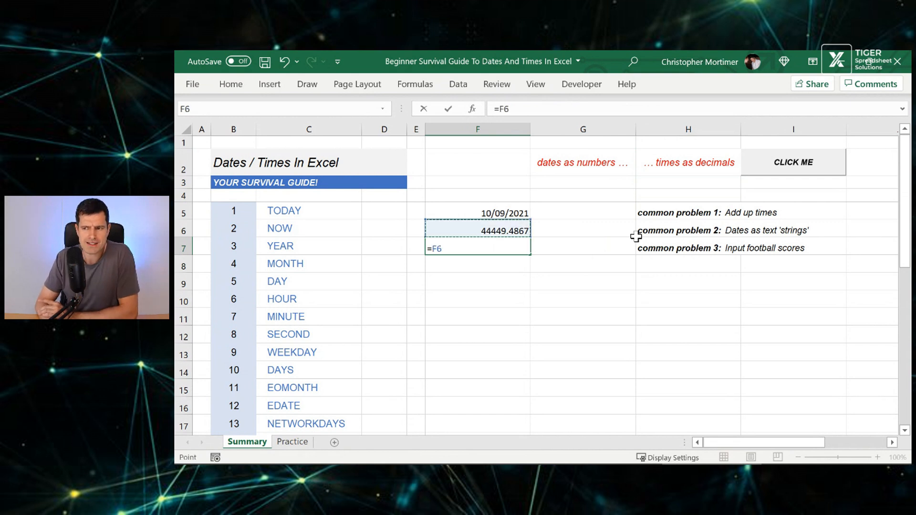
text(-F6)
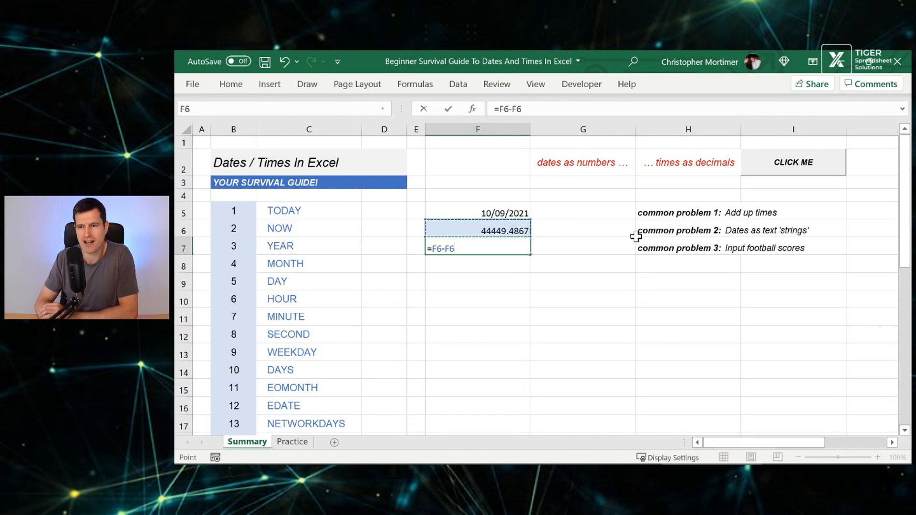
click(477, 213)
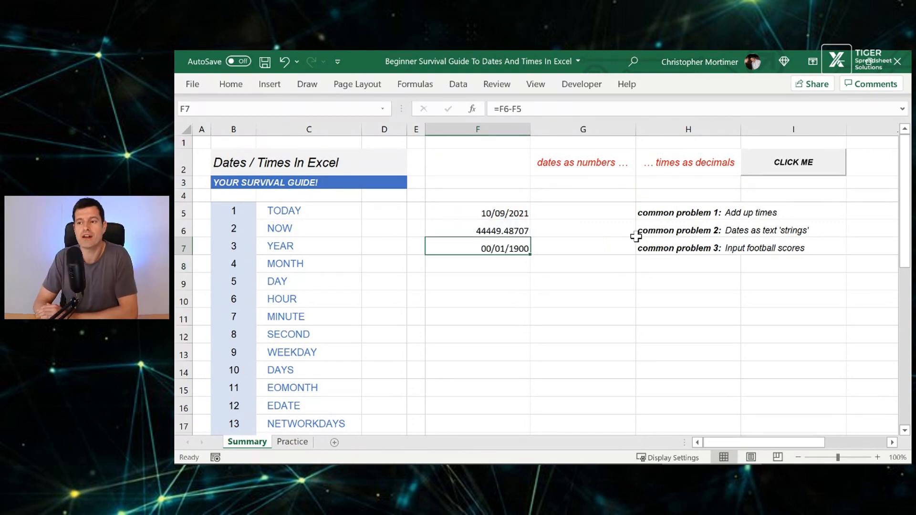
click(783, 135)
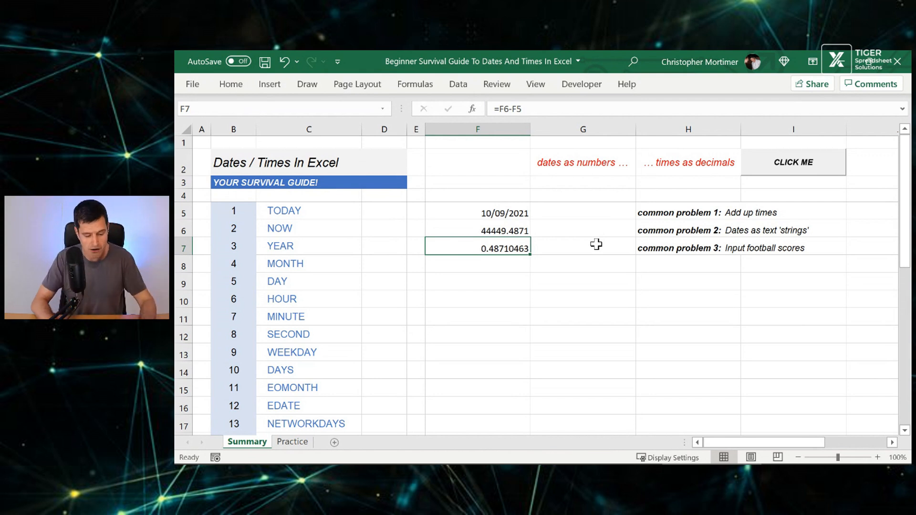
Apply the 13:30:55 time format to F7, displaying 11:41:26.
right_click(477, 247)
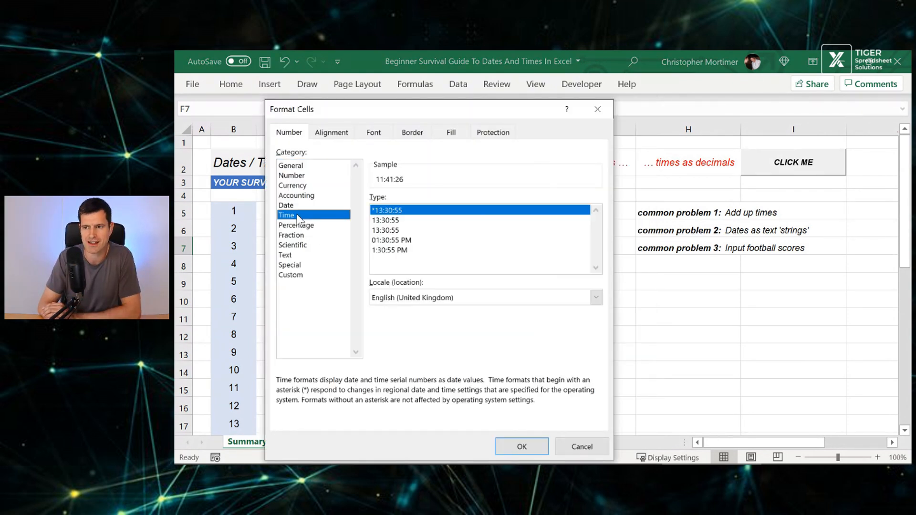
click(520, 447)
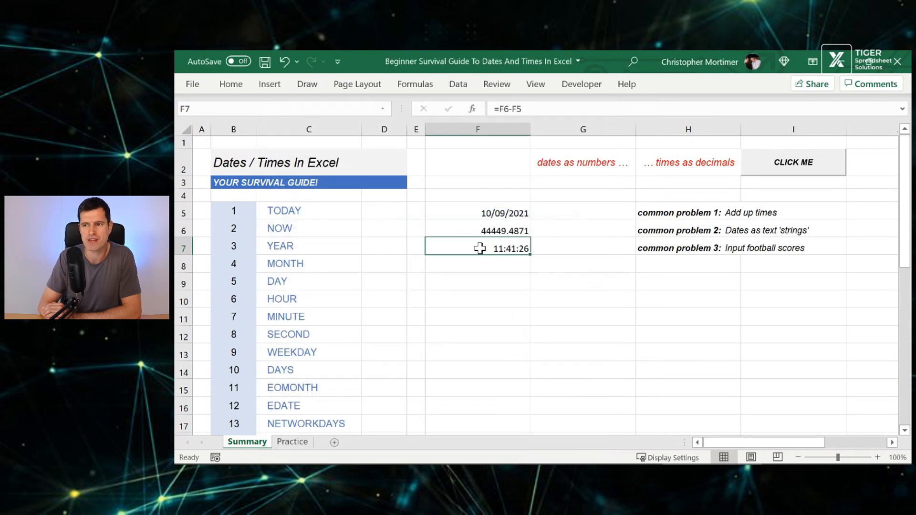
mouse_move(582, 310)
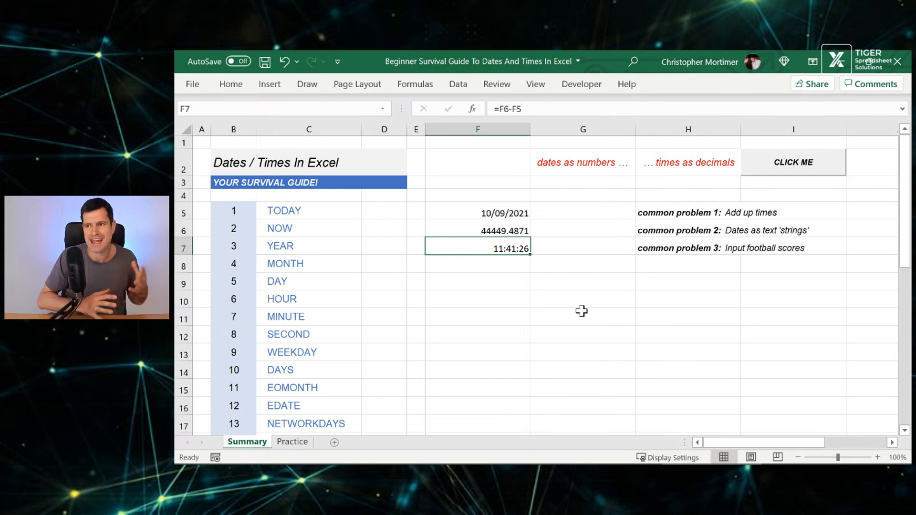
click(688, 163)
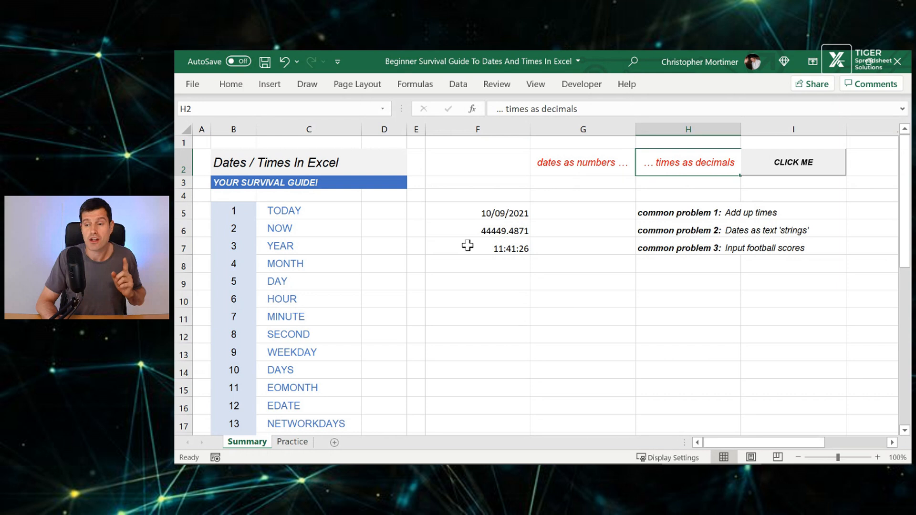
click(478, 248)
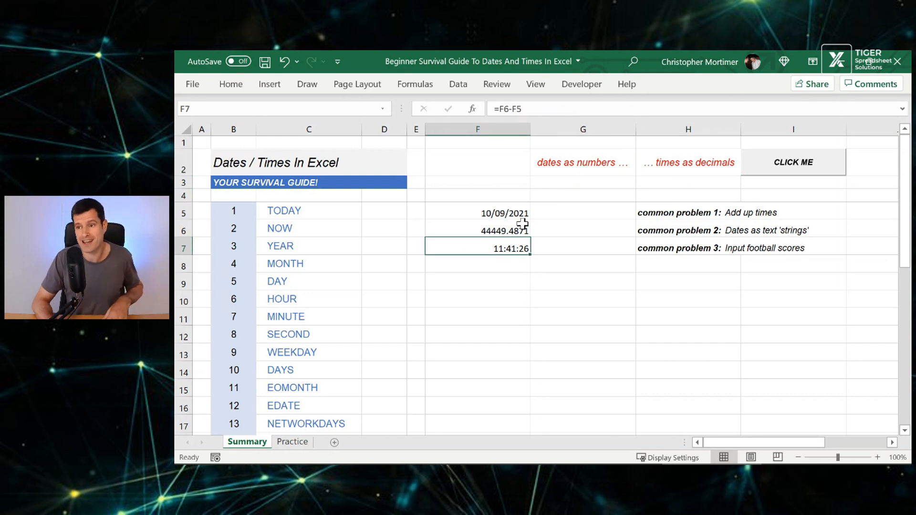
click(477, 231)
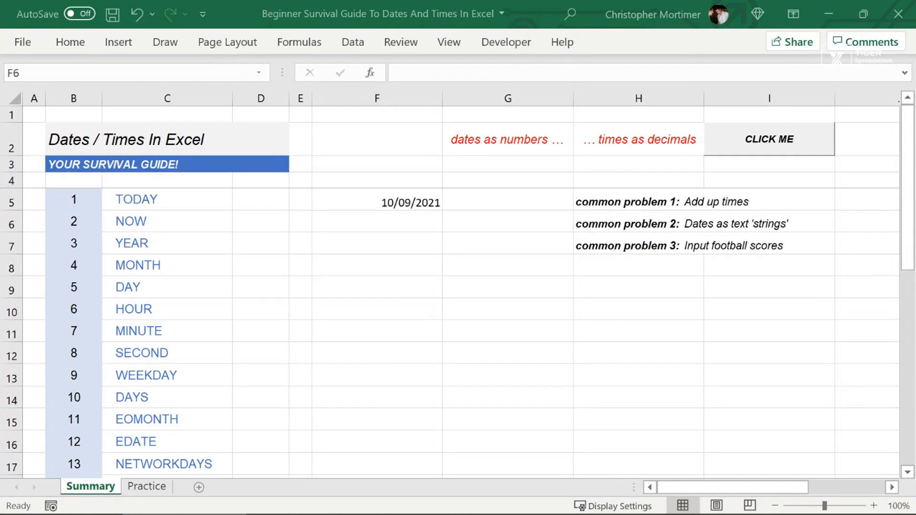
Enter =YEAR($F$5) in F7, returning 2021, and copy it down to F12.
click(376, 232)
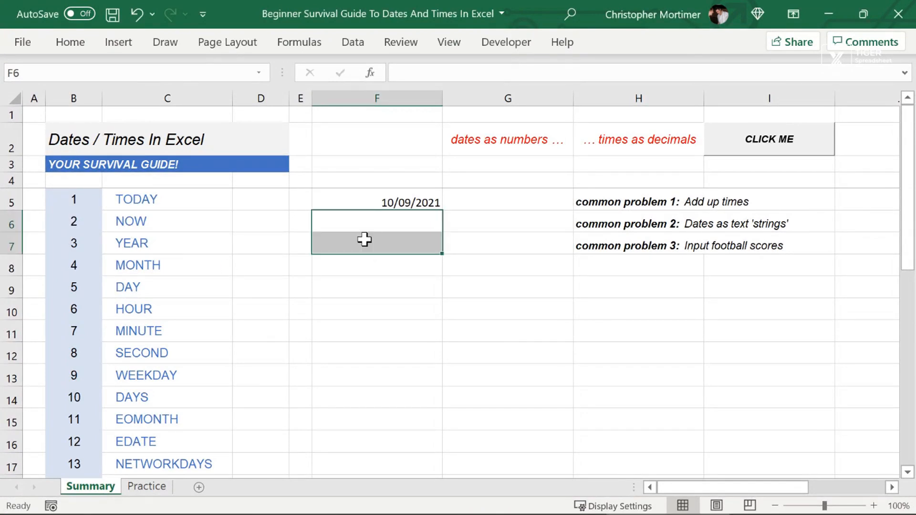
click(377, 242)
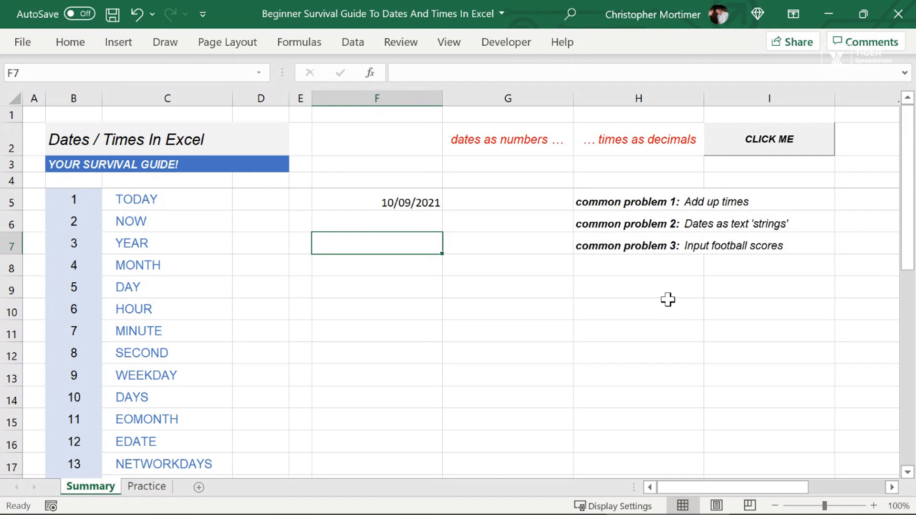
text(=year()
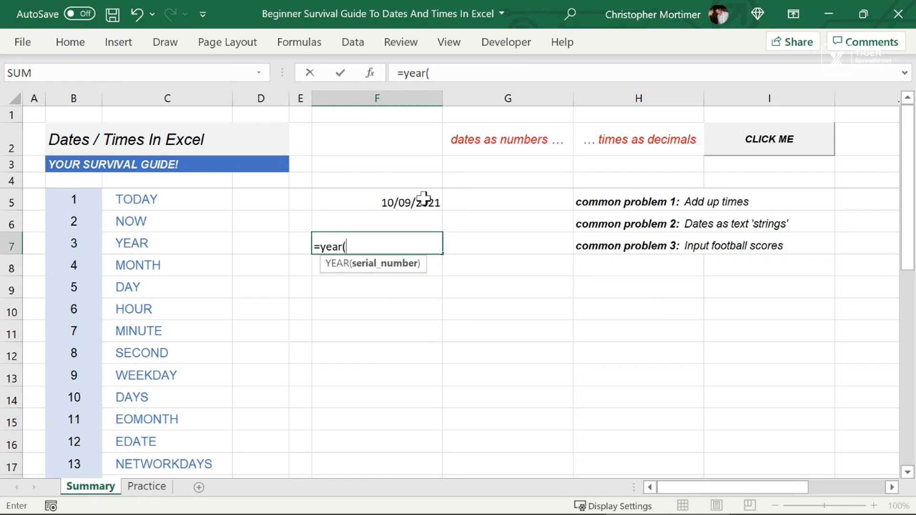
click(377, 202)
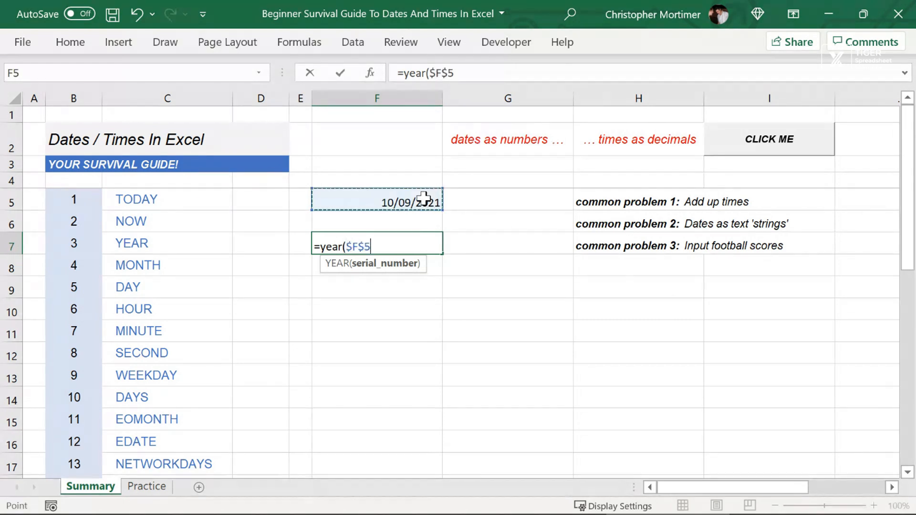
text())
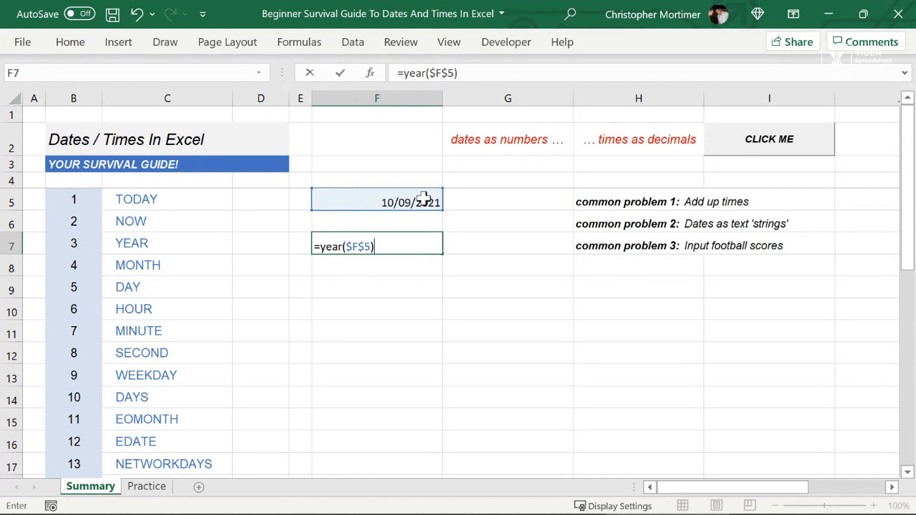
key(Return)
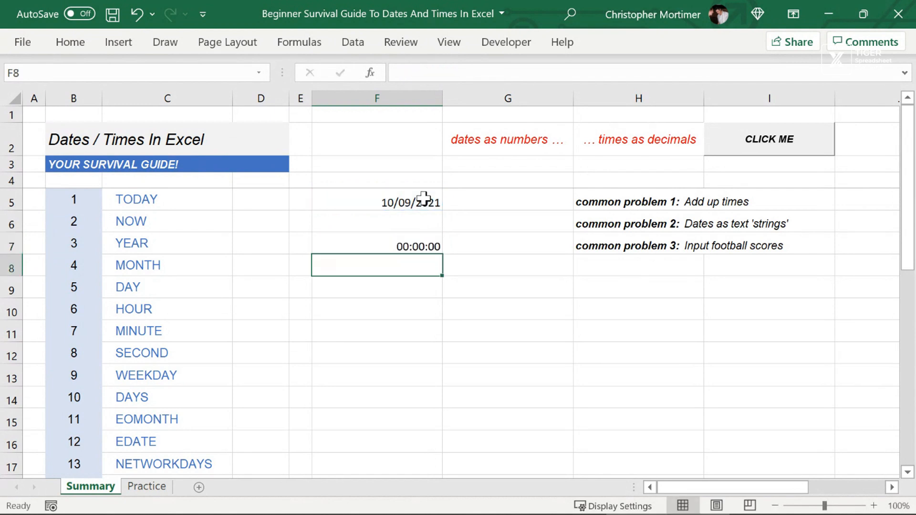
click(377, 247)
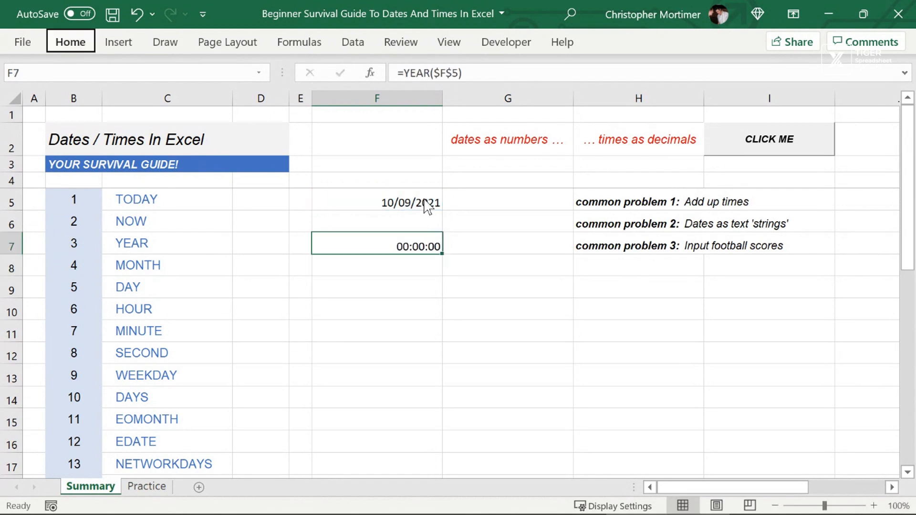
click(756, 104)
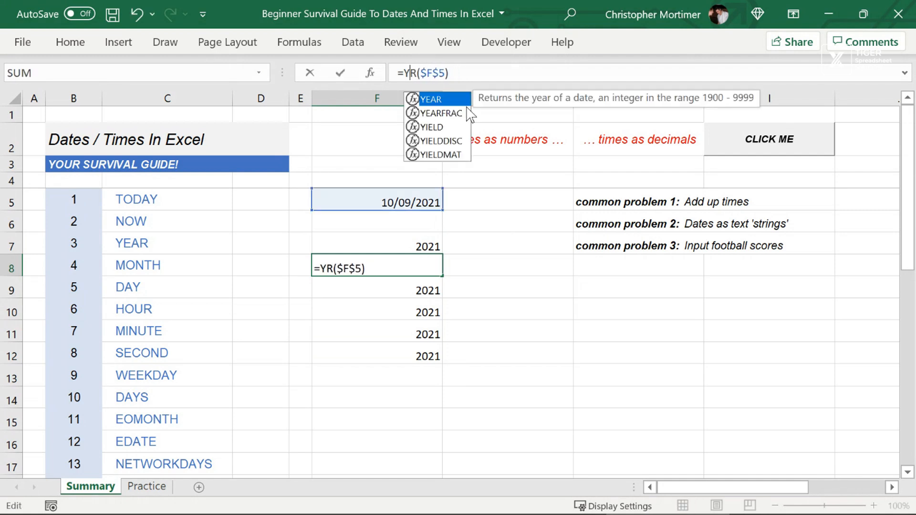
Rewrite F8:F12 as MONTH, DAY, HOUR, MINUTE and SECOND of $F$5.
text(MONTH)
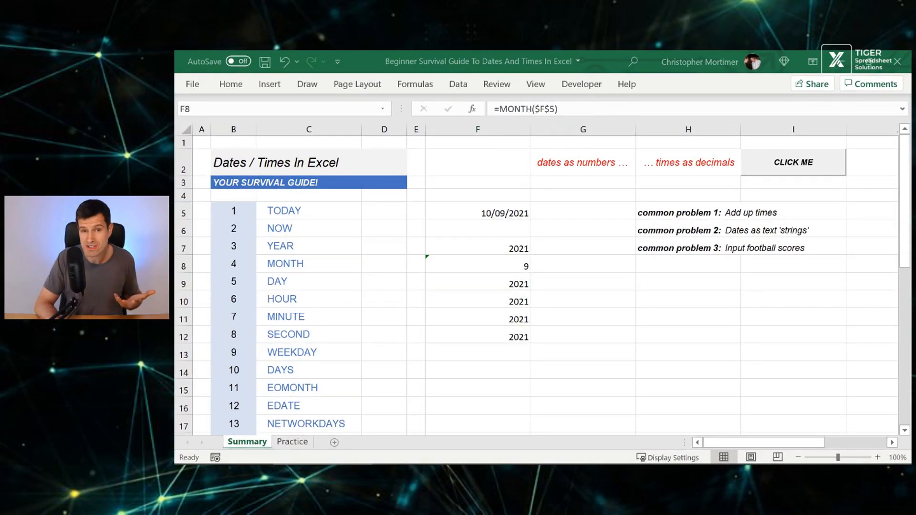
click(477, 263)
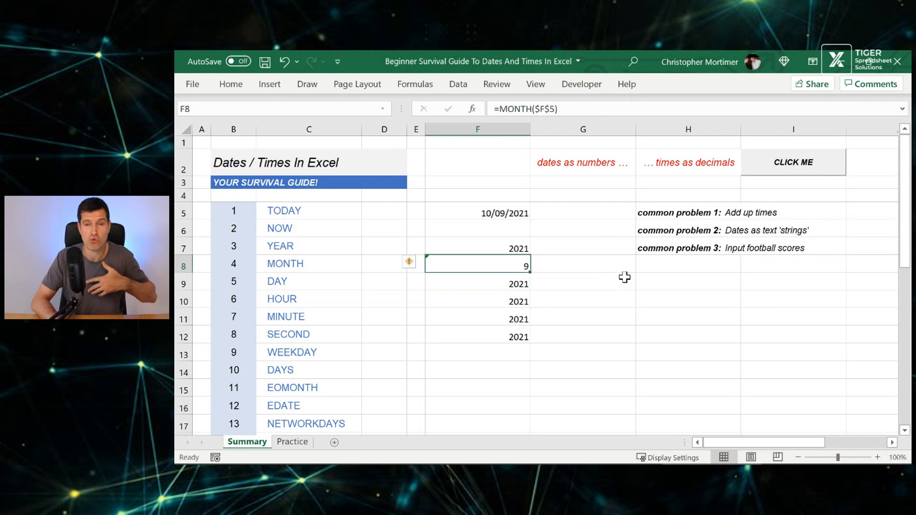
click(477, 284)
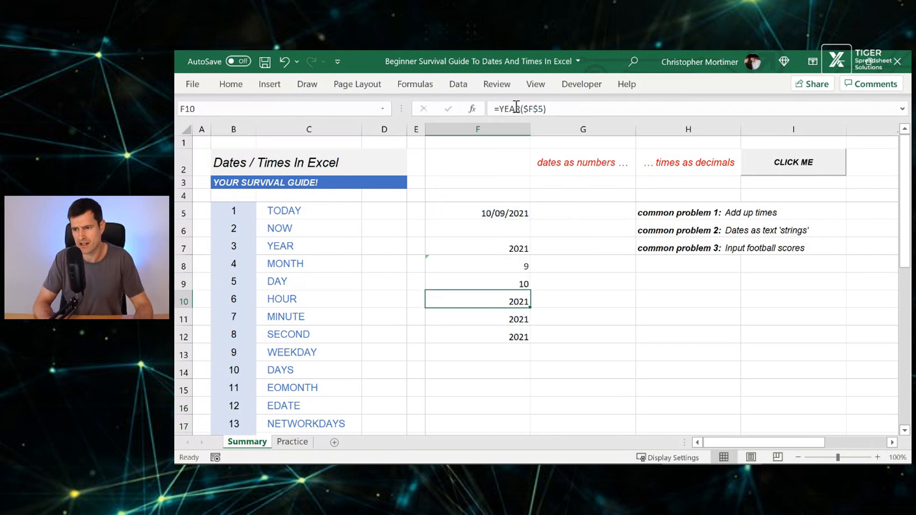
click(477, 281)
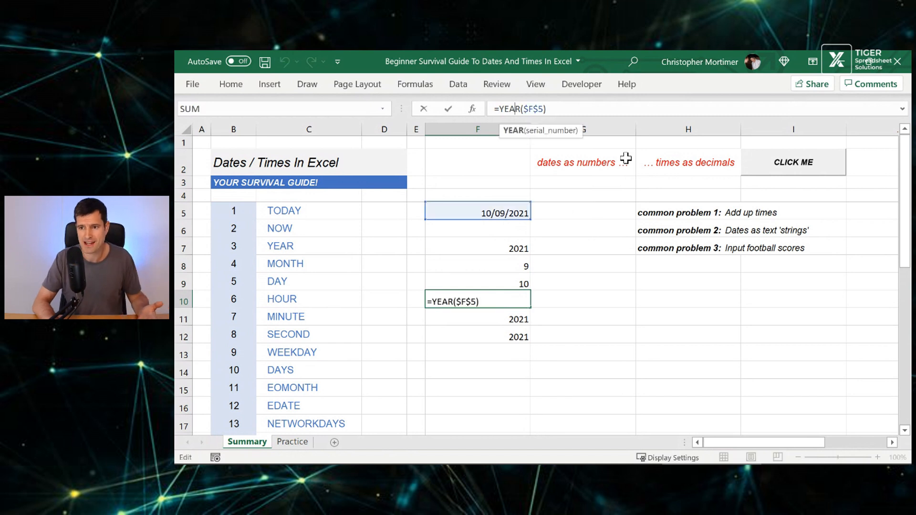
text(MO)
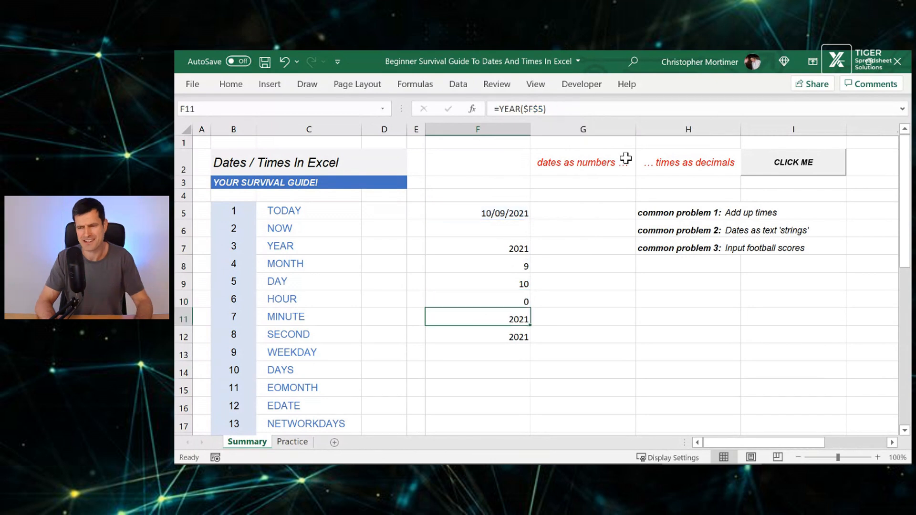
click(477, 301)
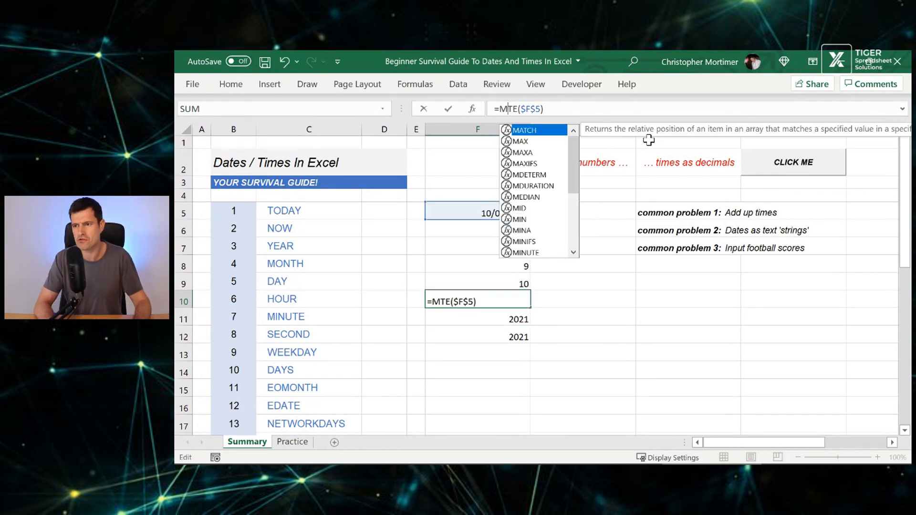
text(HOUR)
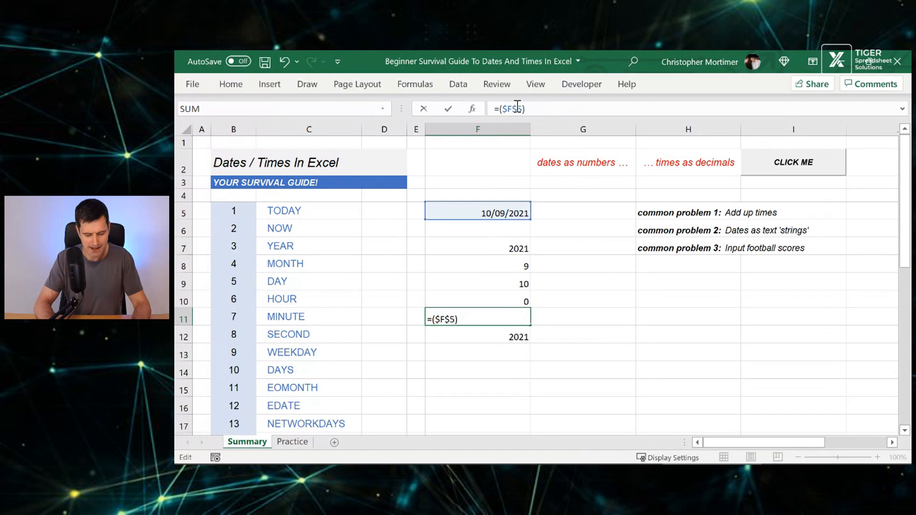
key(Return)
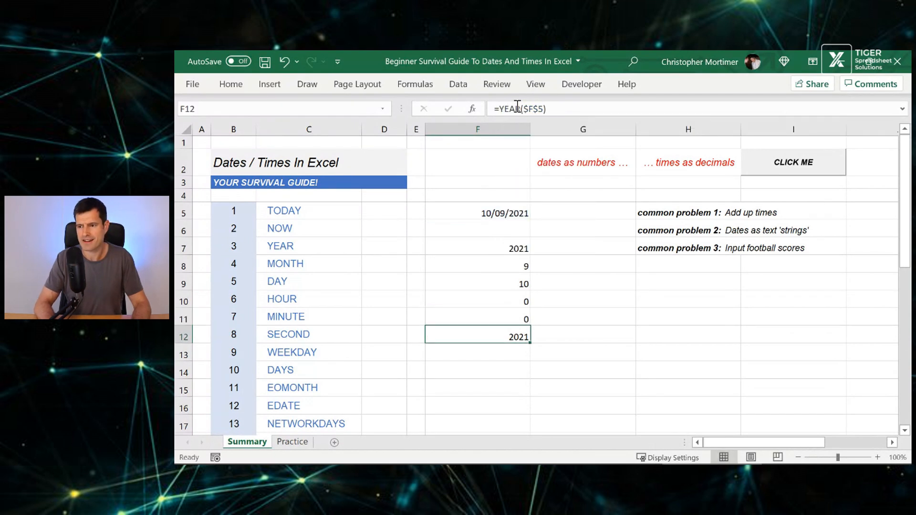
text(=SE)
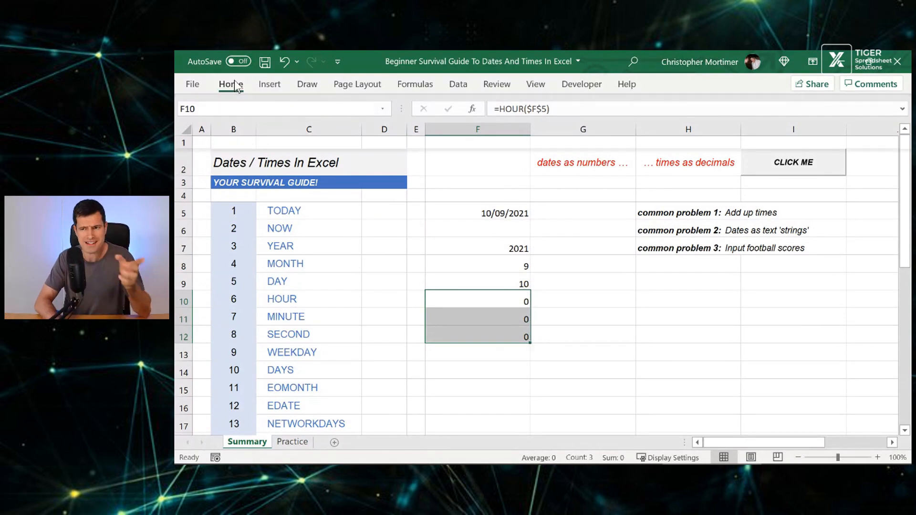
Adjust decimal places on the hour, minute and second results in F10:F12.
click(547, 136)
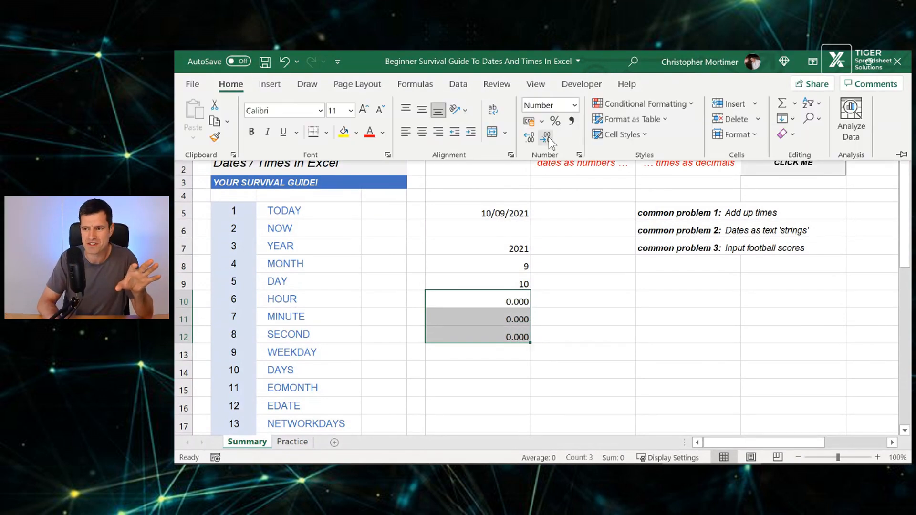
click(529, 138)
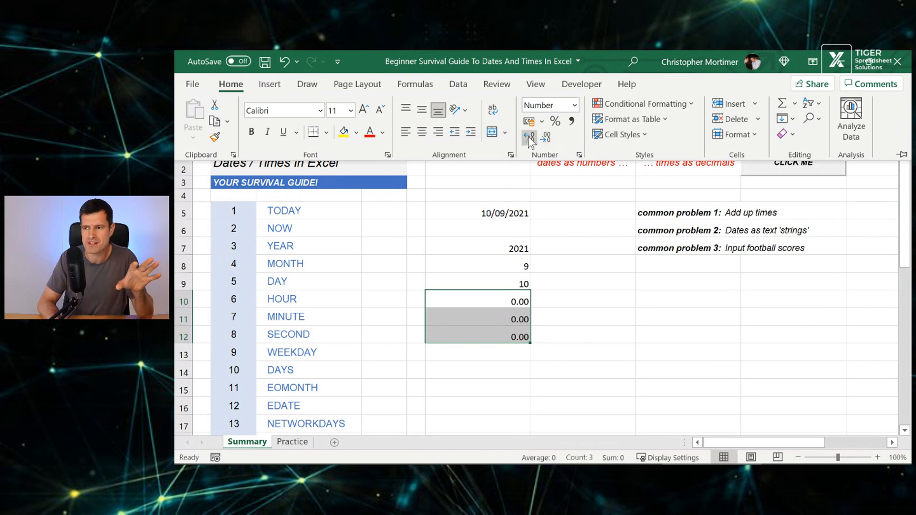
click(529, 136)
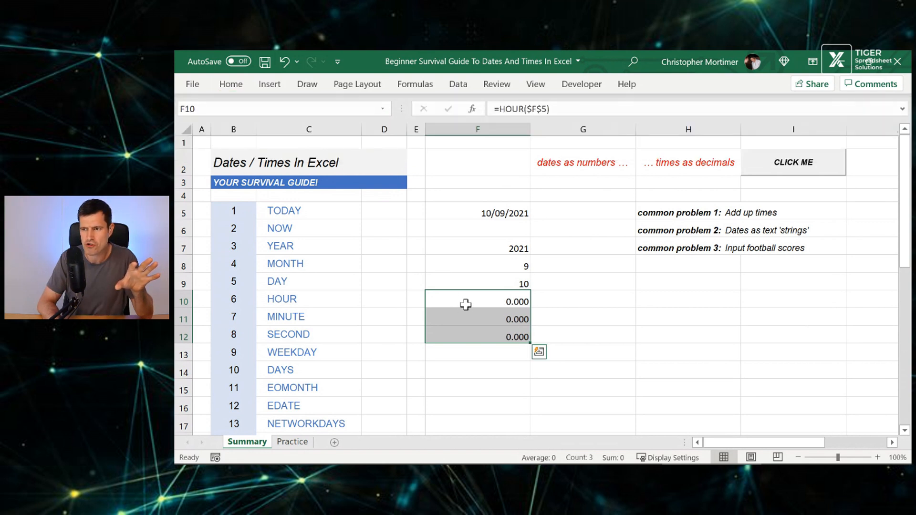
double_click(477, 301)
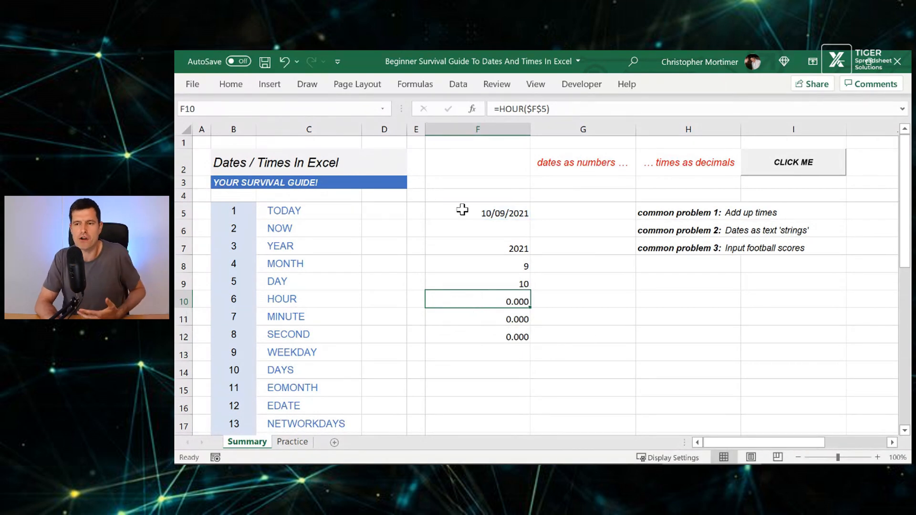
Change F5 to =NOW() so results show whole numbers 11, 43 and 44.
click(477, 212)
text(=TODAY)
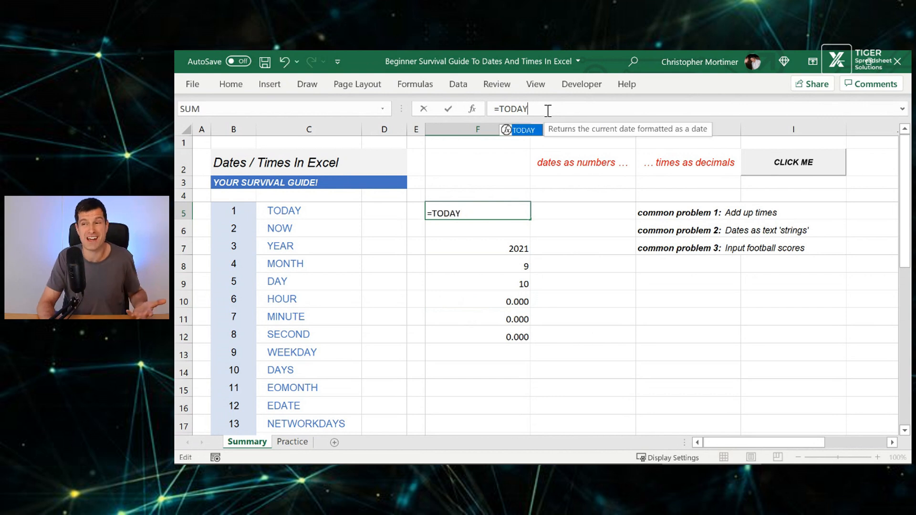
text(=NOW()
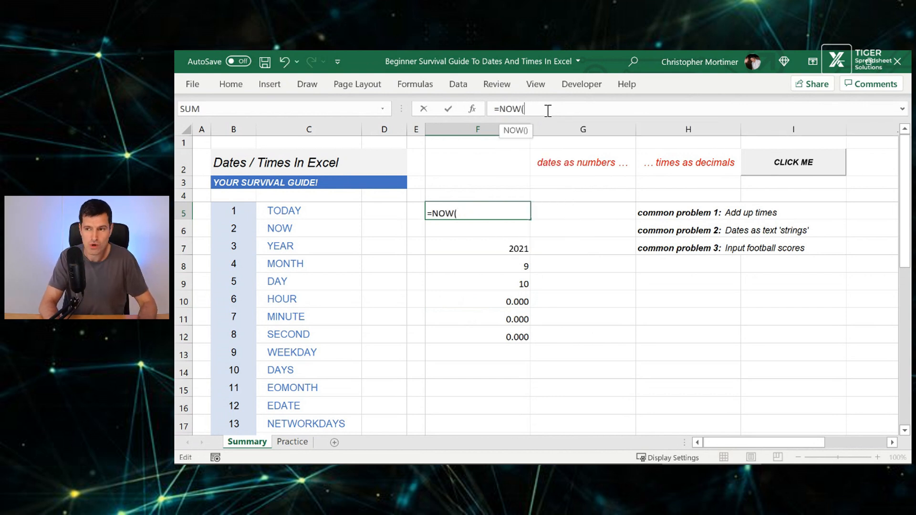
text())
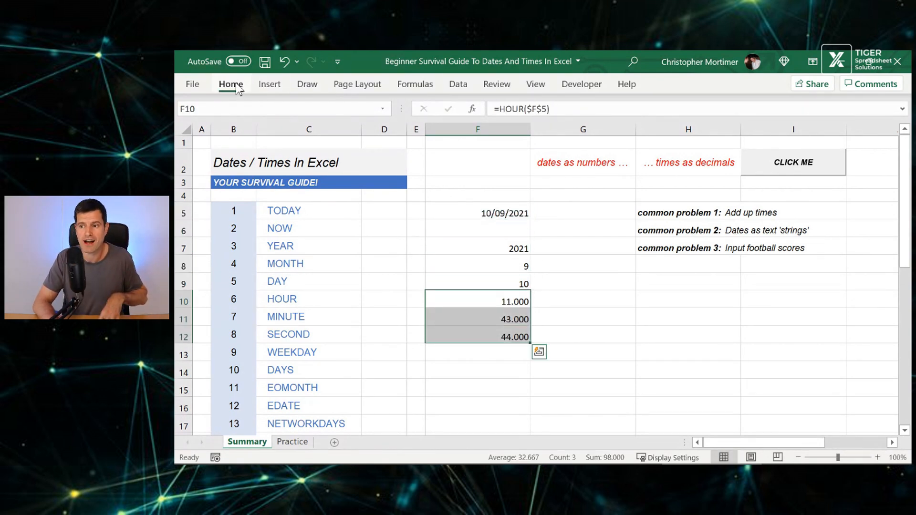
click(528, 139)
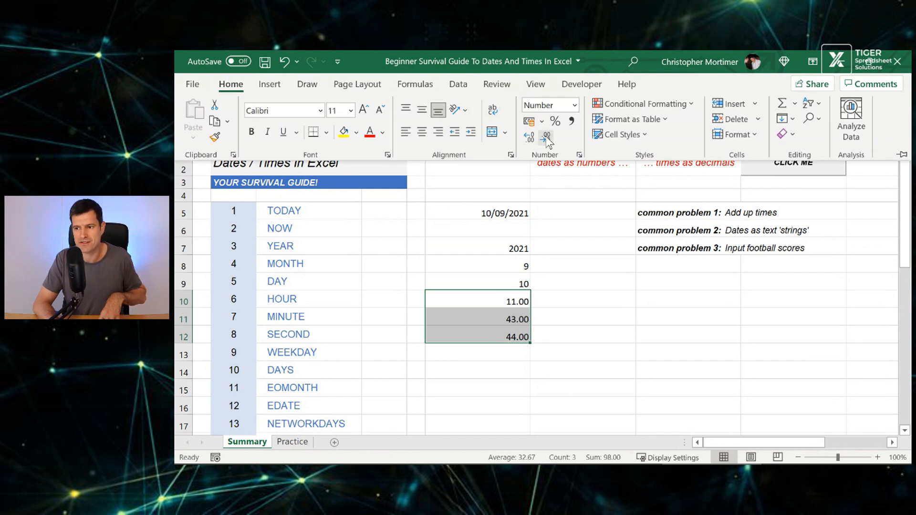
click(528, 139)
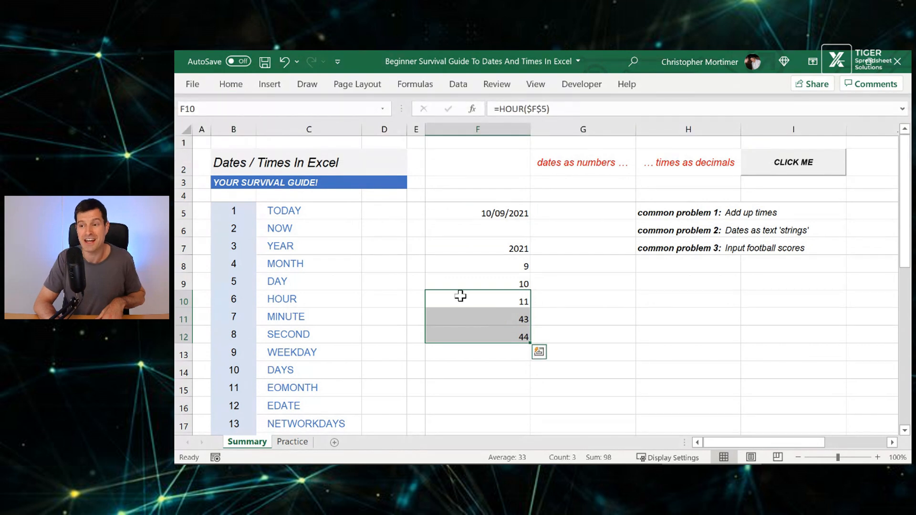
click(477, 301)
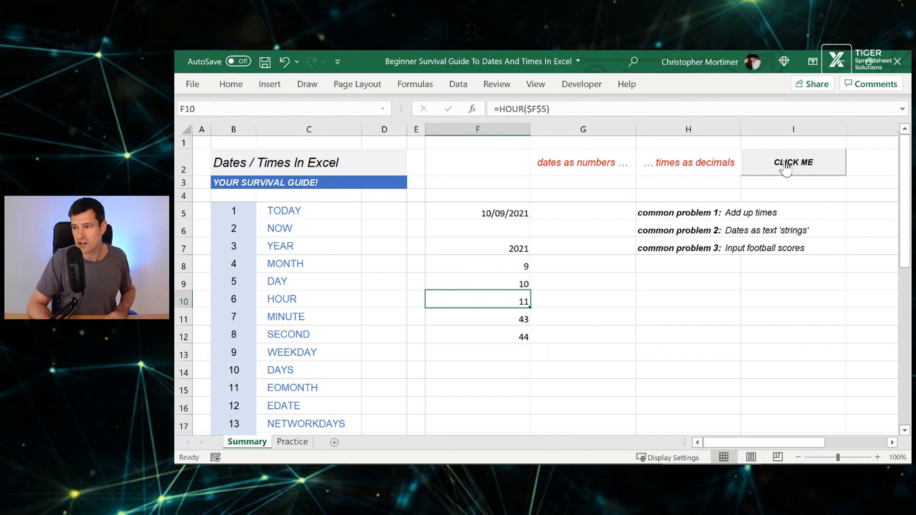
click(793, 162)
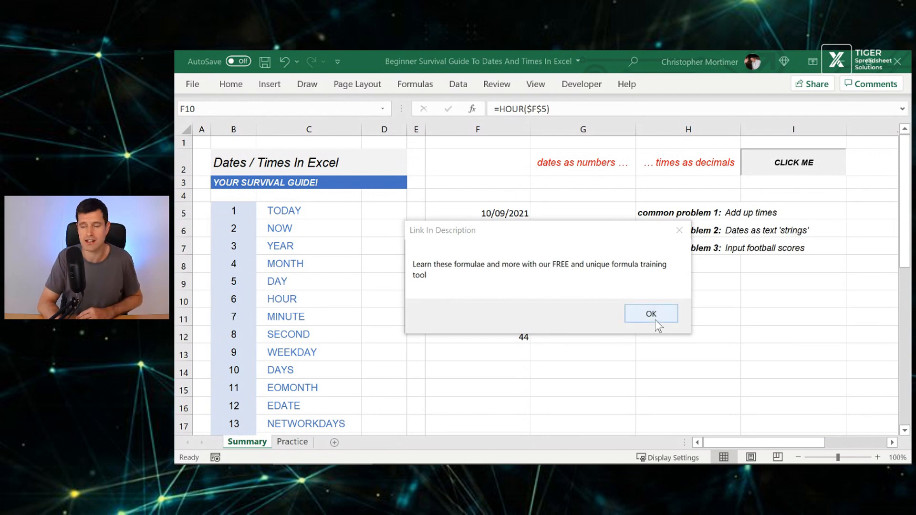
click(651, 314)
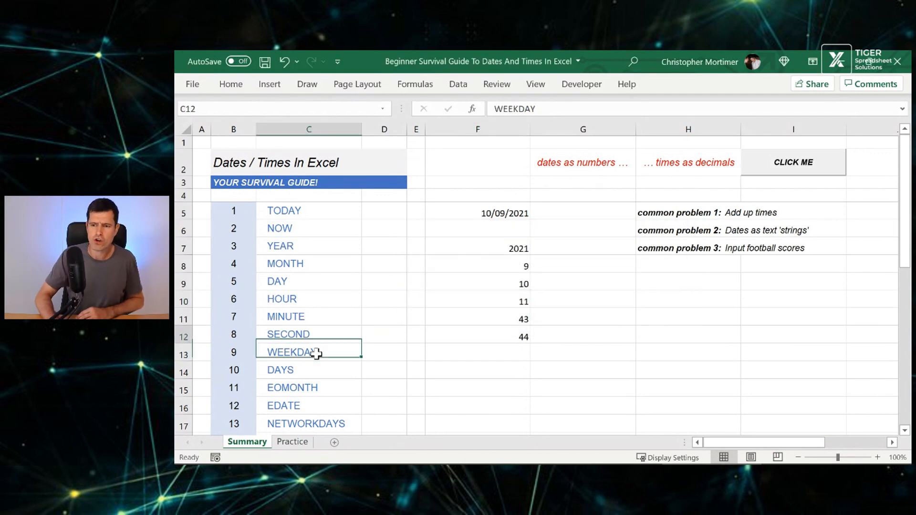
Enter =WEEKDAY(F5) in F13, returning 6.
click(477, 352)
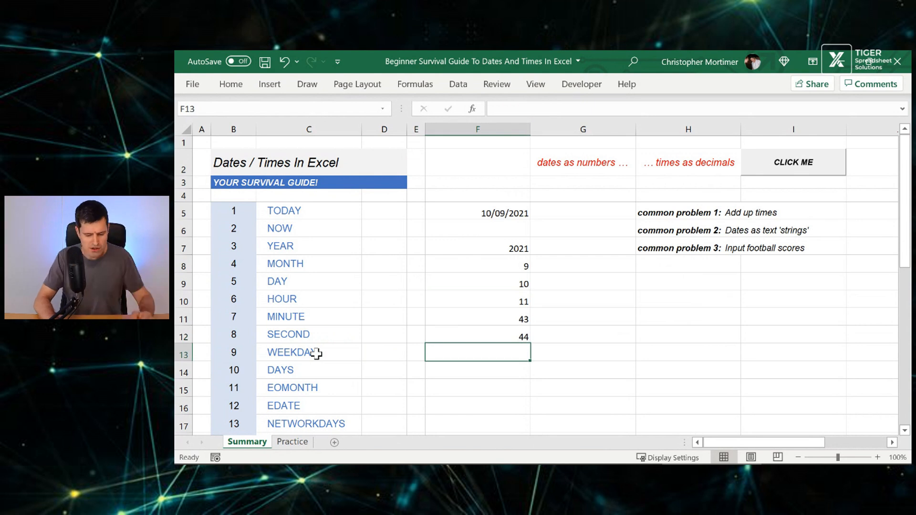
text(=WEEDAY()
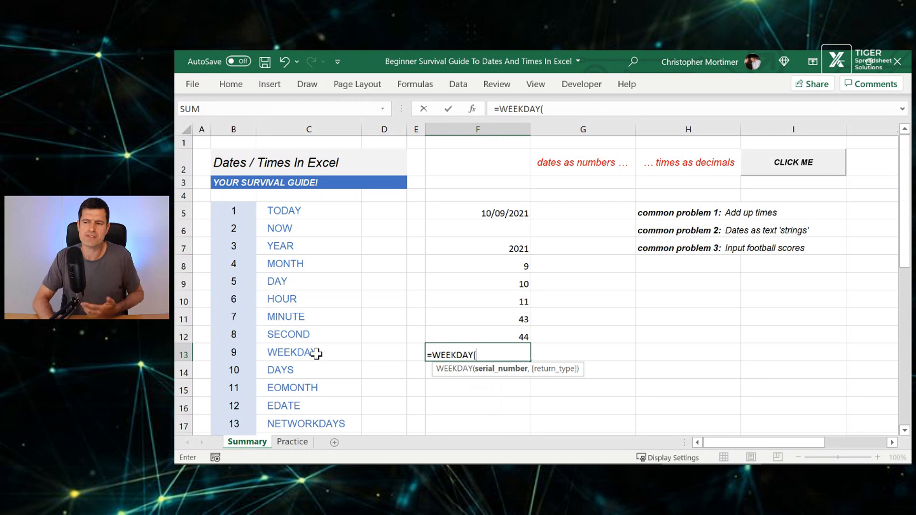
click(477, 212)
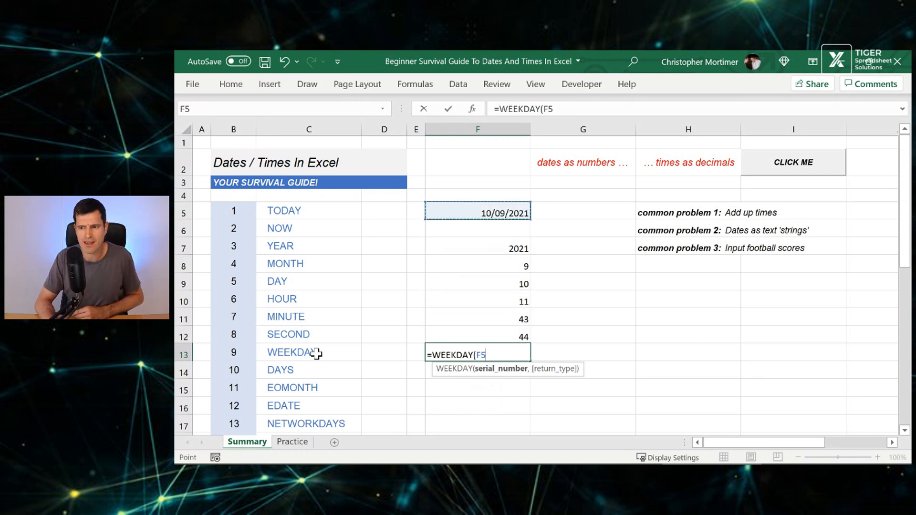
key(Return)
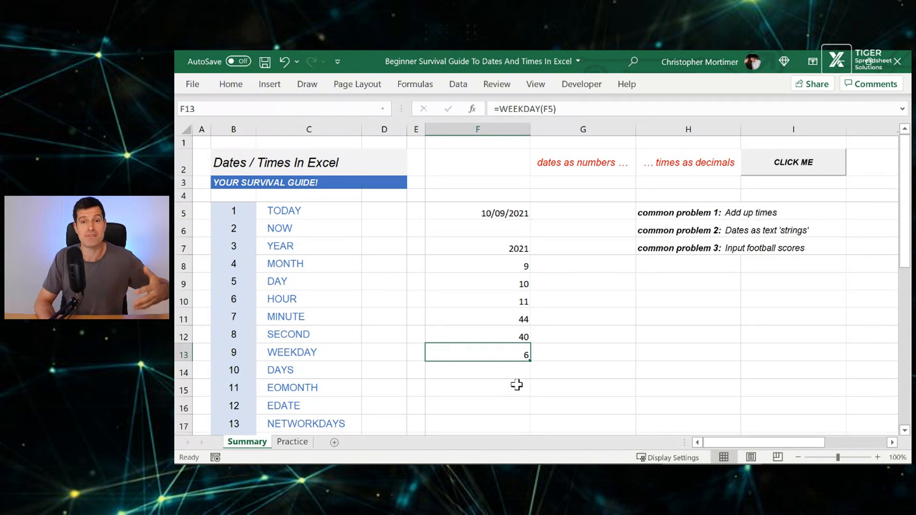
scroll(down, 3)
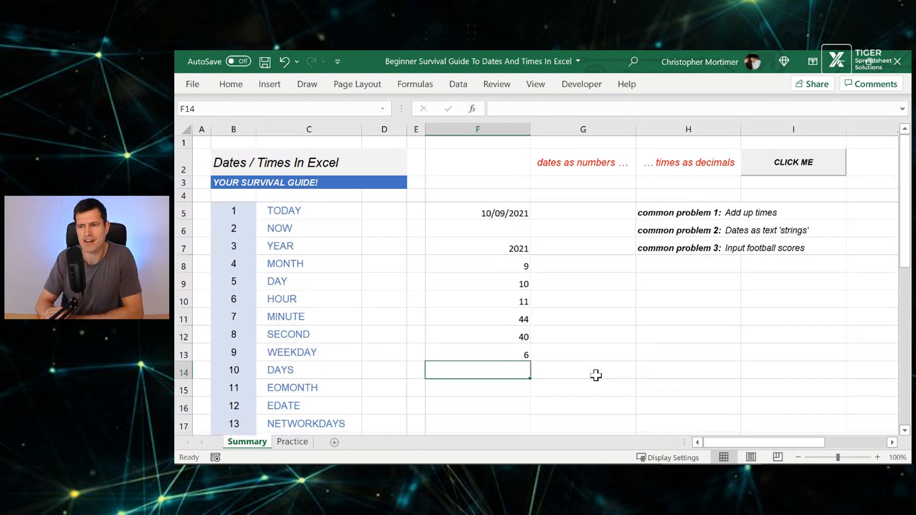
Enter the date 01/08/2021 in F6.
click(477, 264)
text(01/)
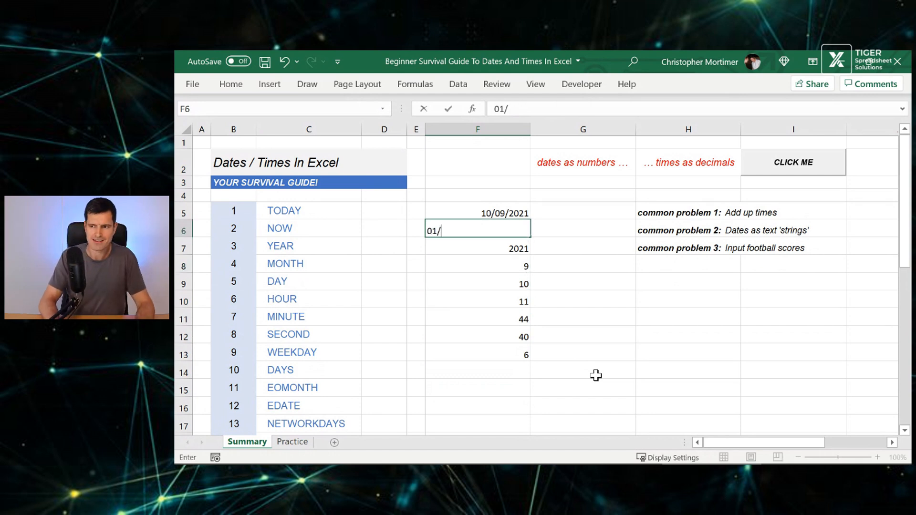
text(10/)
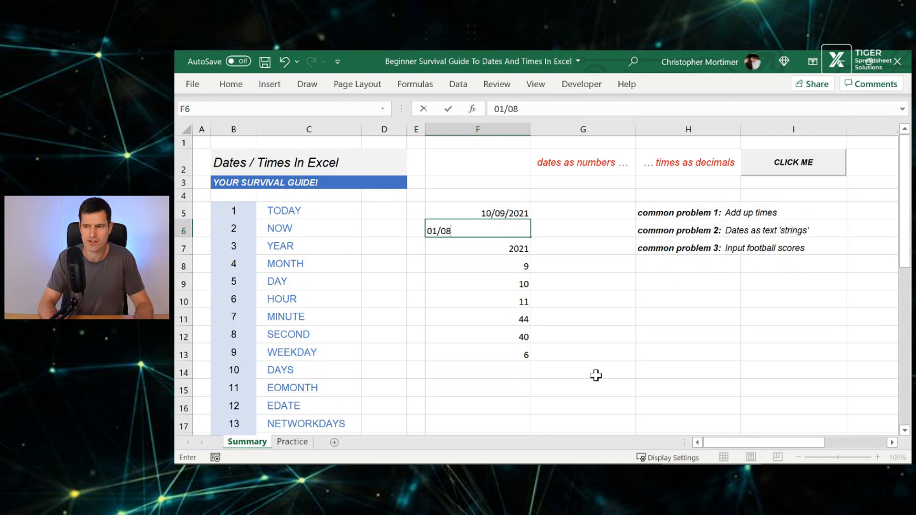
text(/2021)
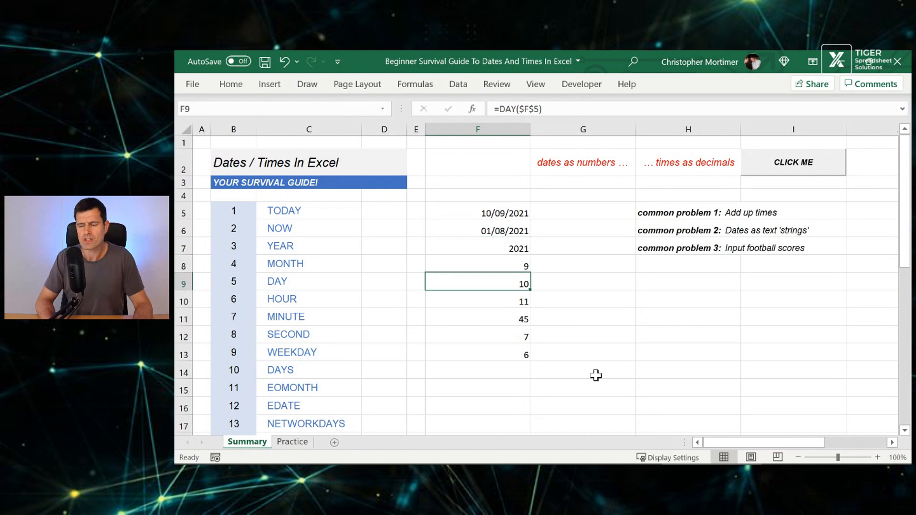
click(478, 228)
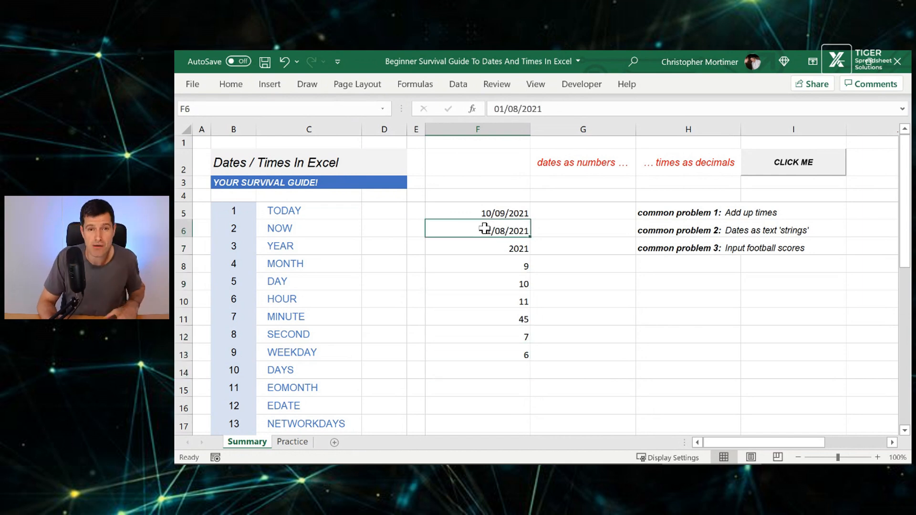
In F14, subtract F6's date from F5, giving 40.48984942 days.
click(478, 388)
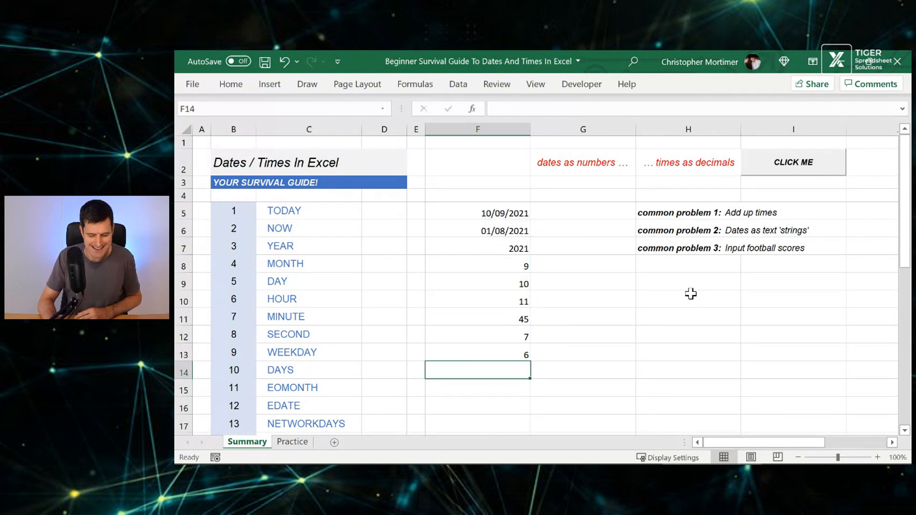
text(=F10)
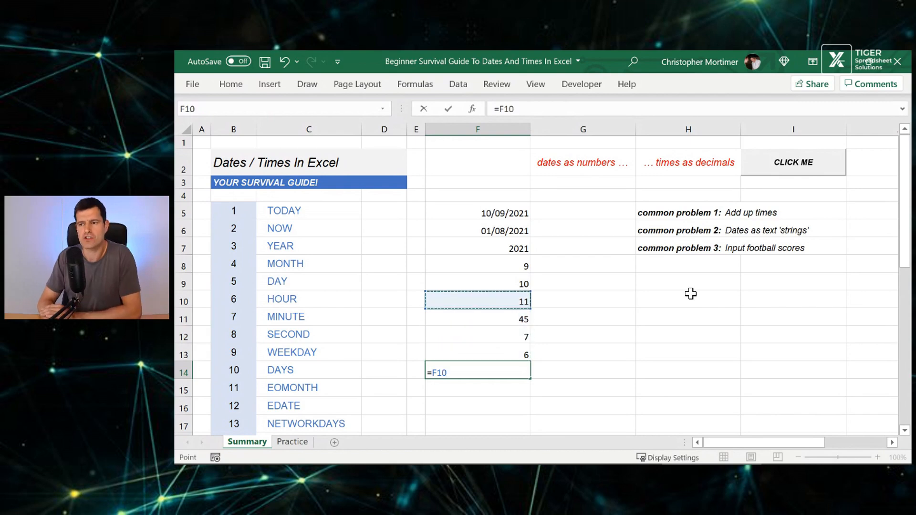
click(477, 212)
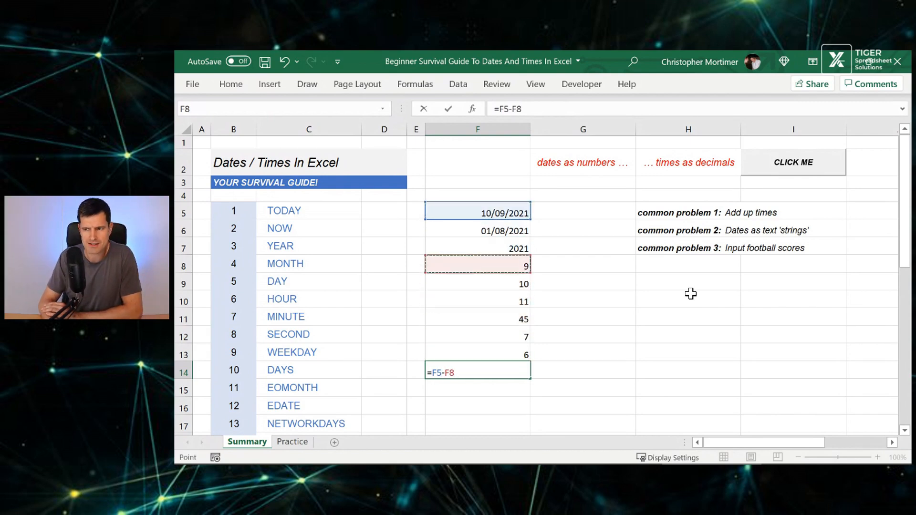
key(Return)
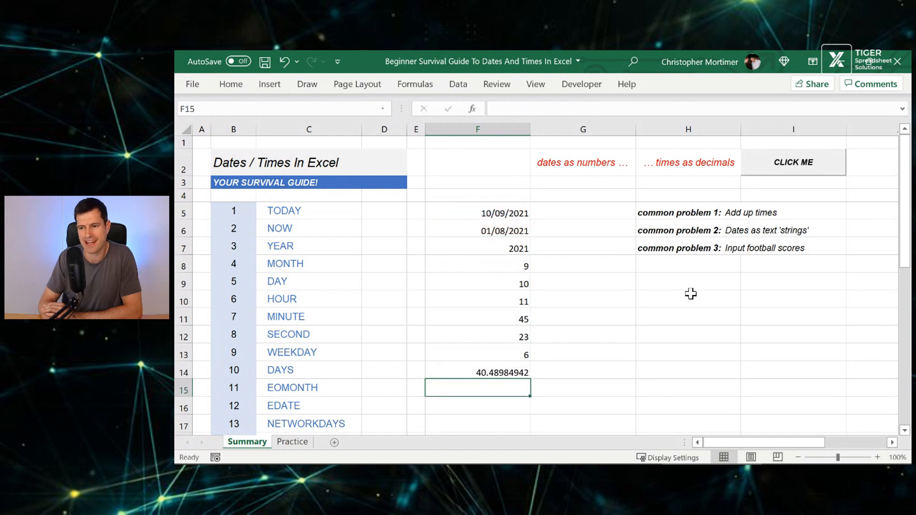
click(477, 373)
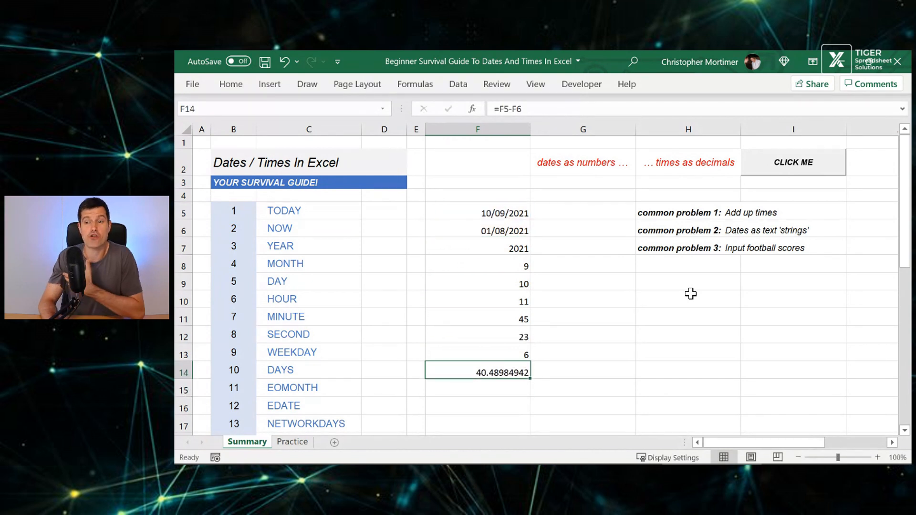
click(477, 265)
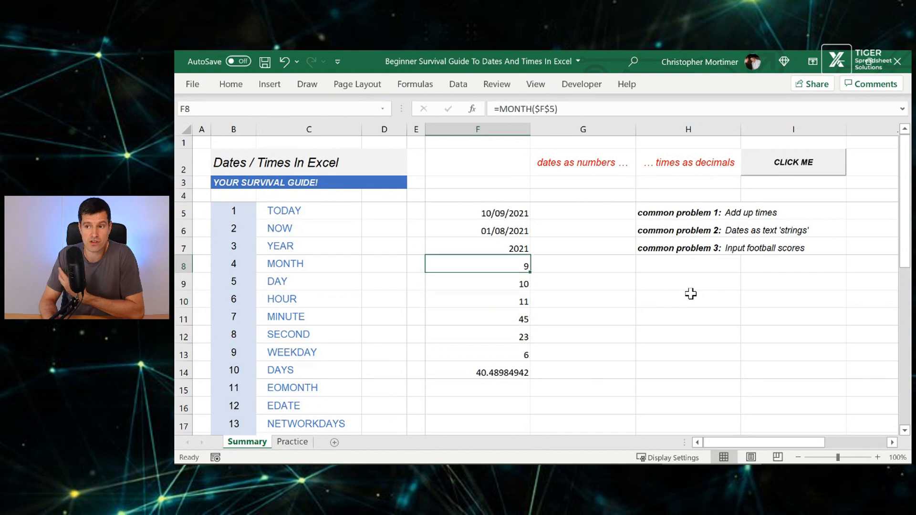
click(477, 213)
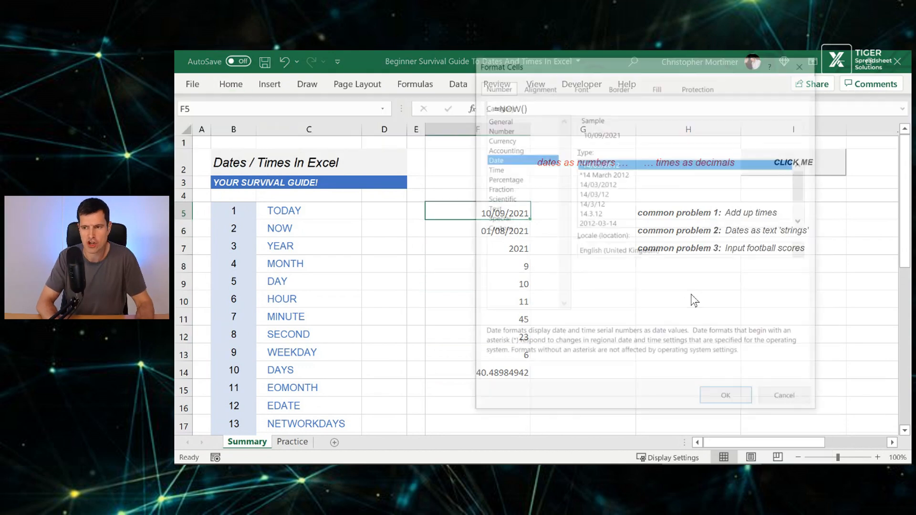
Give F5 a custom date-and-time format so it reads 10/09/2021 11:45.
click(495, 166)
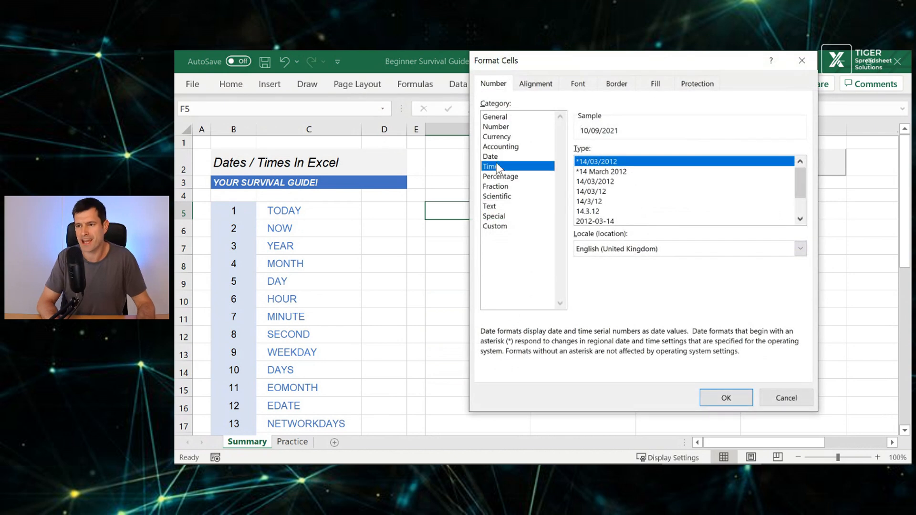
click(495, 226)
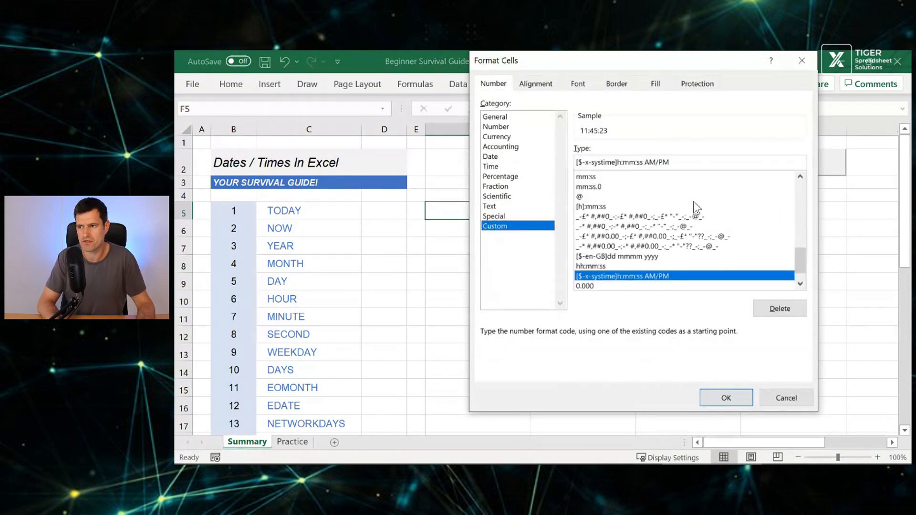
scroll(up, 3)
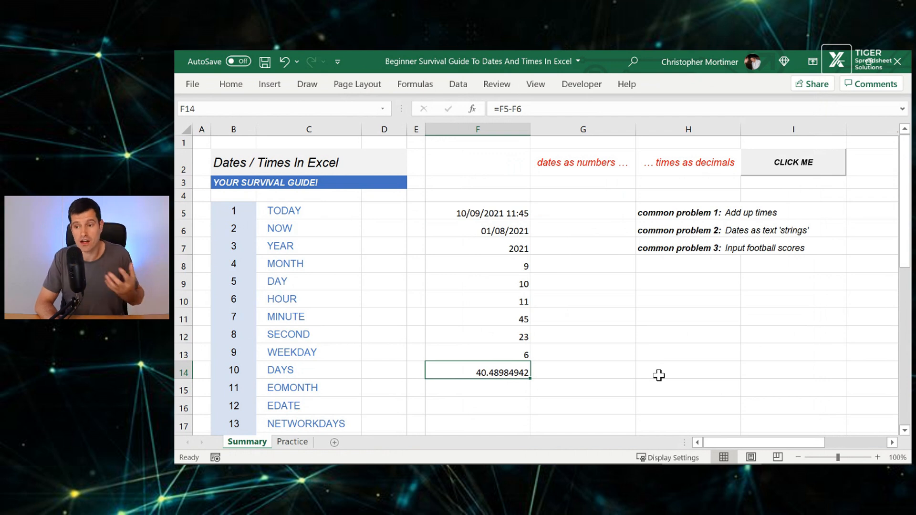
Replace F14's subtraction with =DAYS(F5,F6), returning the whole number 40.
click(575, 372)
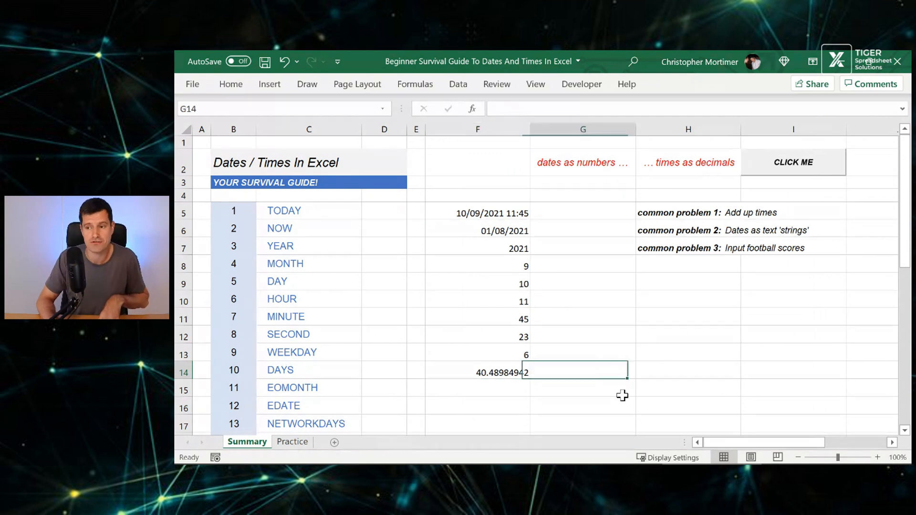
click(477, 372)
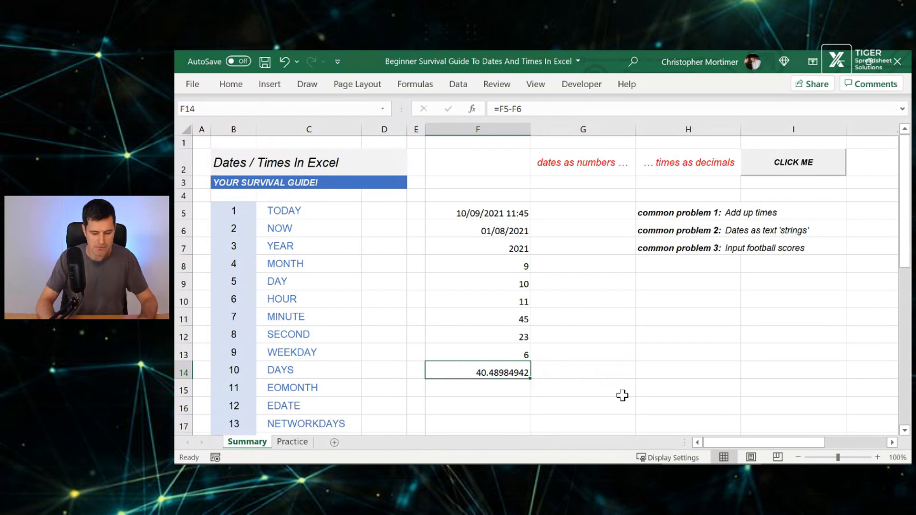
text(DYAS)
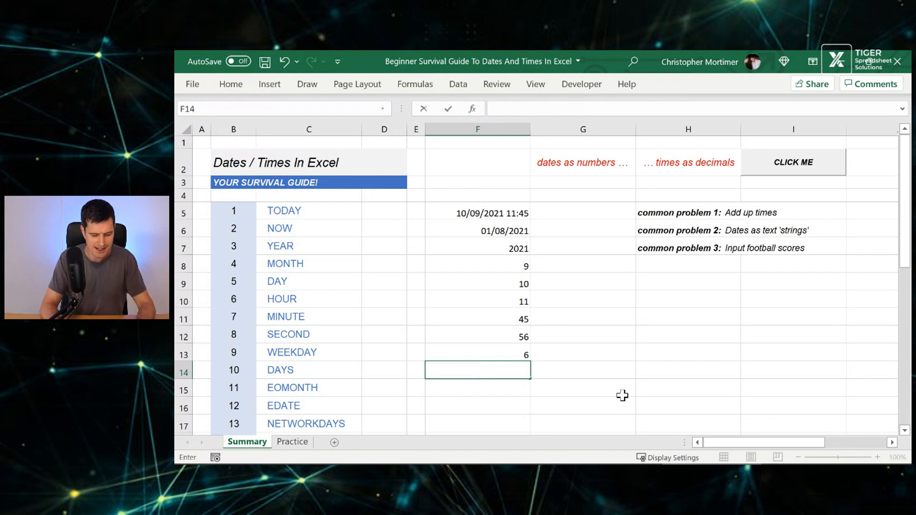
text(=days()
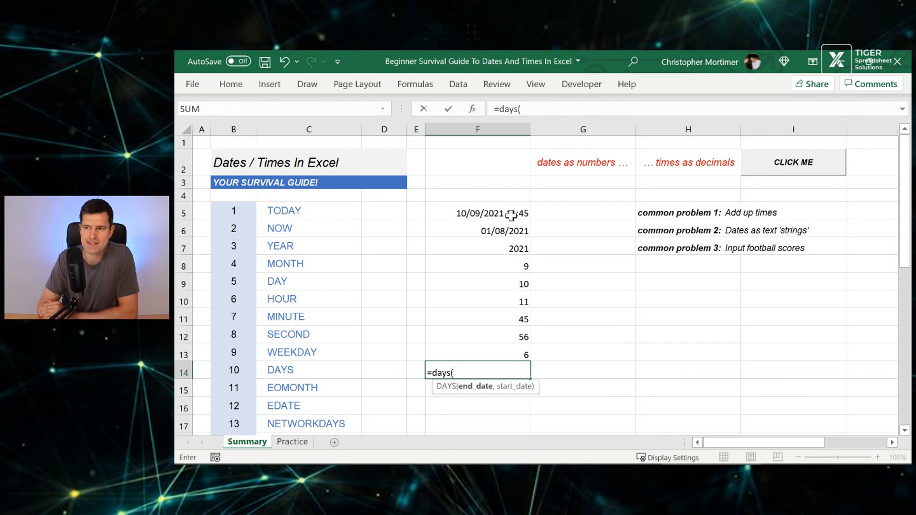
click(477, 212)
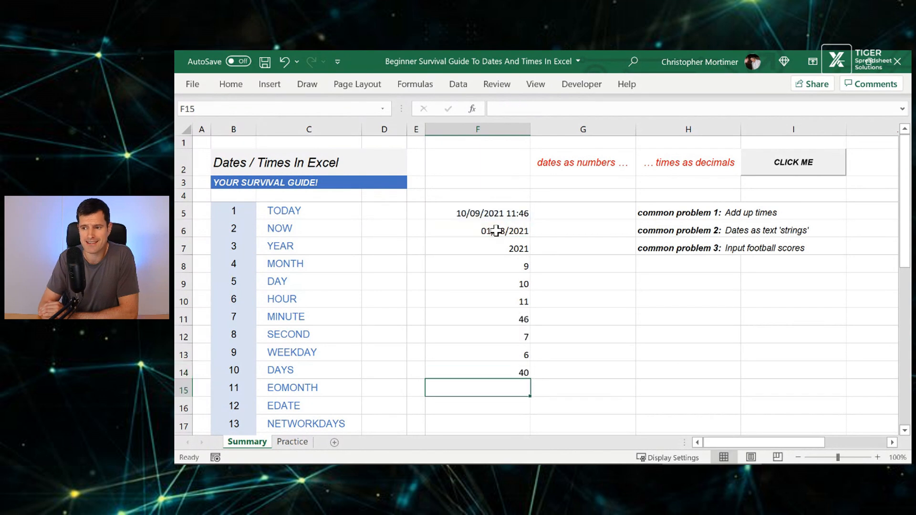
click(478, 373)
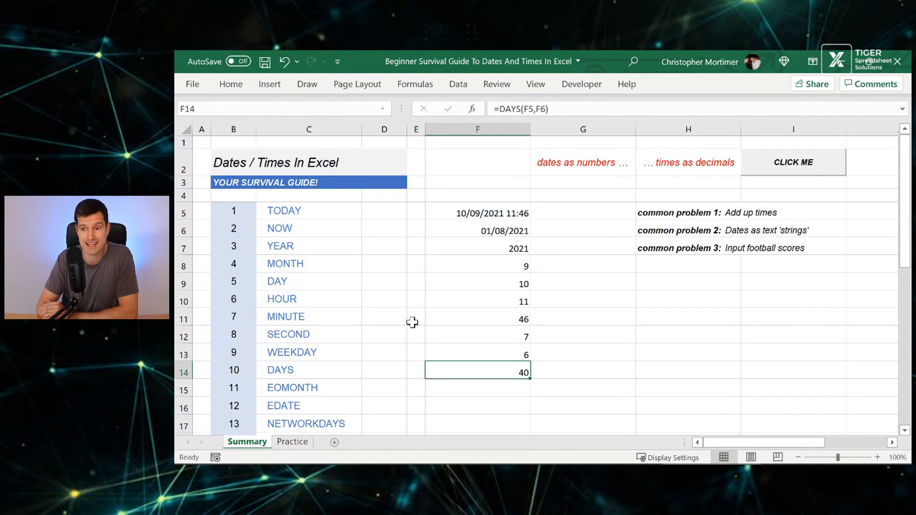
scroll(down, 3)
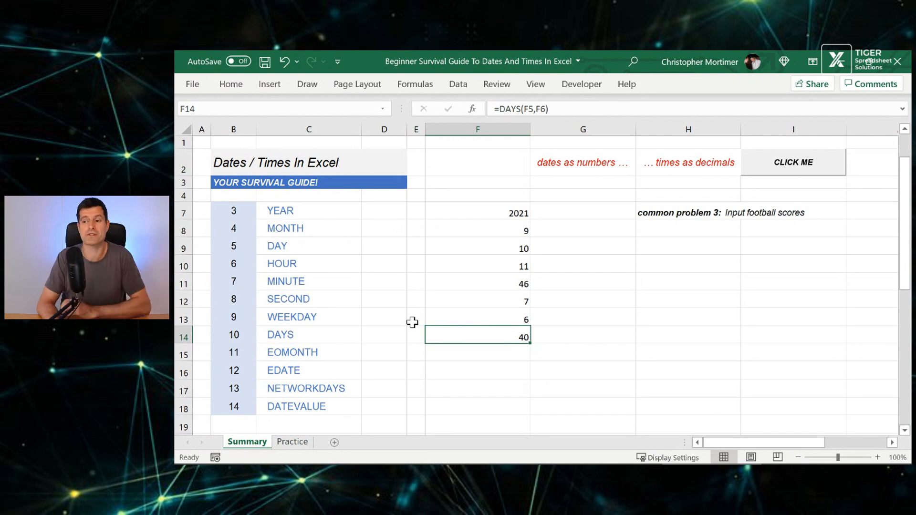
click(416, 353)
text(=)
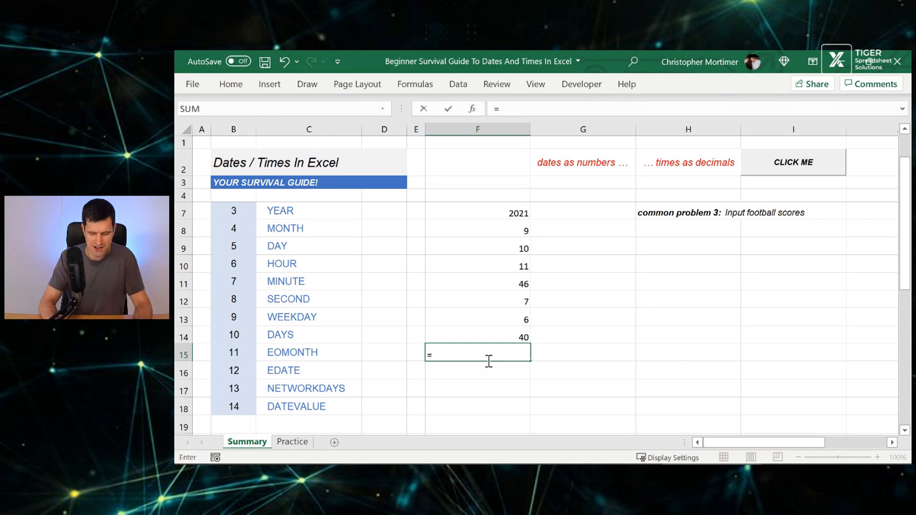
Enter =EOMONTH(F5,4) in F15, which shows the serial number 44592.
text(eom)
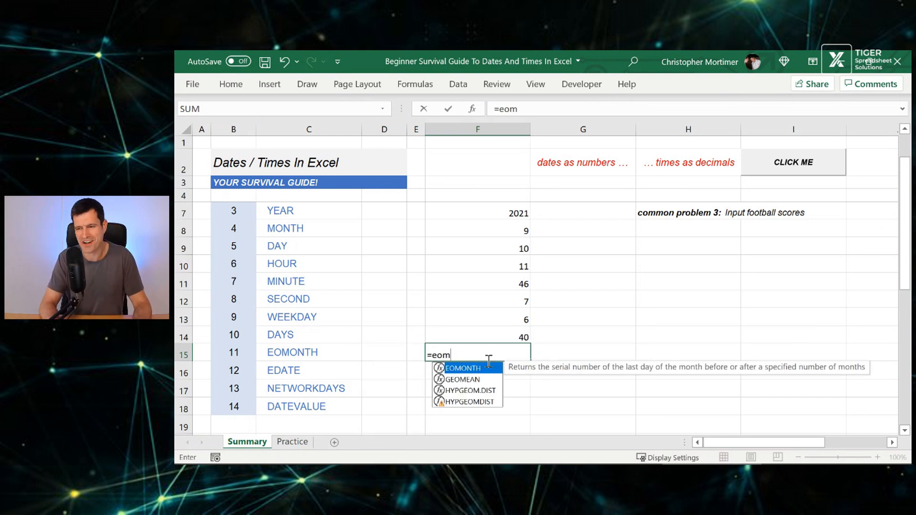
double_click(462, 368)
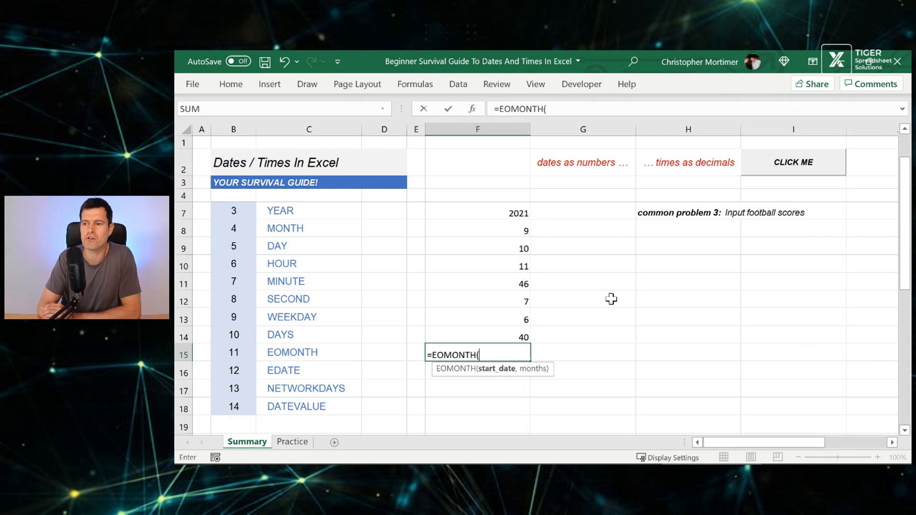
scroll(up, 3)
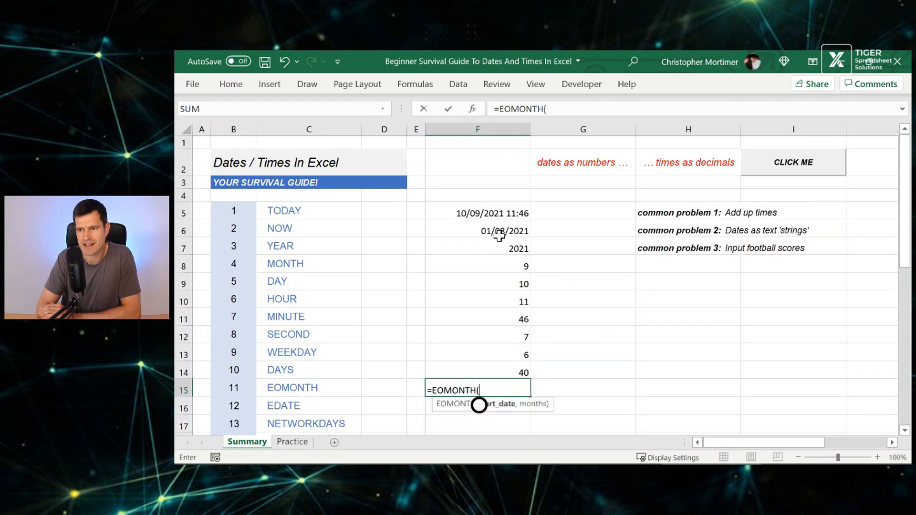
click(477, 213)
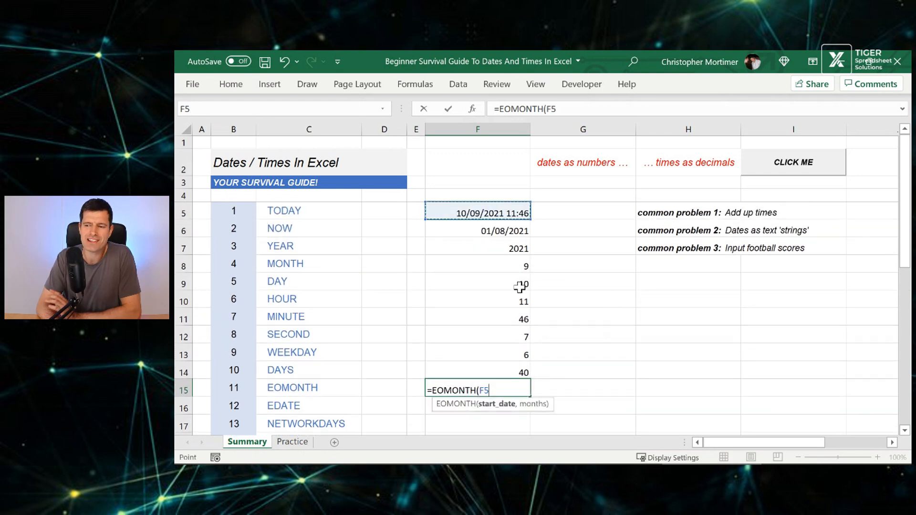
text(,4)
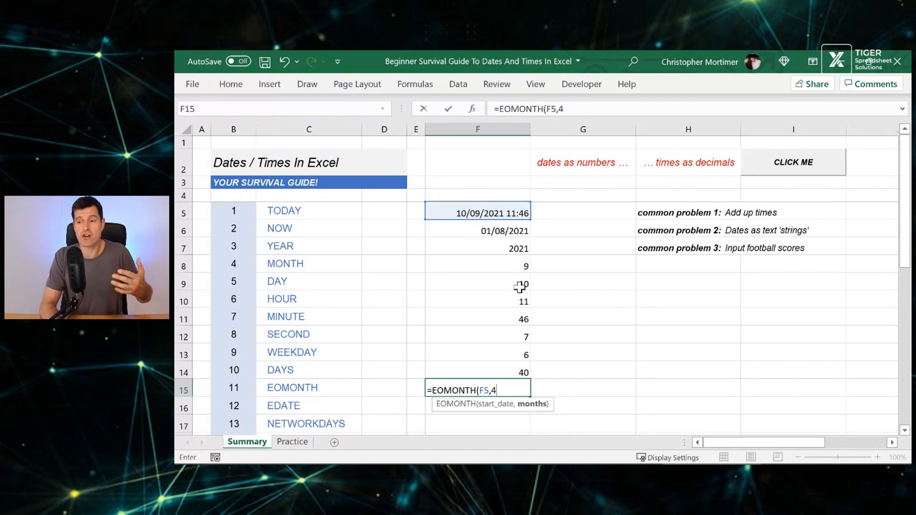
text())
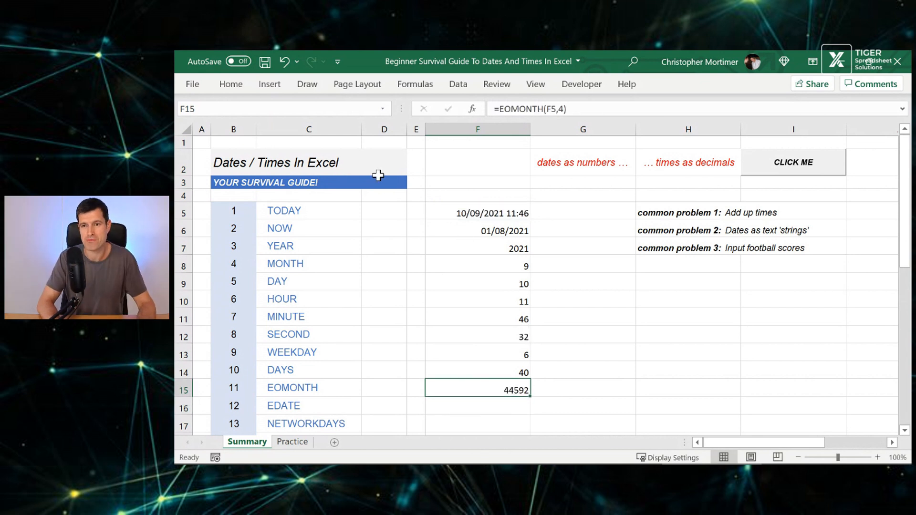
click(230, 84)
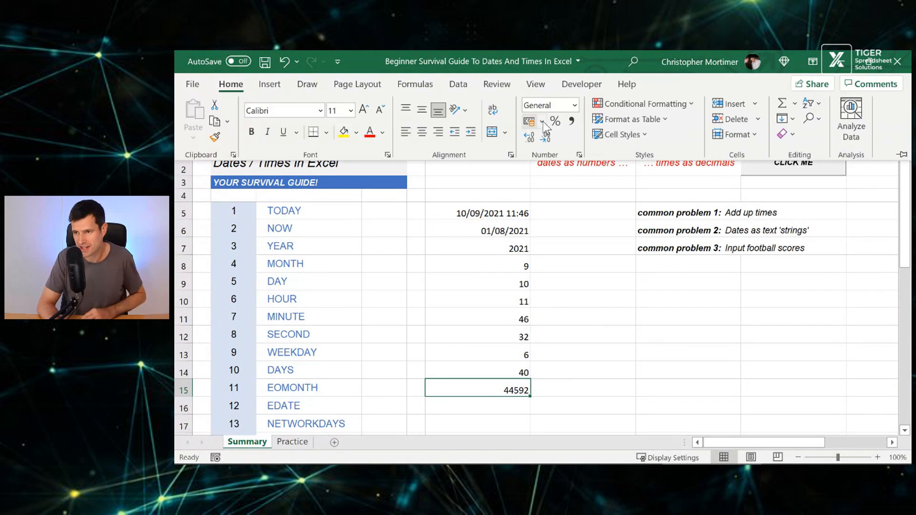
Format F15 as a short date so its EOMONTH result reads 28/02/2022.
click(572, 105)
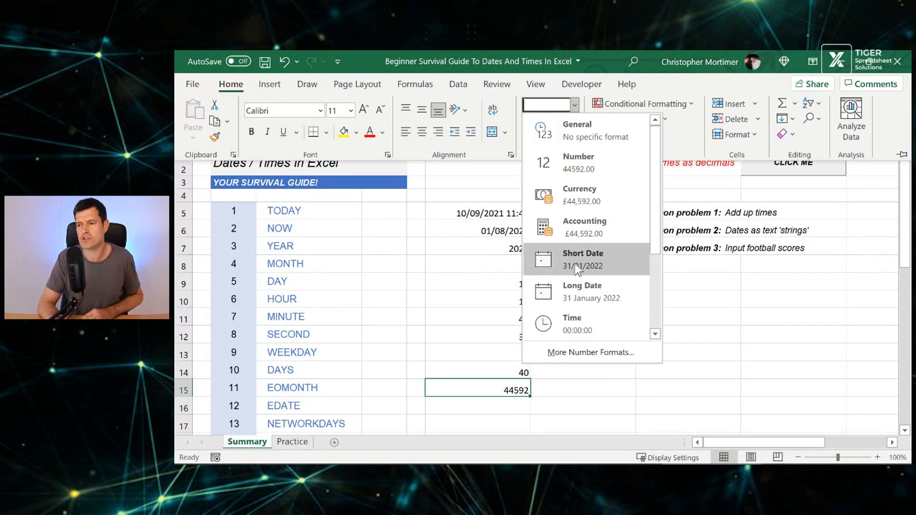
click(583, 260)
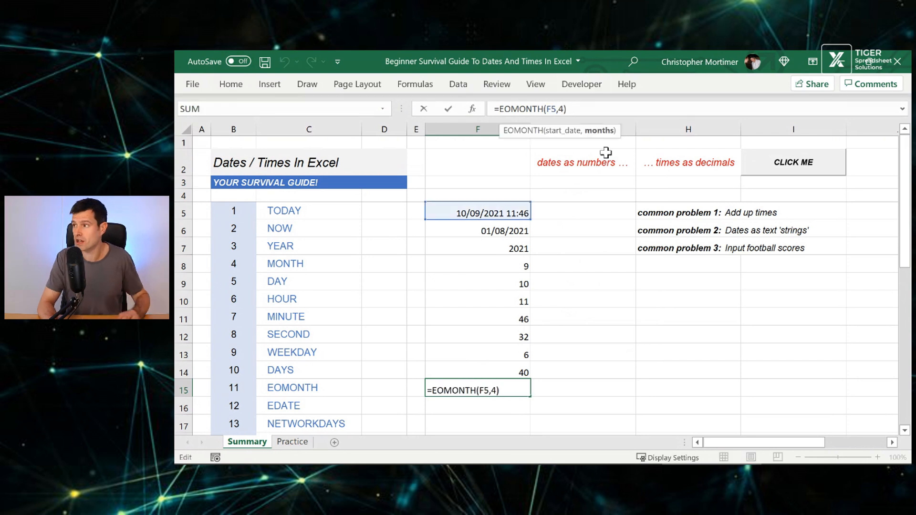
key(Return)
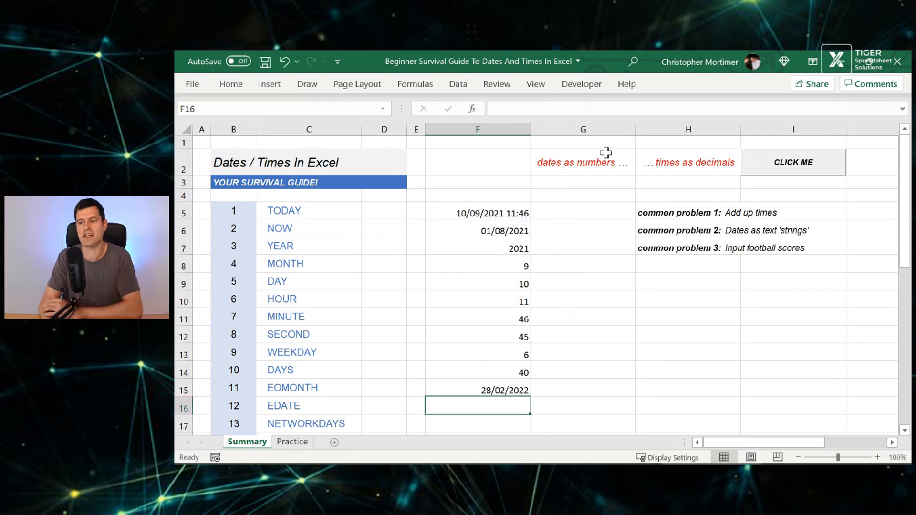
click(478, 390)
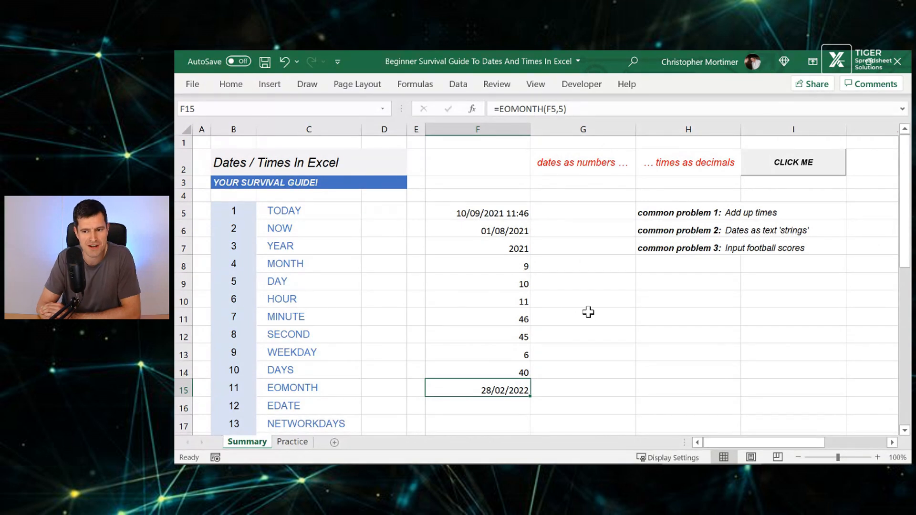
scroll(down, 3)
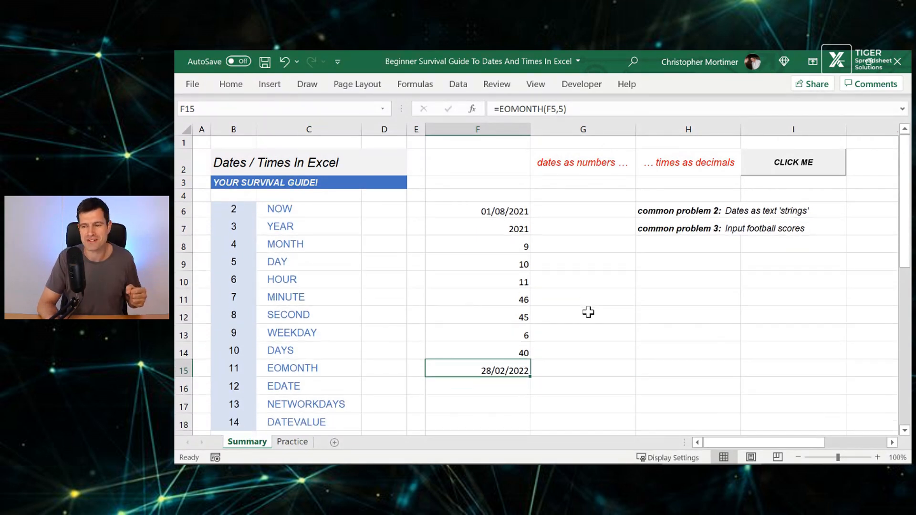
scroll(down, 3)
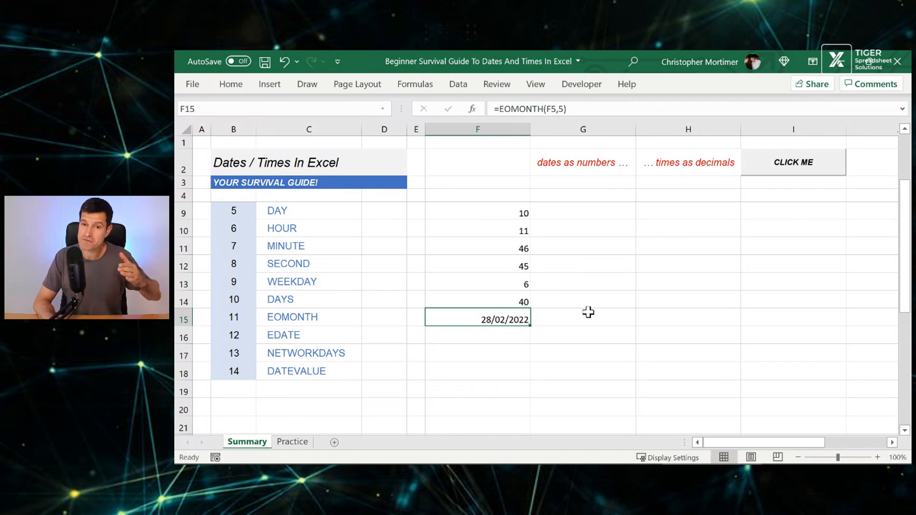
click(408, 335)
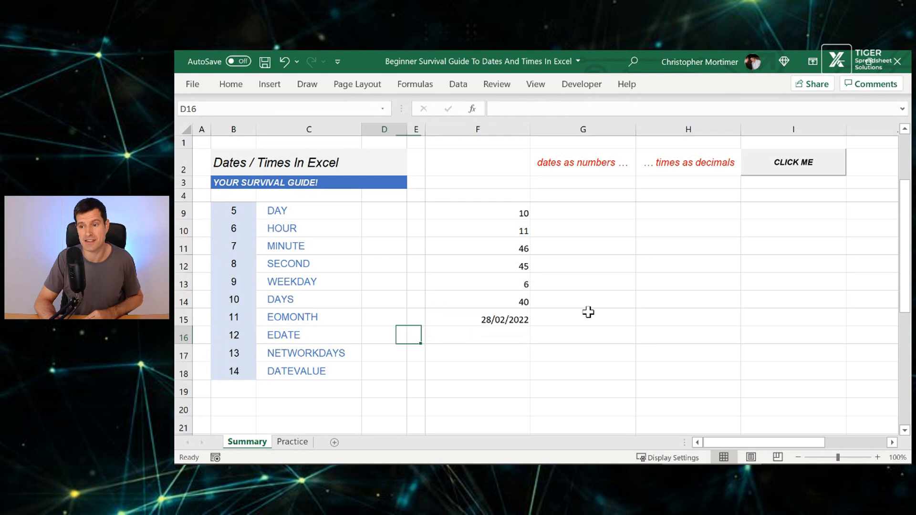
Enter =EDATE(F15,3) in F16 and paste F15's date format, showing 28/05/2022.
text(=)
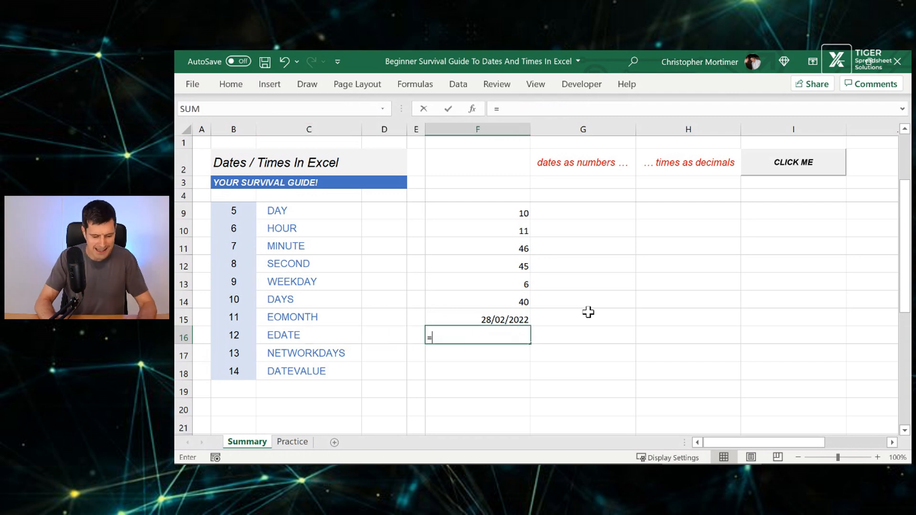
text(edate)
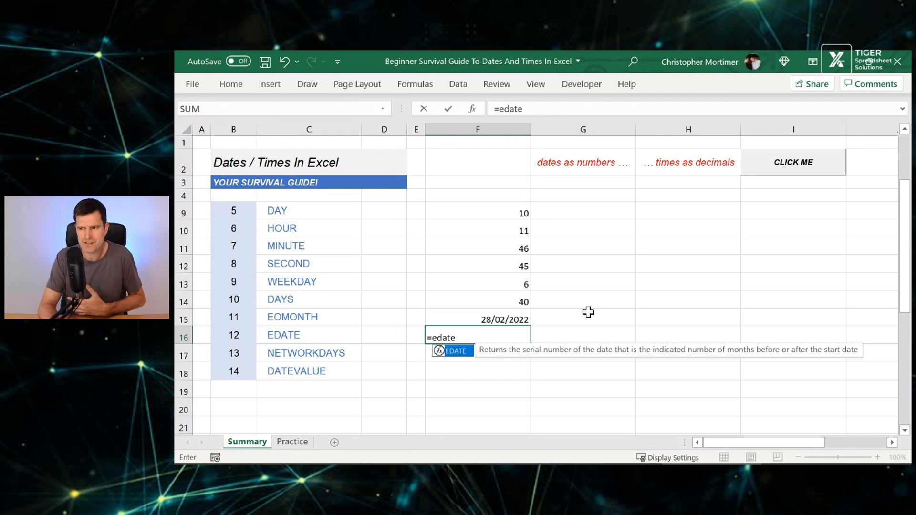
text(()
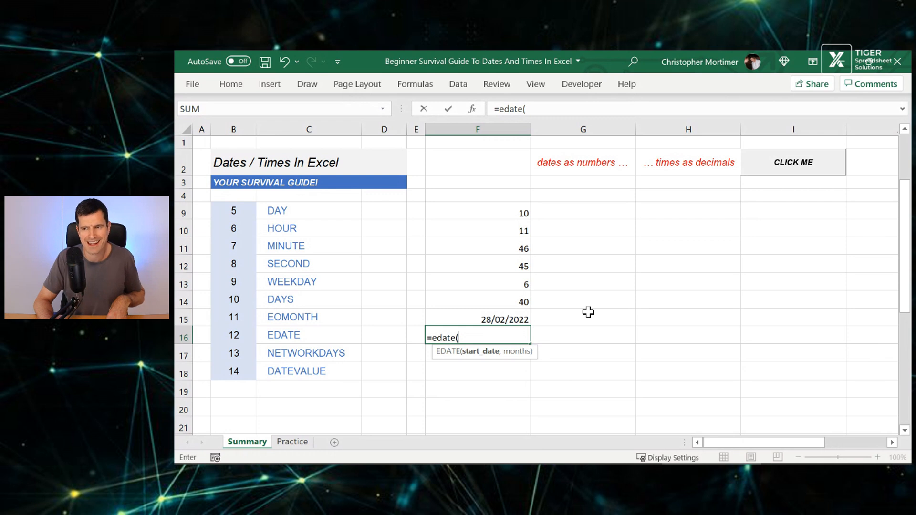
click(477, 320)
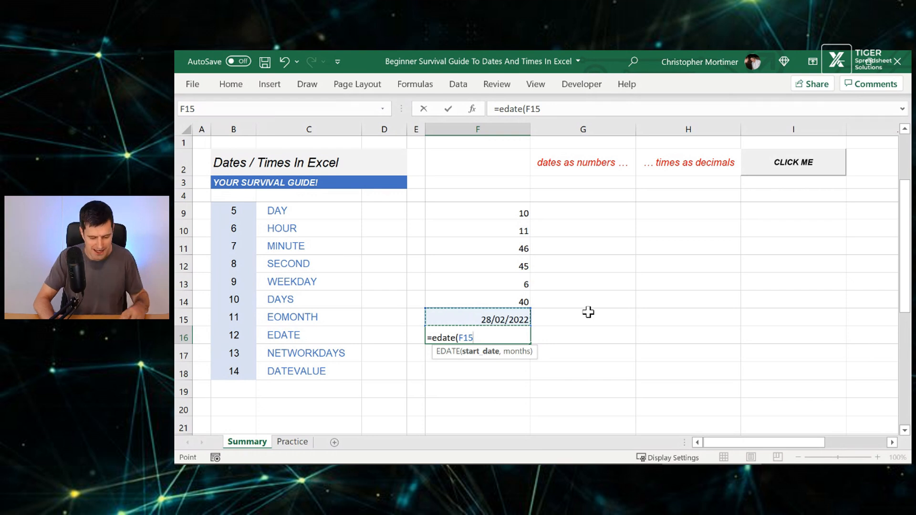
text(,3))
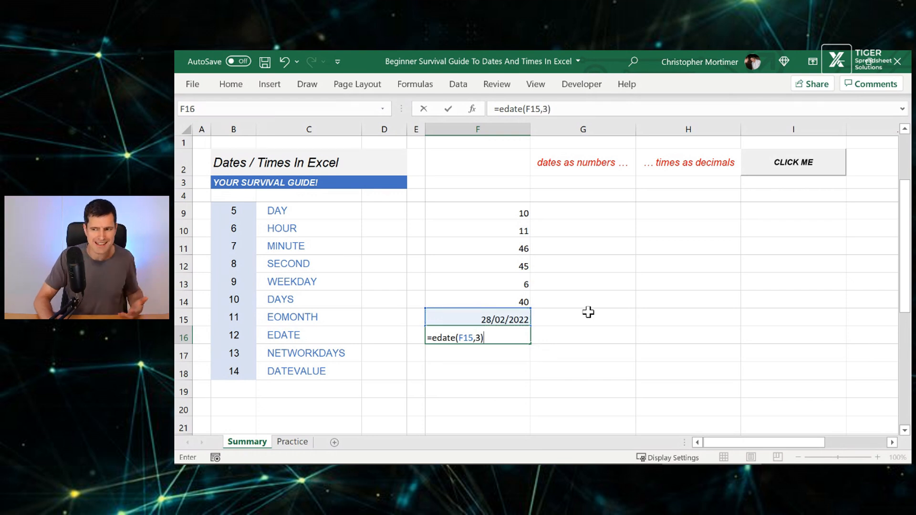
key(Return)
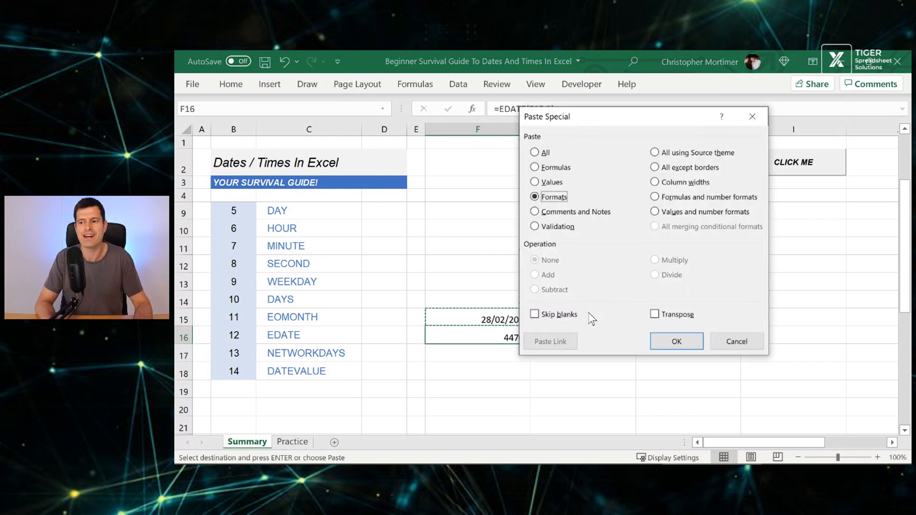
click(676, 342)
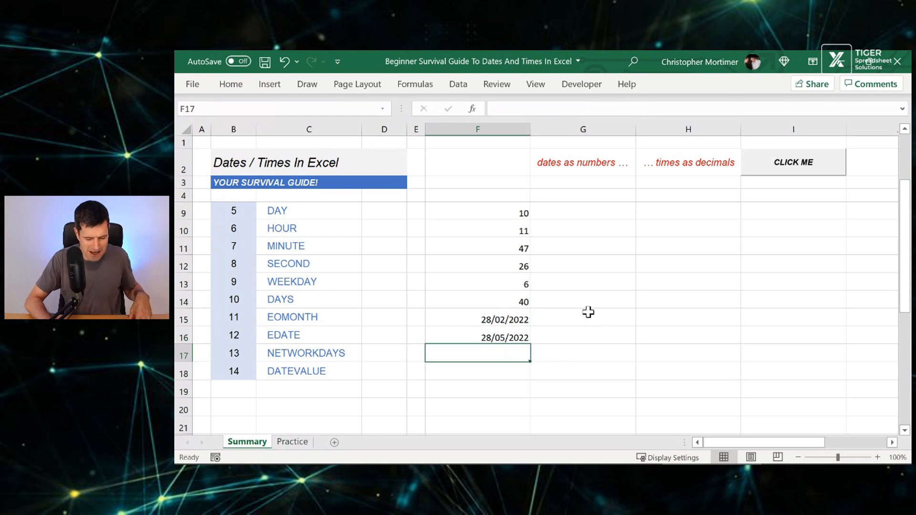
text(=networkdays()
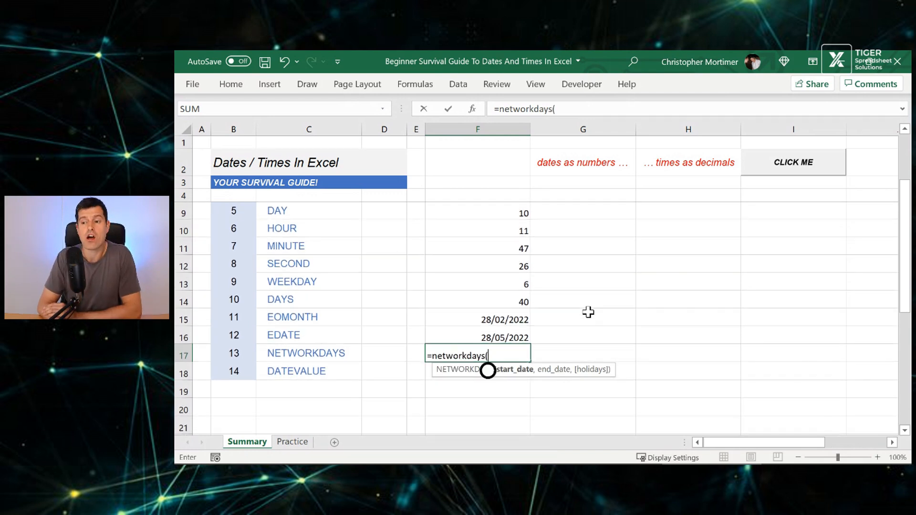
click(583, 335)
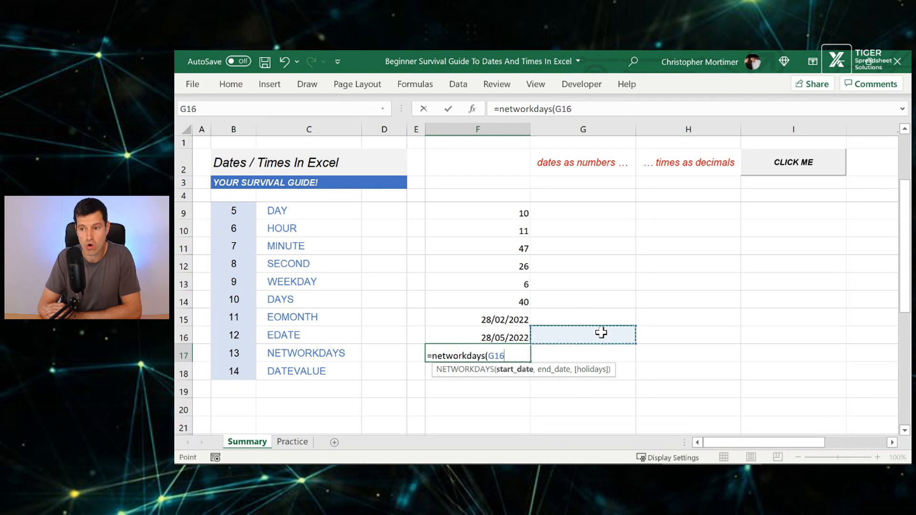
scroll(up, 3)
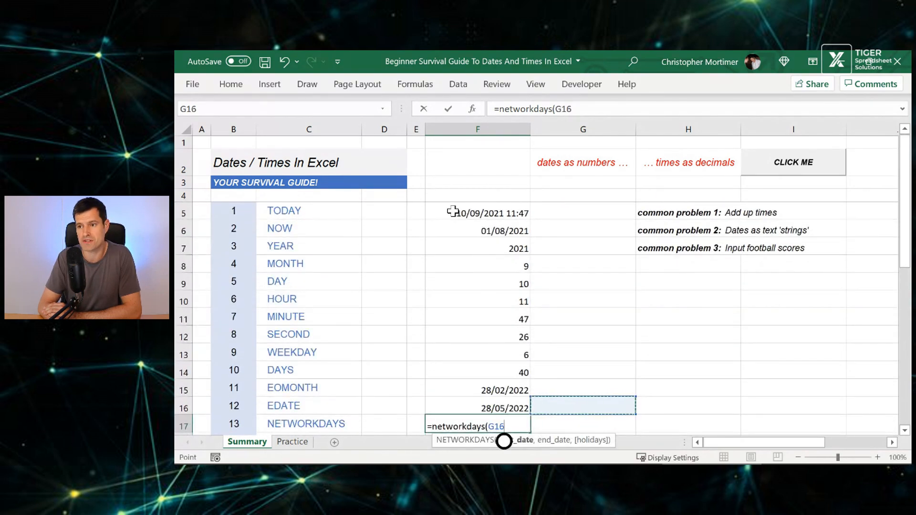
click(477, 212)
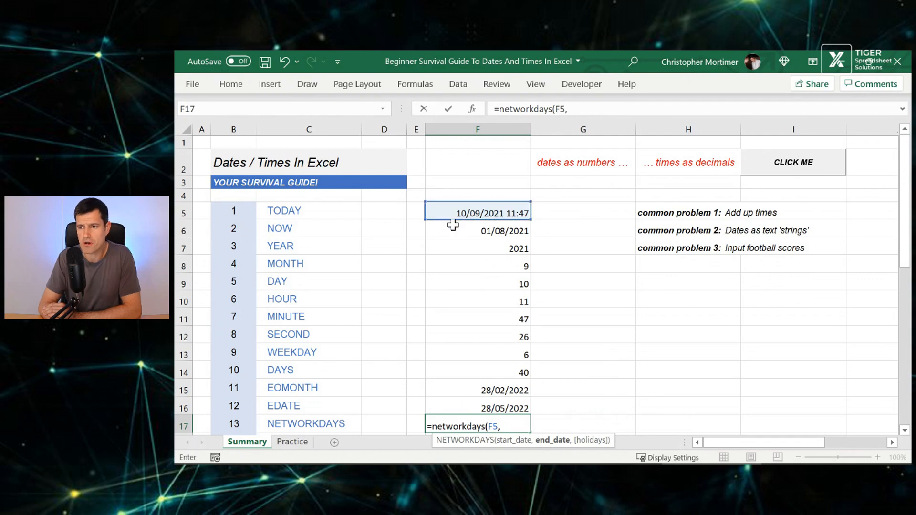
key(Return)
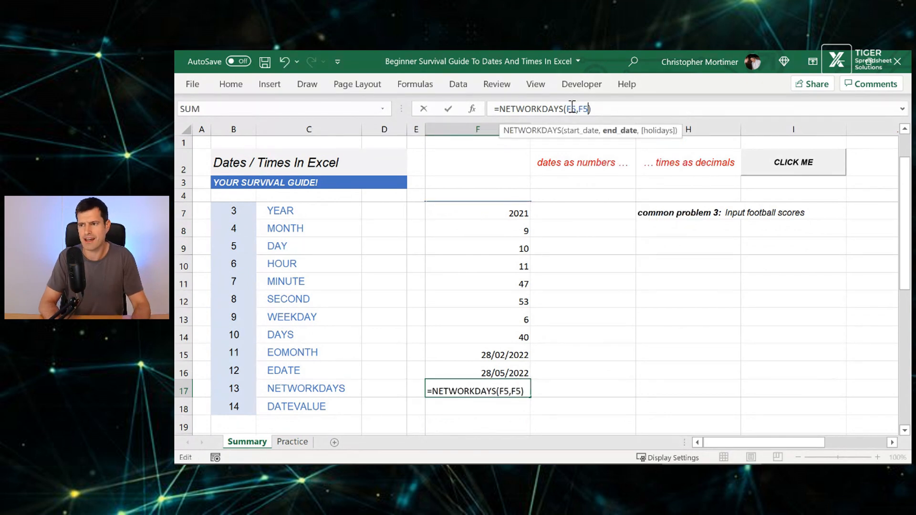
text(6)
key(Return)
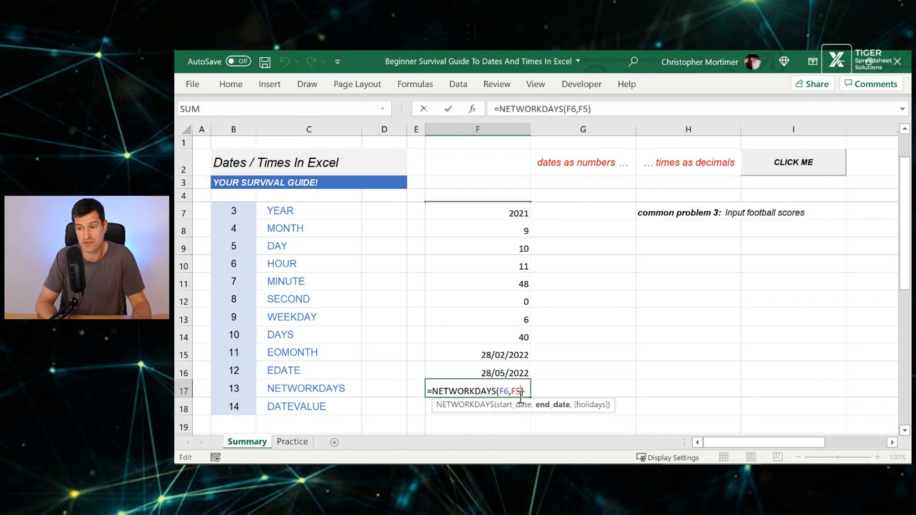
text(,)
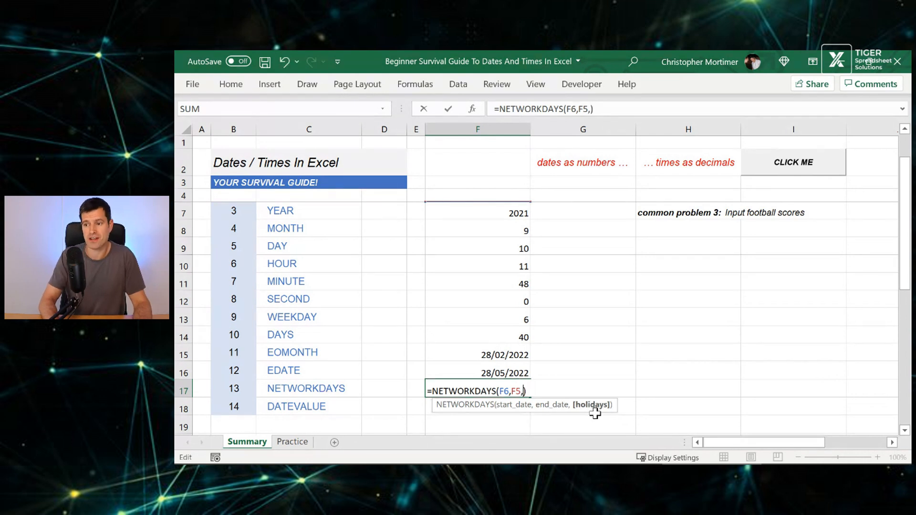
key(Backspace)
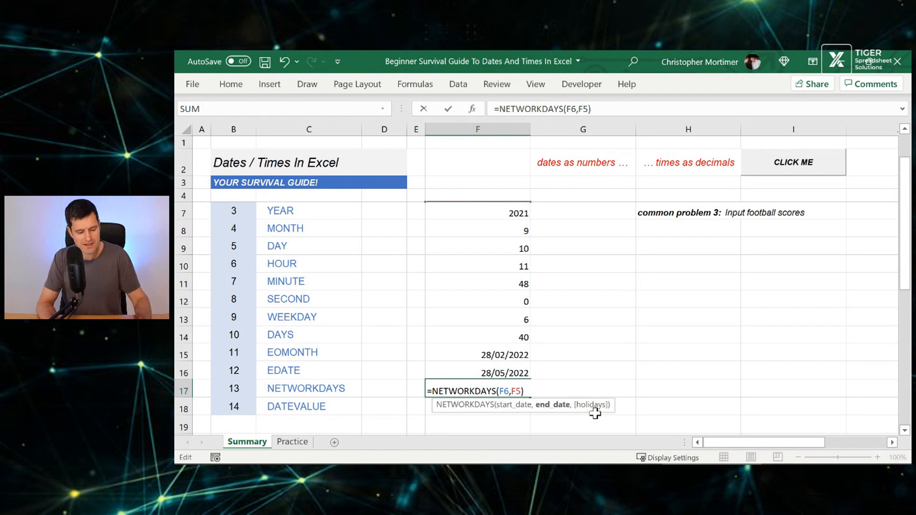
key(Escape)
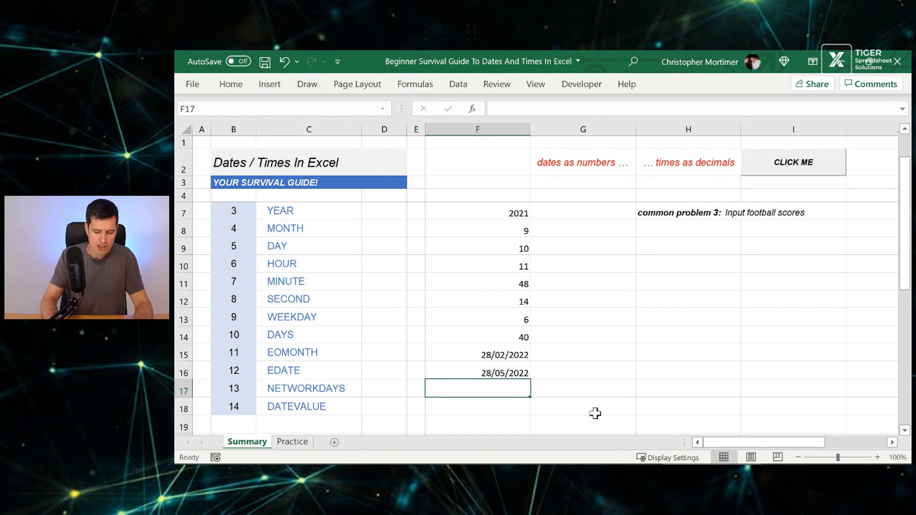
text(=net)
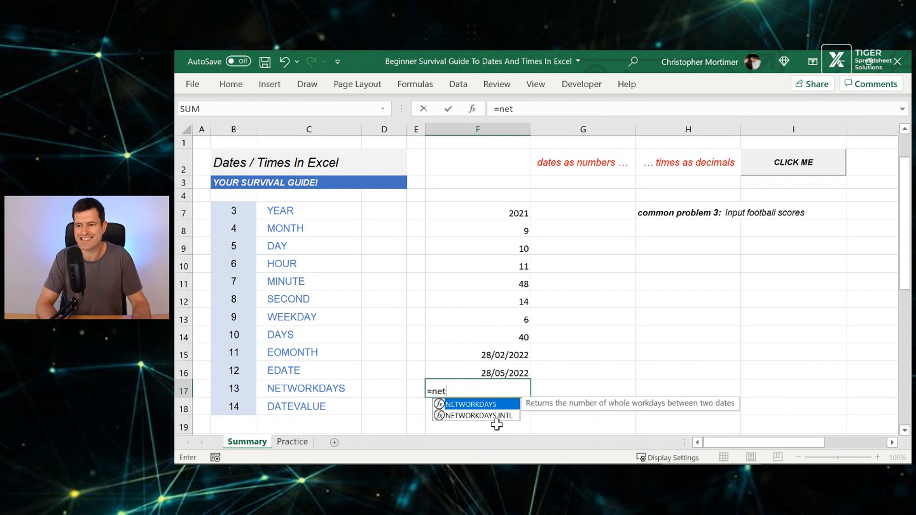
mouse_move(579, 414)
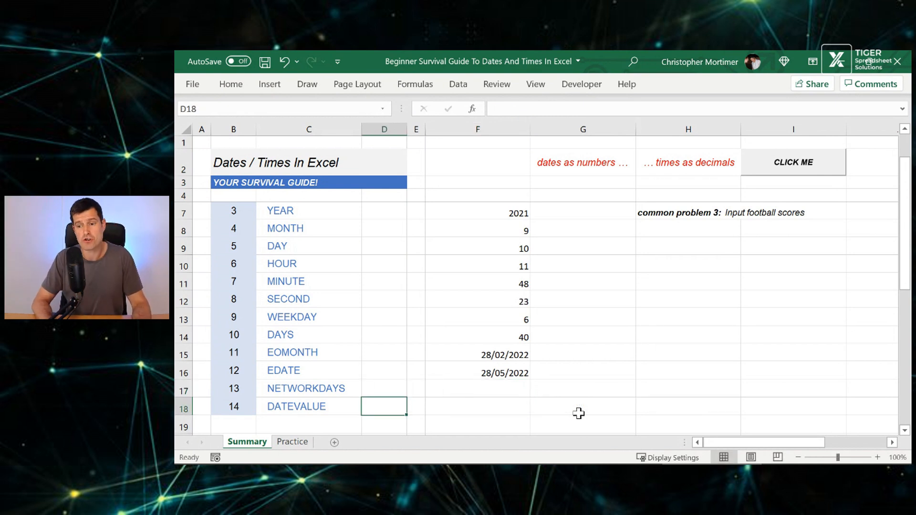
Delete the example results from column F, starting with the TODAY result in F5.
click(309, 406)
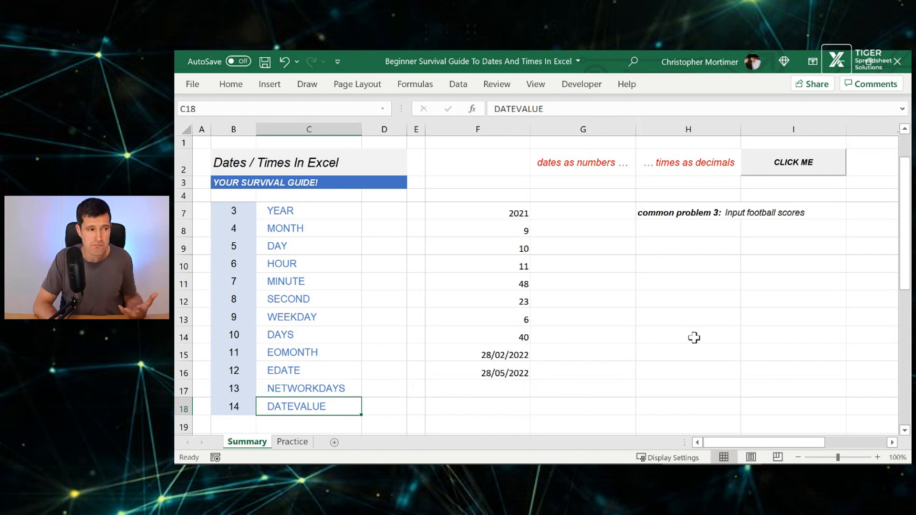
scroll(up, 3)
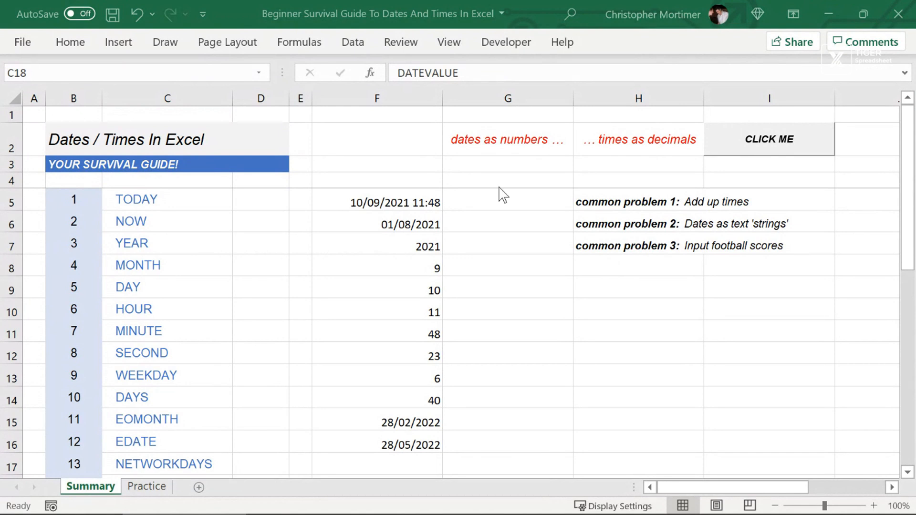
click(638, 201)
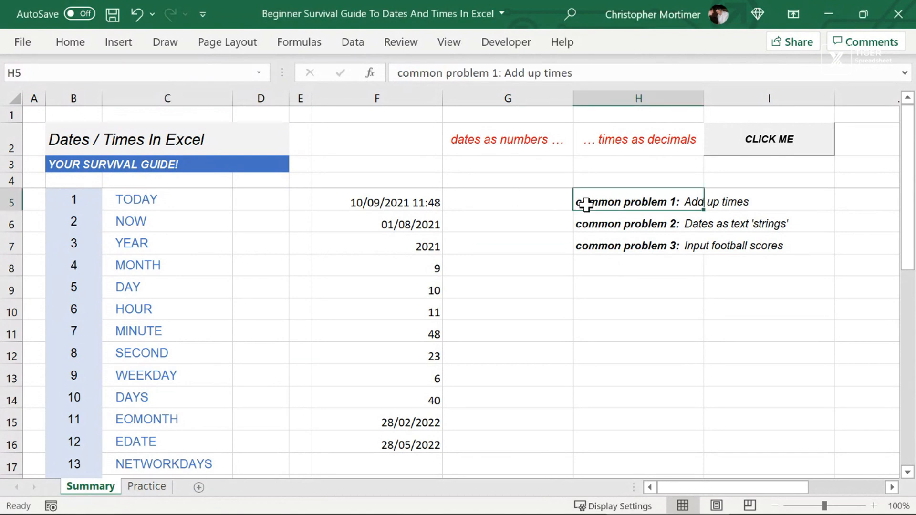
click(507, 309)
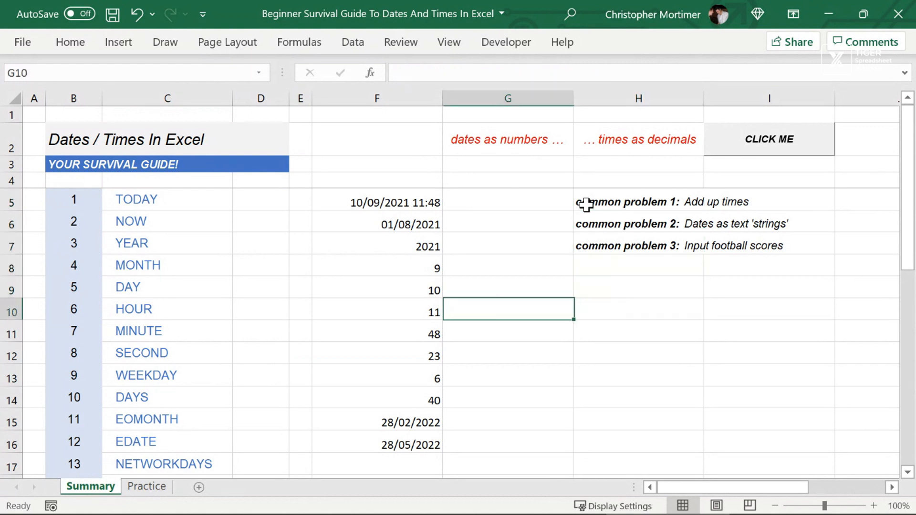
click(377, 203)
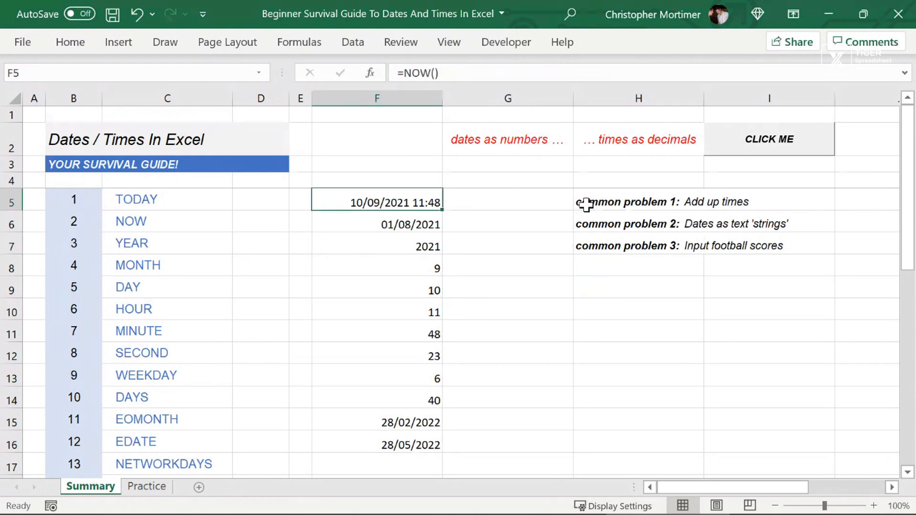
key(Delete)
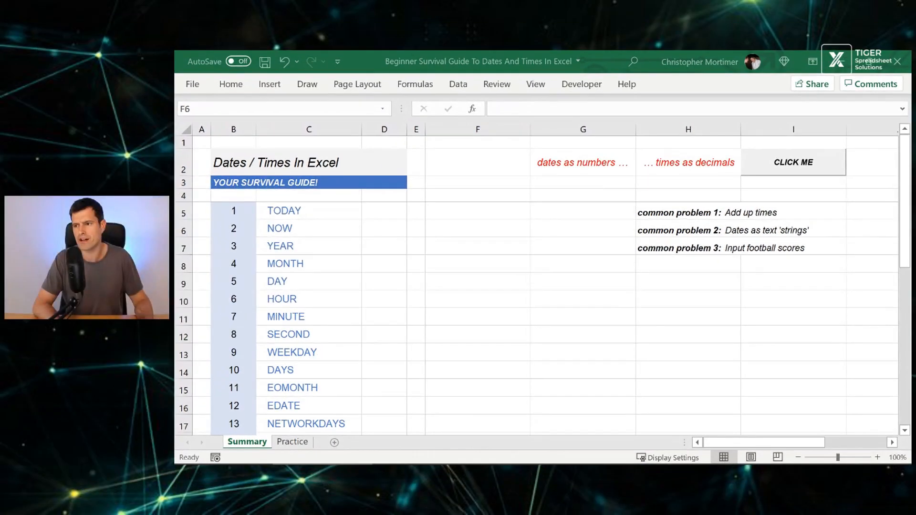
click(477, 228)
text(=)
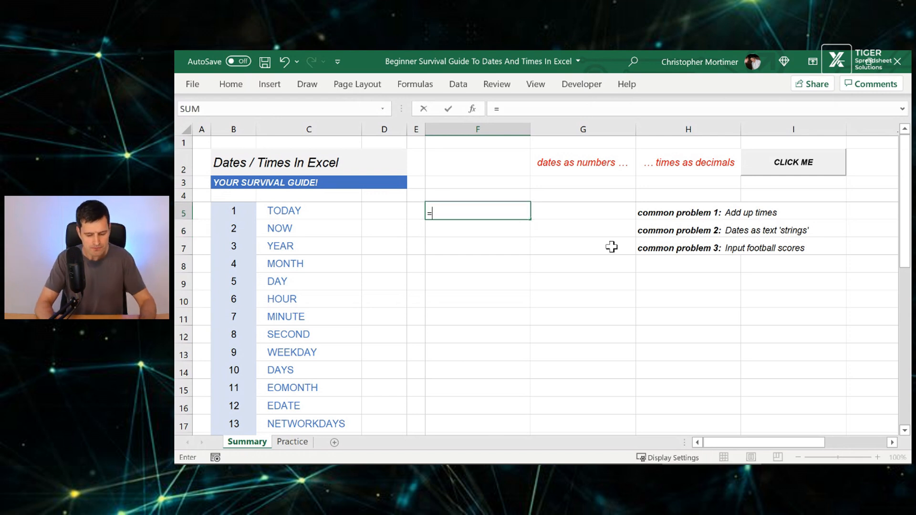
Enter 0.6 in F5 to F7 after trying a Time display on F5.
text(0.6)
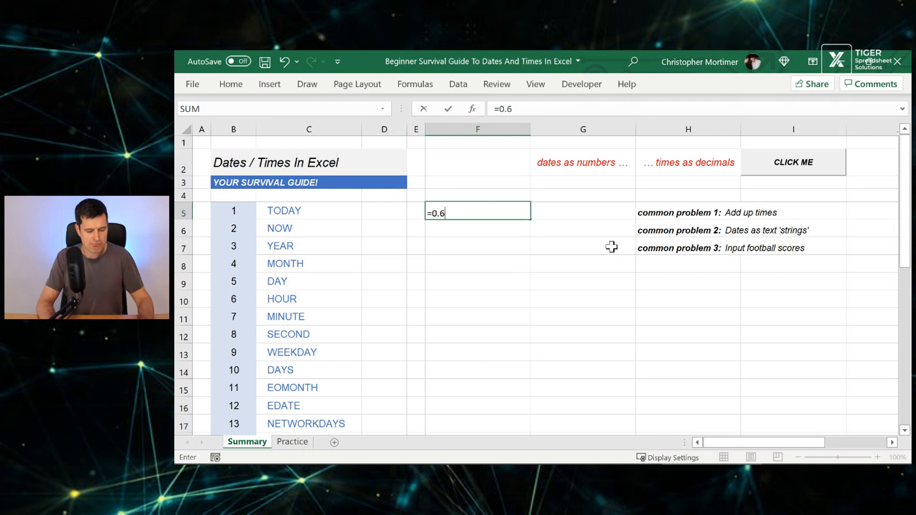
key(Return)
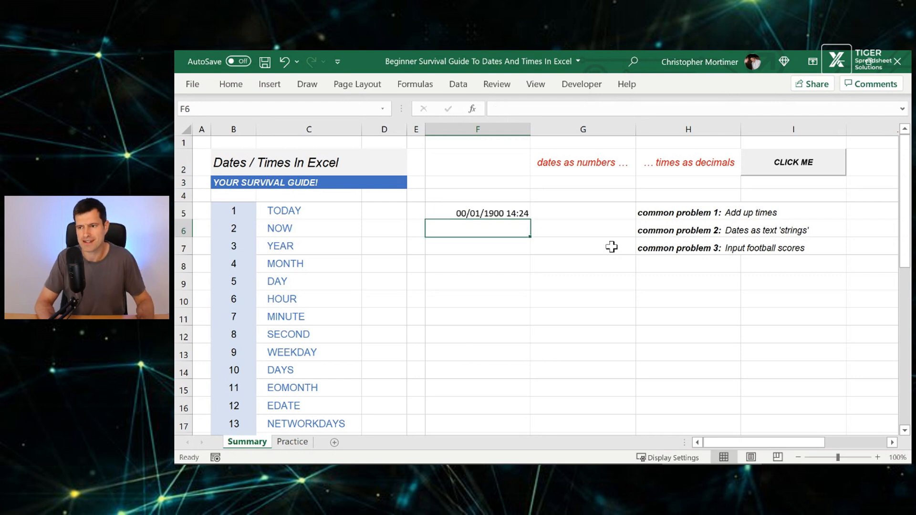
click(477, 213)
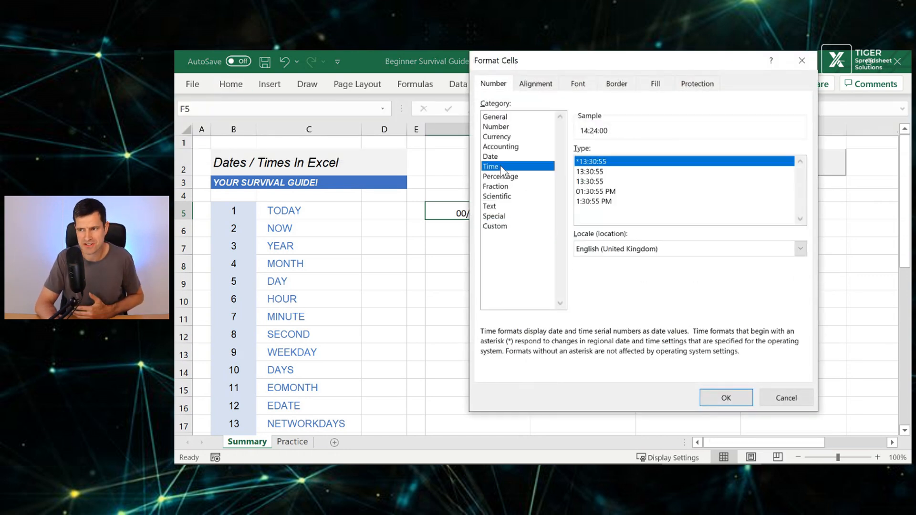
click(726, 398)
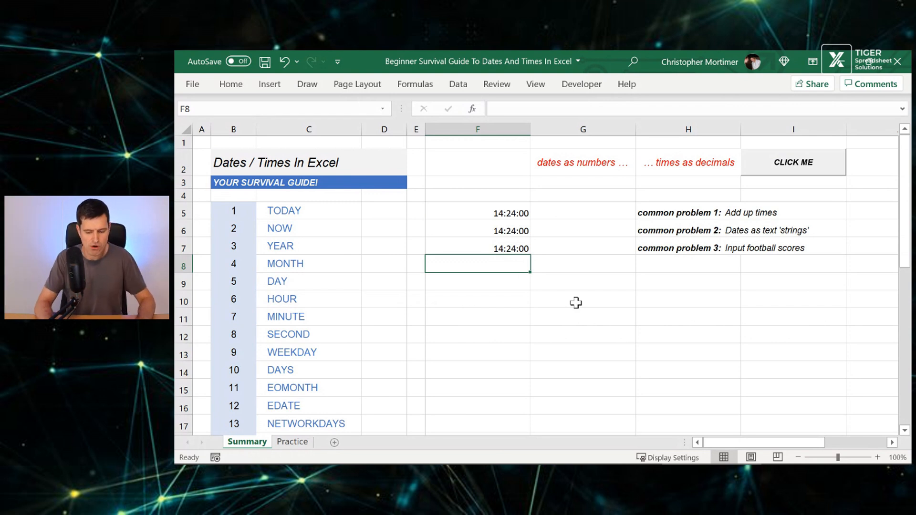
text(=SUM(F5:F7)
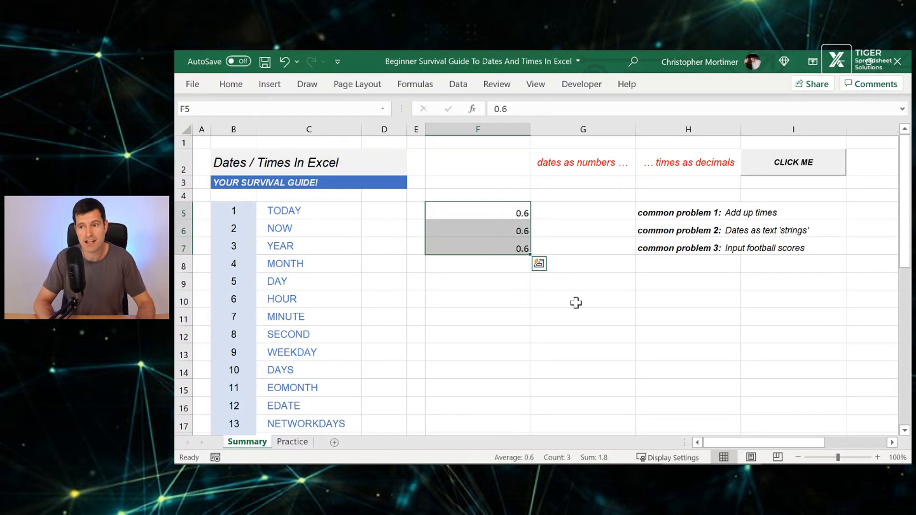
Total F5:F7 in F8 as 1.8 and take its whole part with INT in F9.
click(477, 264)
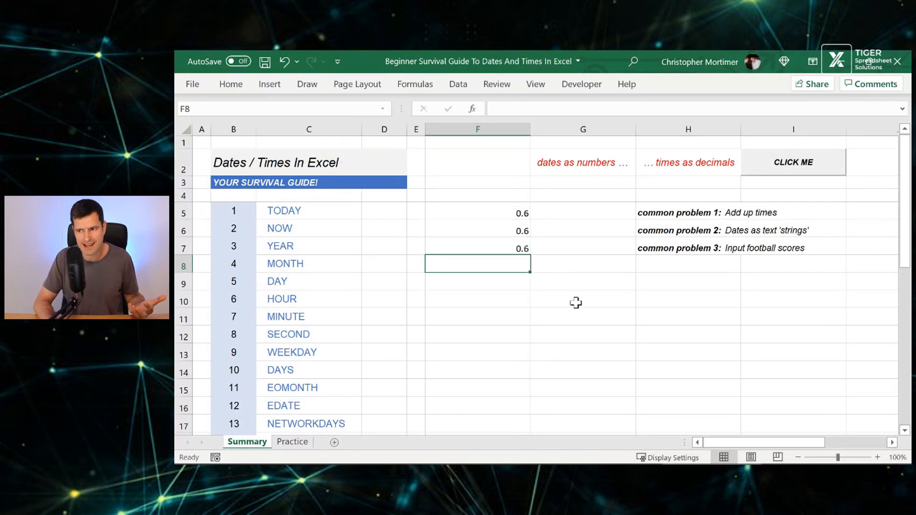
text(=SUM(F5:F7))
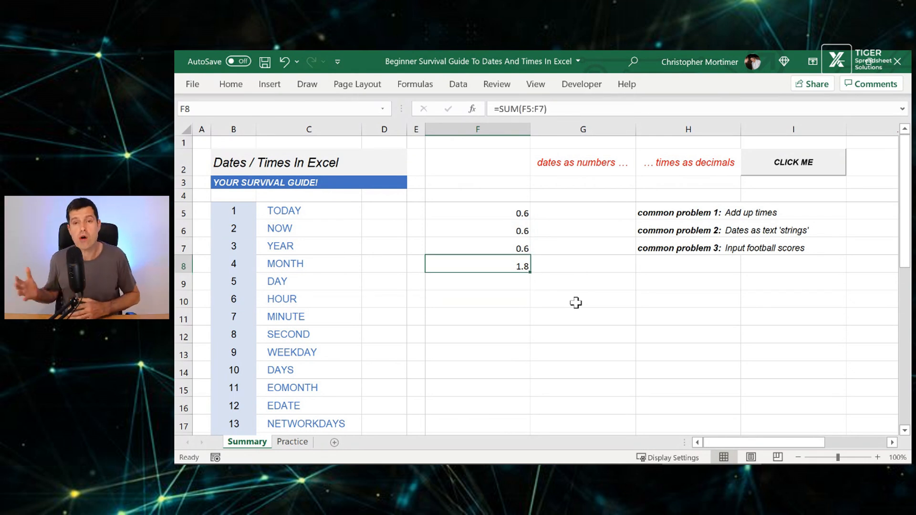
key(Return)
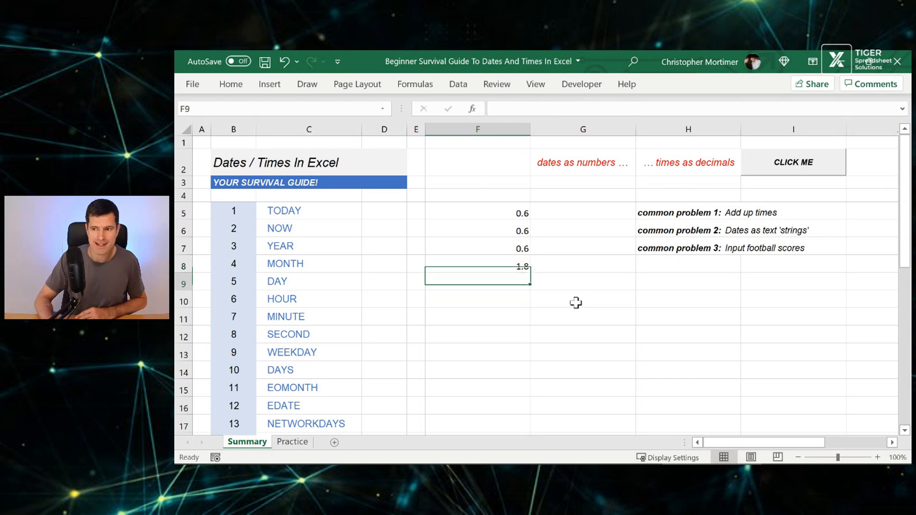
text(=int(F8)
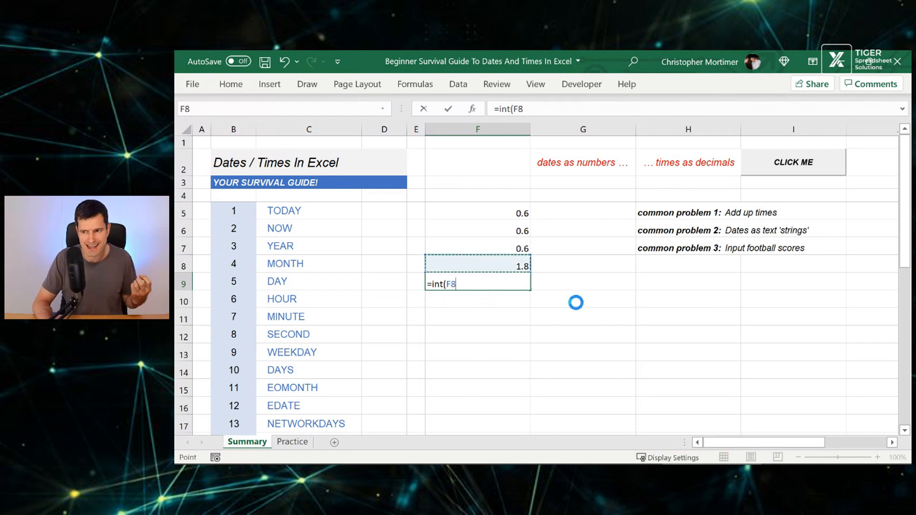
key(Enter)
text(=F8-F9)
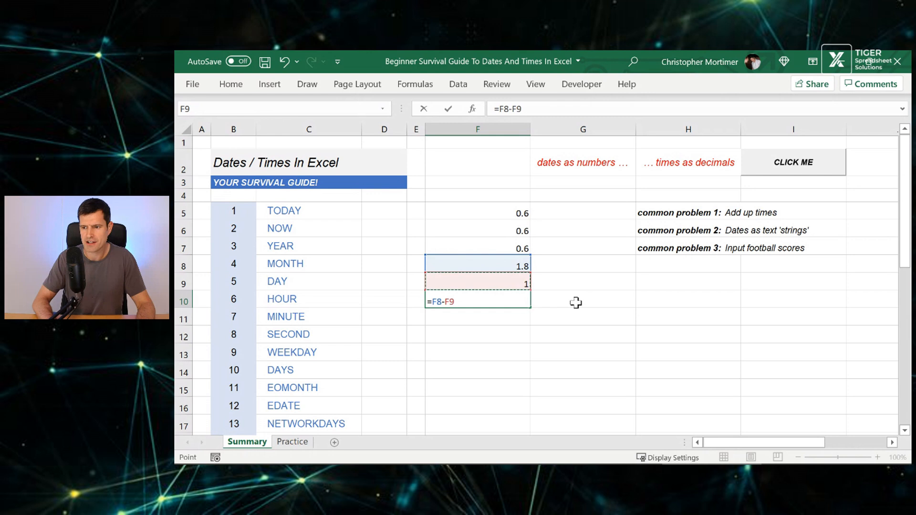
Calculate F8 minus F9 in F10 and format it as Time, showing 19:12:00.
key(Return)
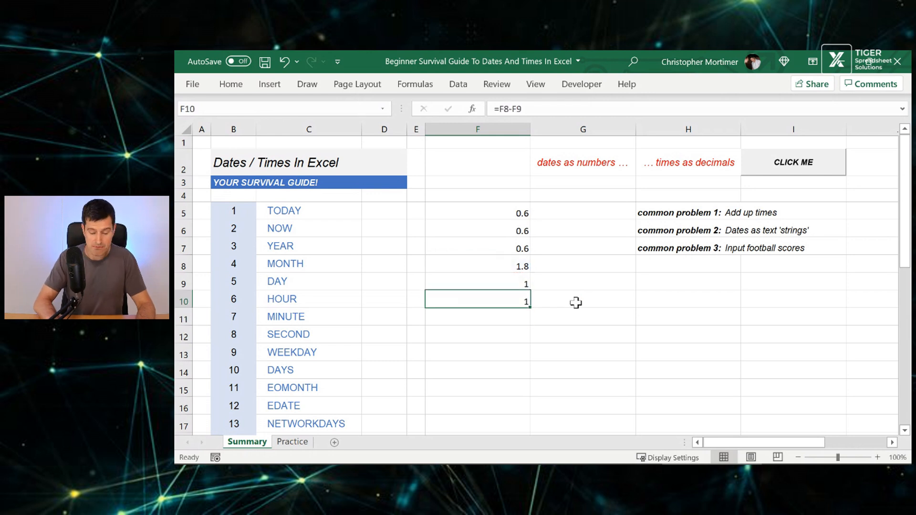
key(ctrl+1)
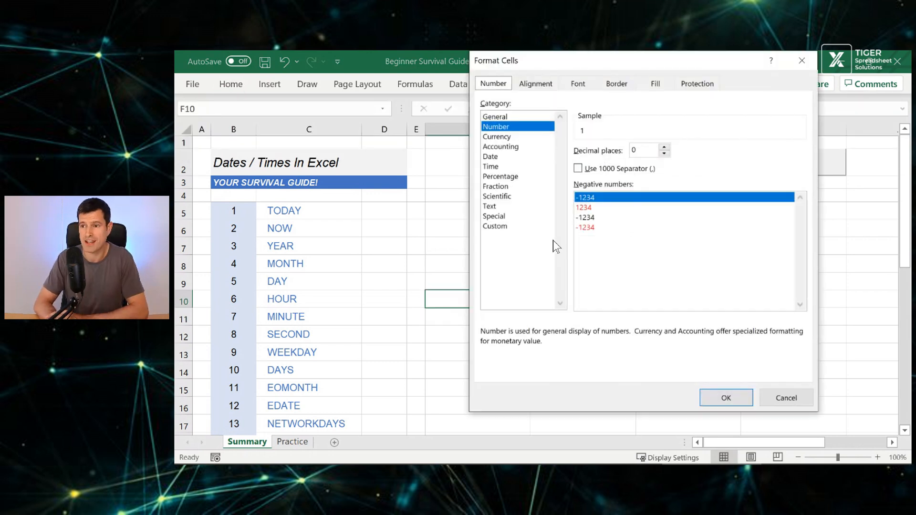
click(491, 166)
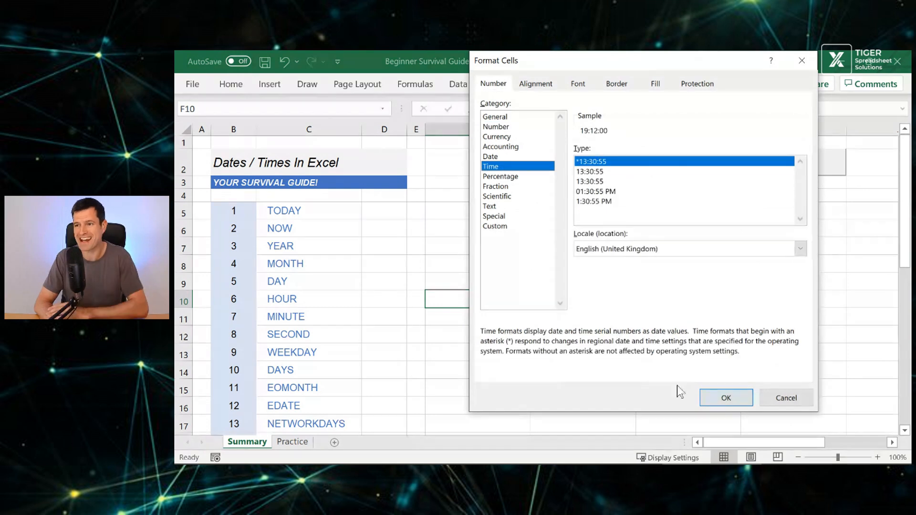
click(726, 398)
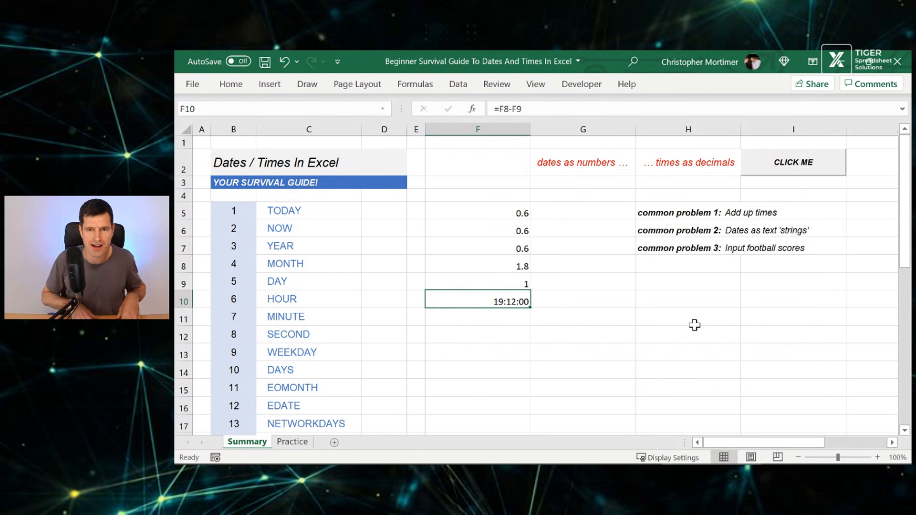
click(477, 213)
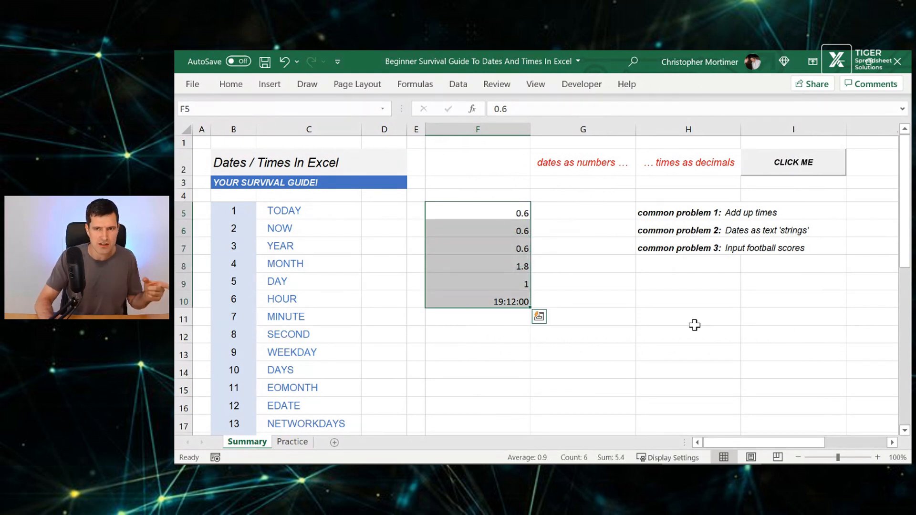
Clear the worked values F5:F10 from the Summary sheet.
click(688, 230)
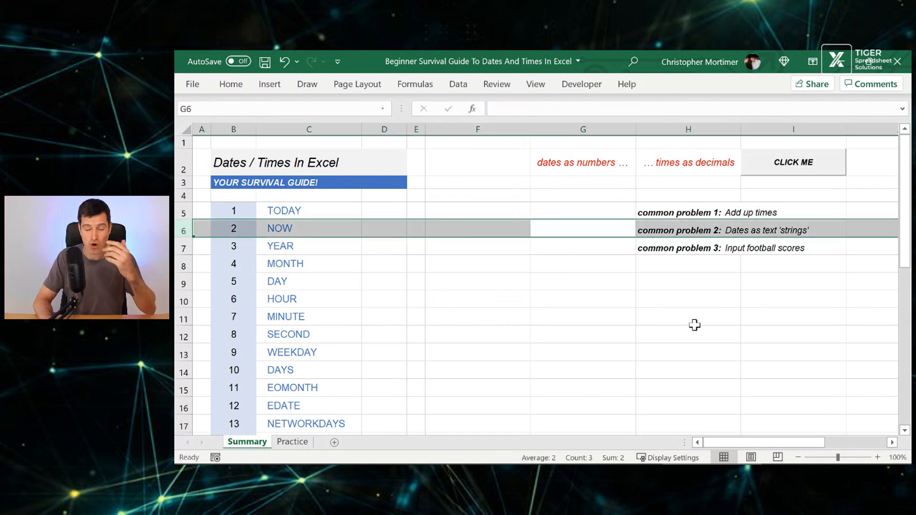
click(384, 228)
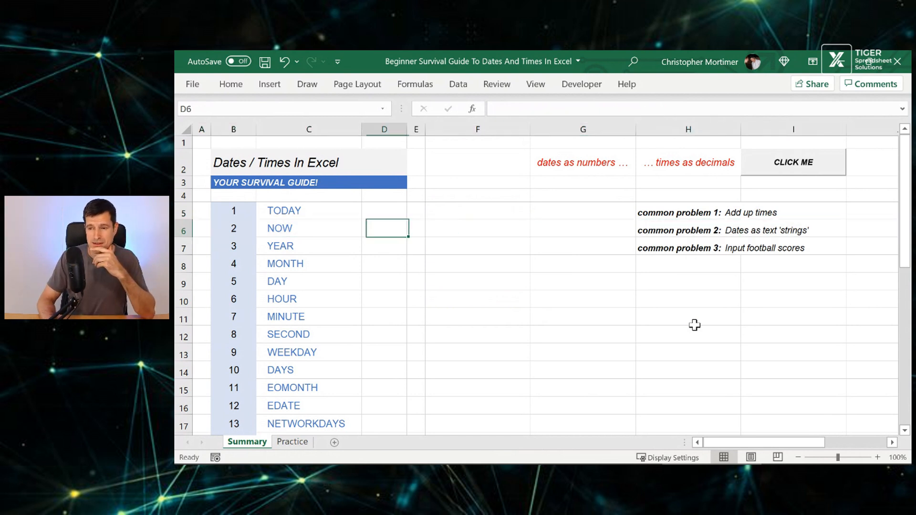
click(201, 229)
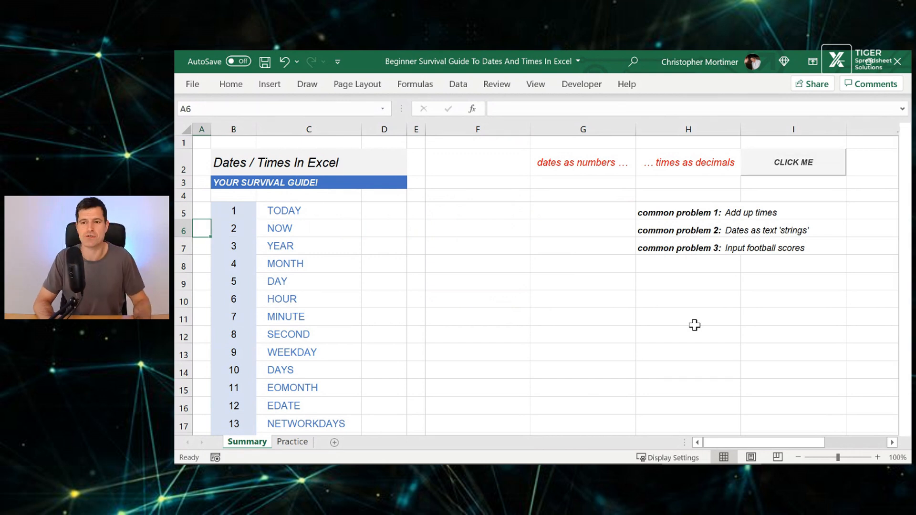
On the Practice sheet, inspect the Covid-19 testing dates in column D.
click(292, 442)
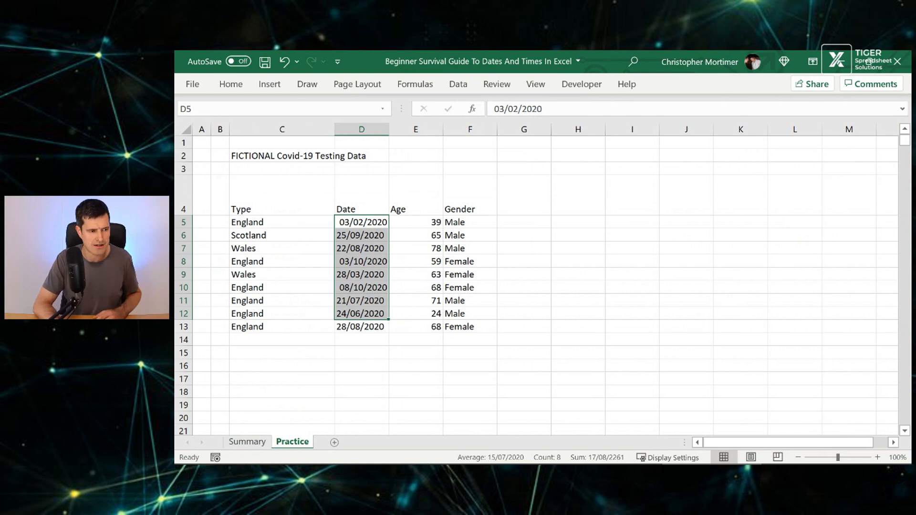
click(854, 62)
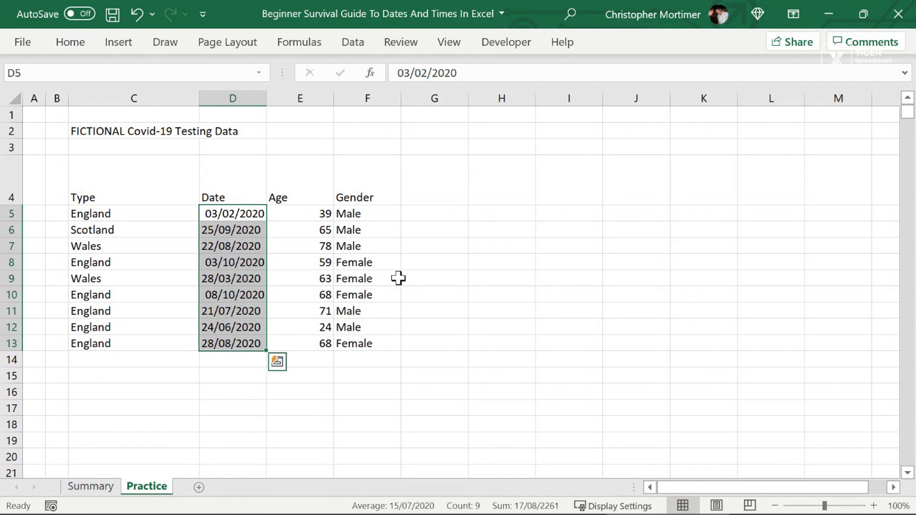
click(133, 229)
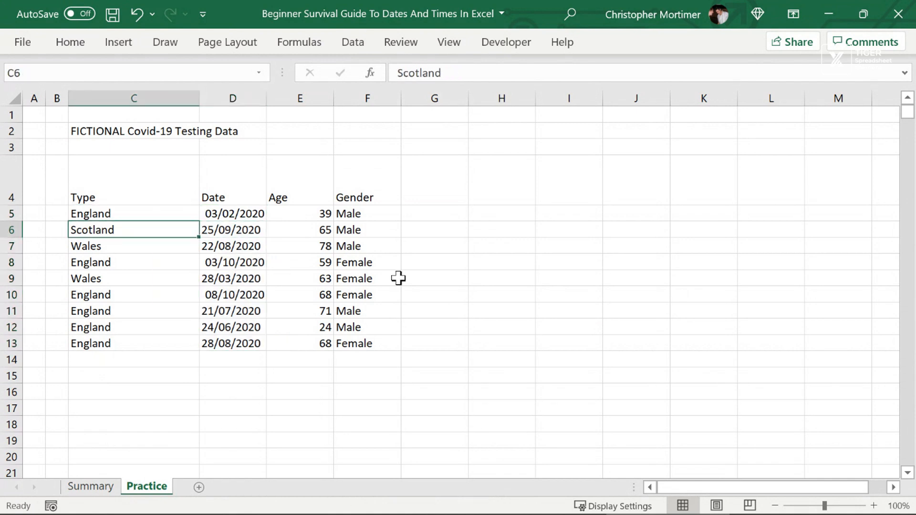
click(232, 311)
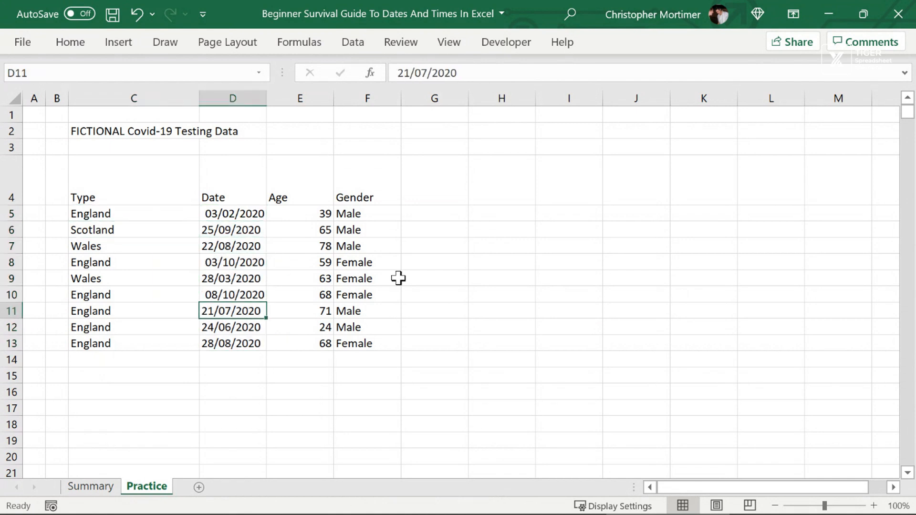
click(232, 213)
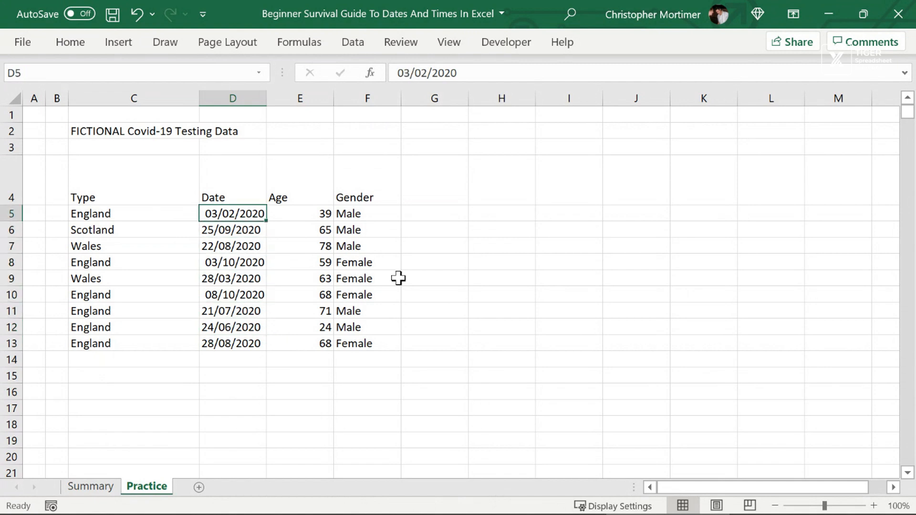
click(434, 213)
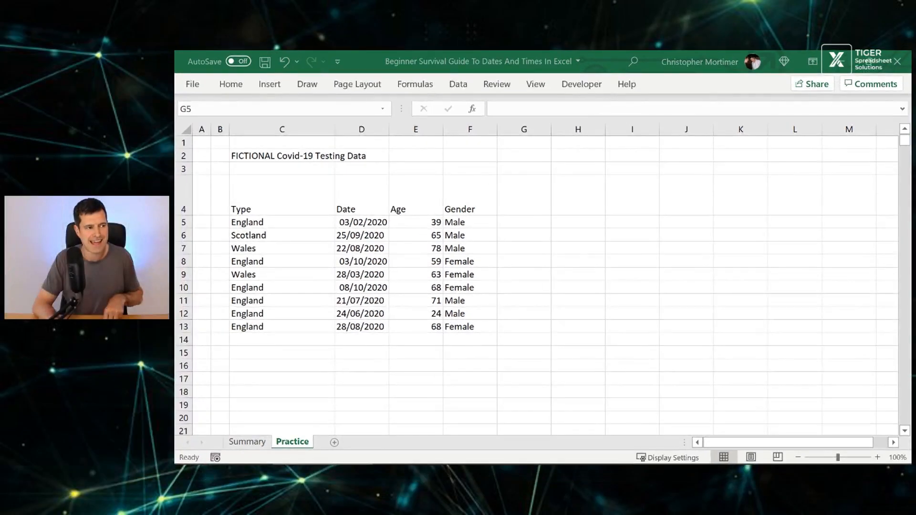
click(523, 222)
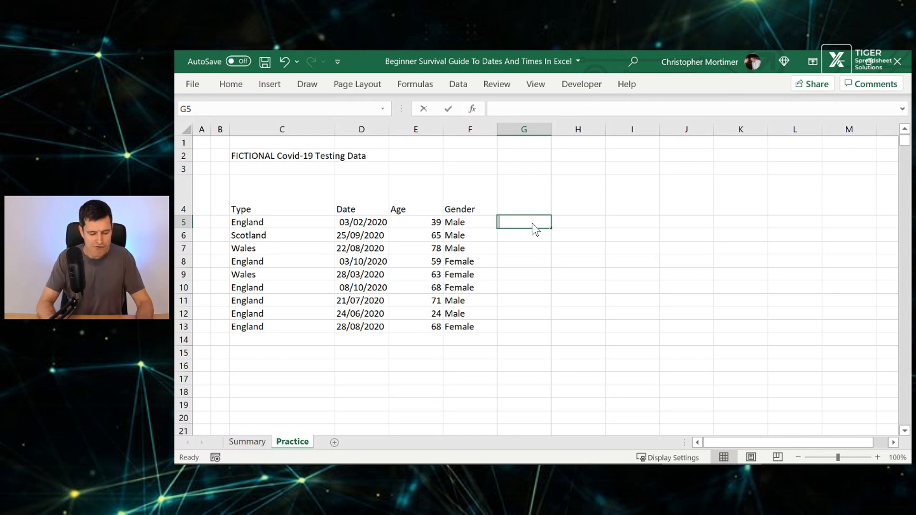
Enter =DATEVALUE(D5) in G5 and fill it down to G13.
text(=date)
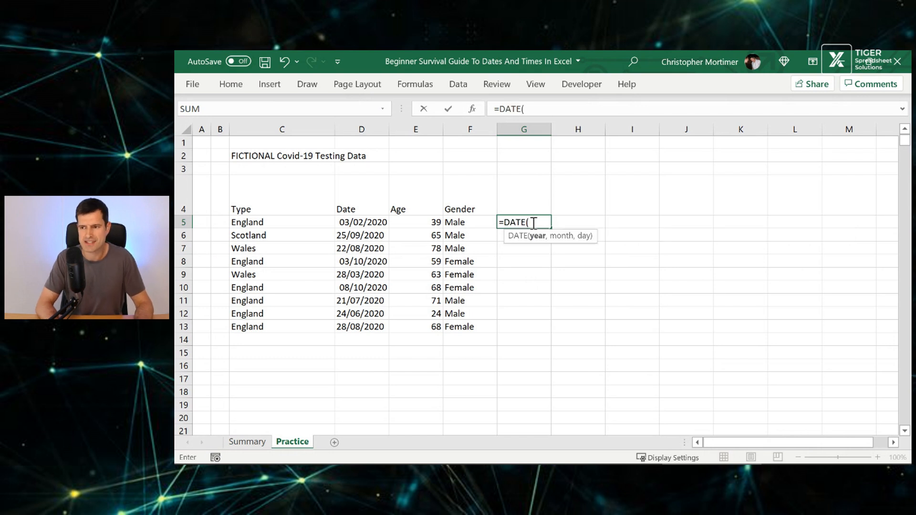
text(VALUE)
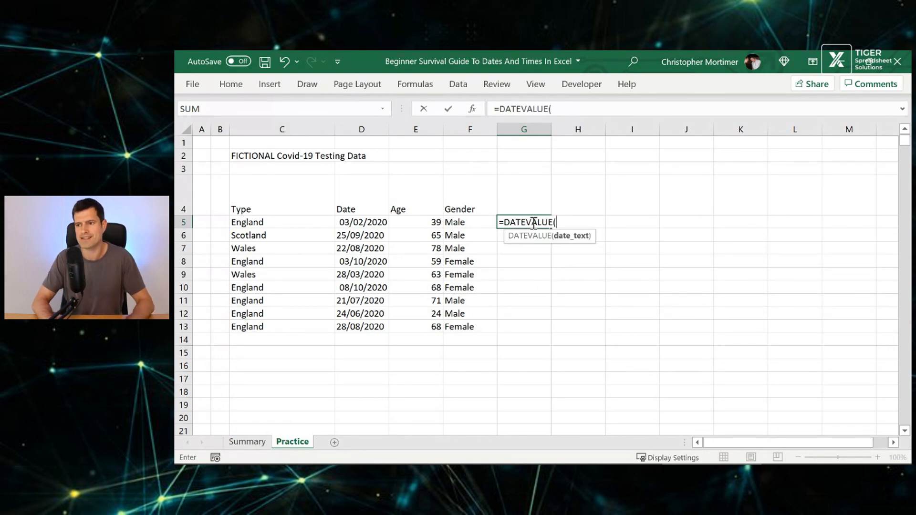
key(backspace)
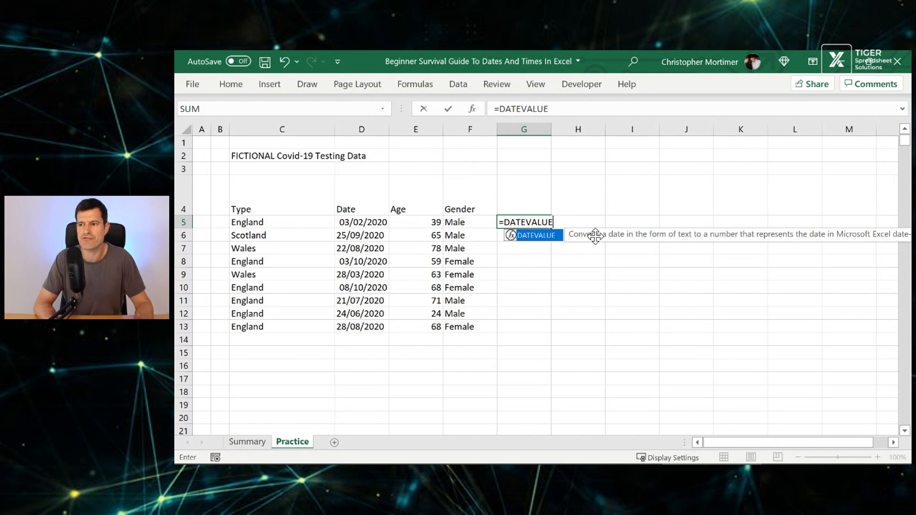
mouse_move(773, 271)
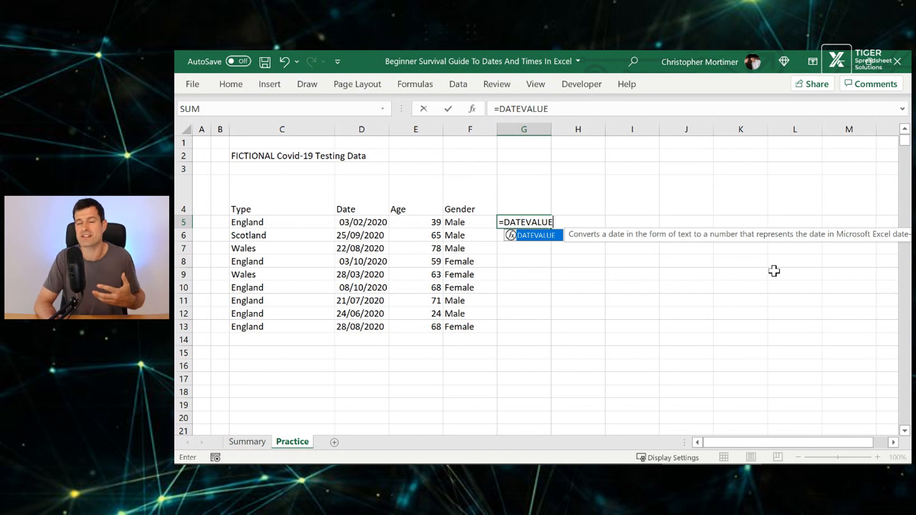
text(()
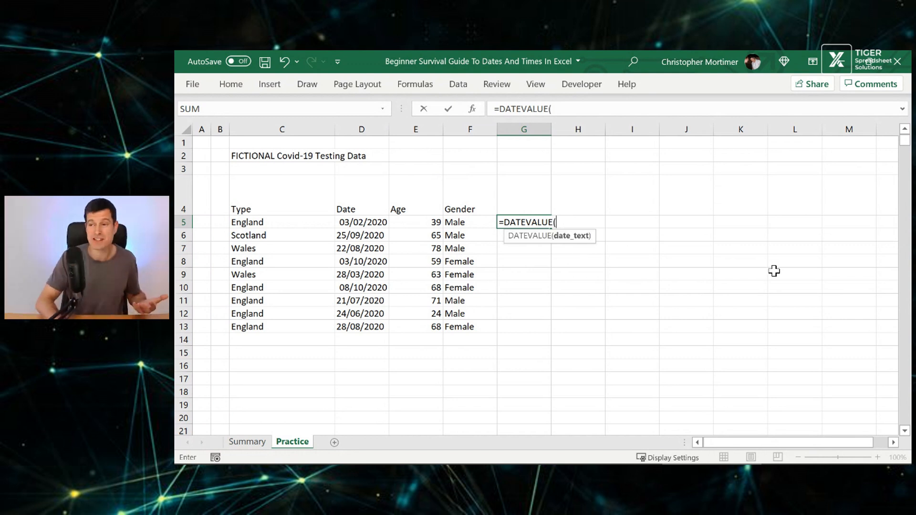
key(Return)
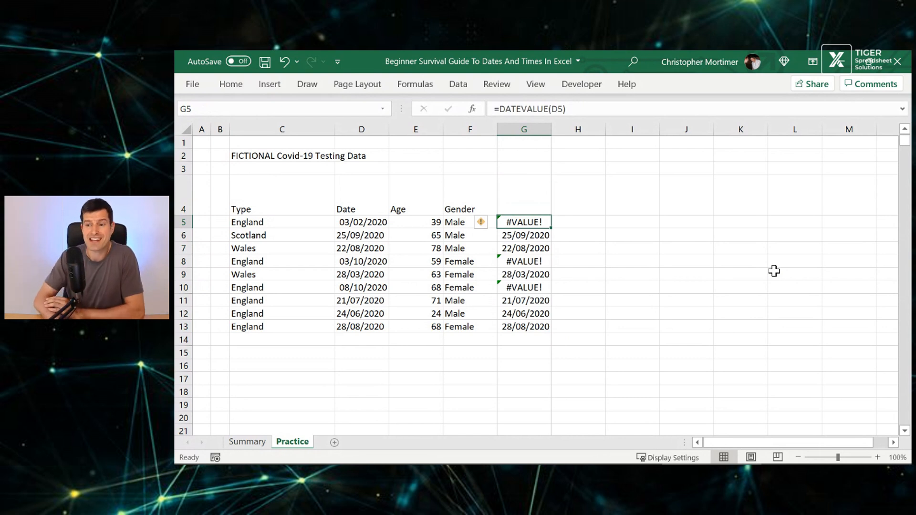
mouse_move(545, 146)
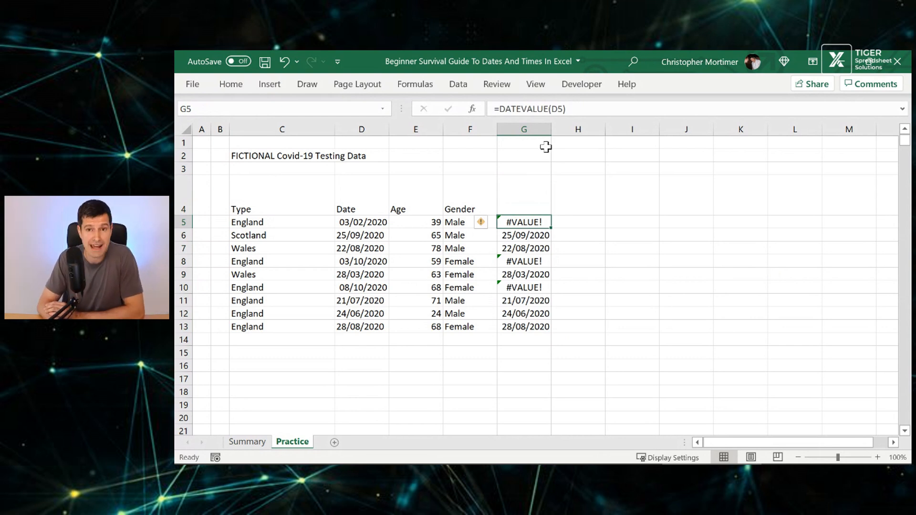
Compare the converted date in G6 with the original D6, then reopen G5's formula.
click(523, 235)
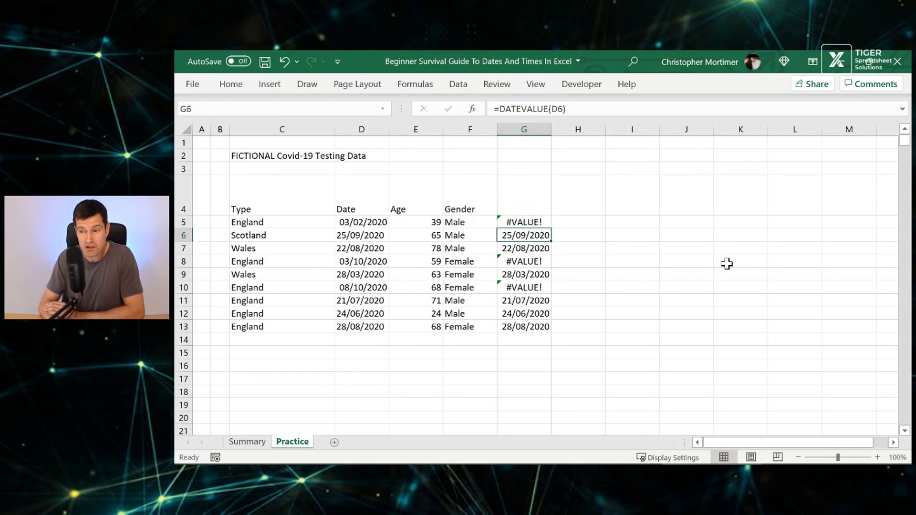
click(361, 235)
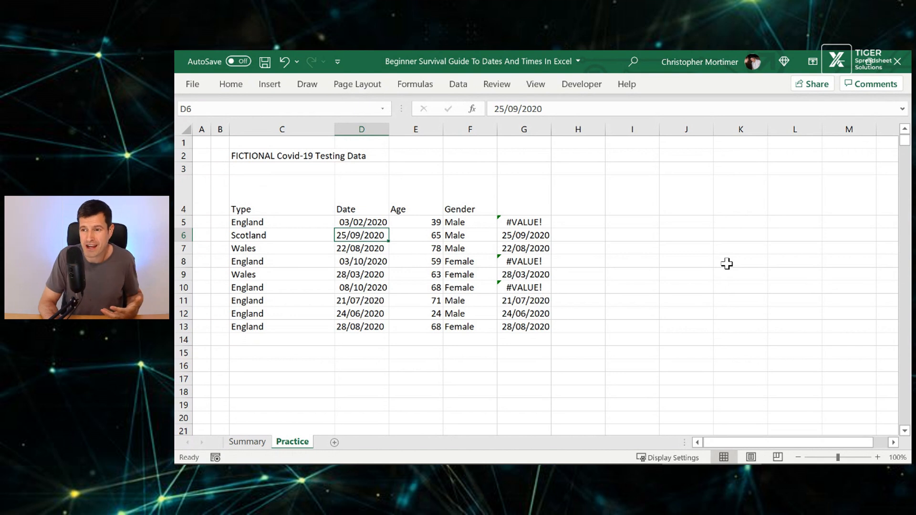
click(524, 235)
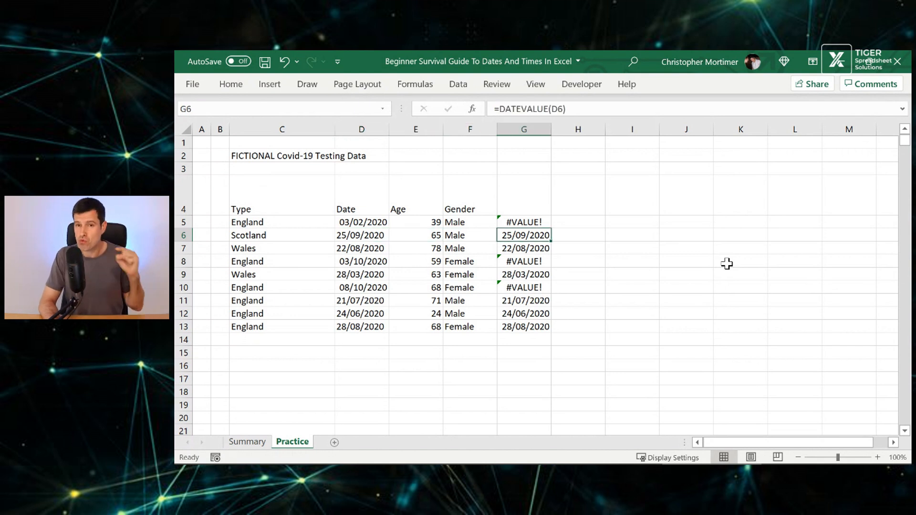
click(523, 222)
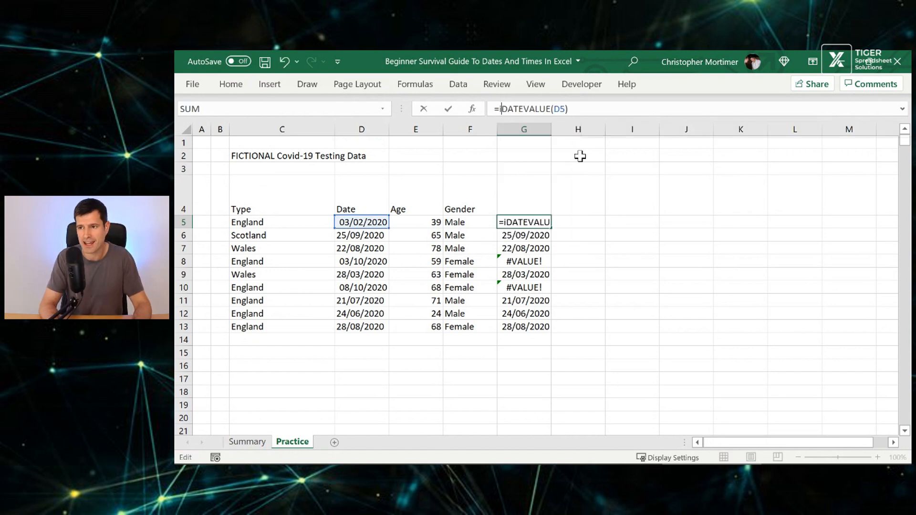
Change G5 to =IFERROR(DATEVALUE(D5),D5), fill it down to G13, then go to Summary.
text(ferror()
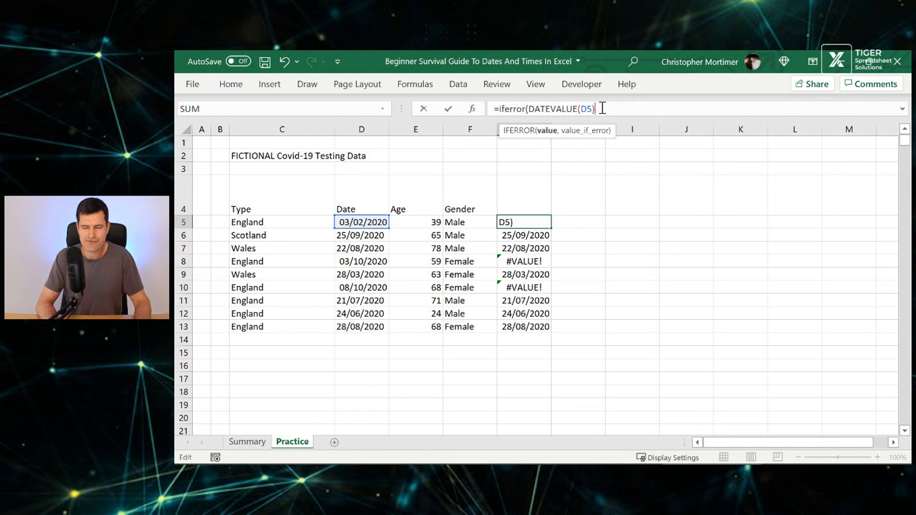
text(,)
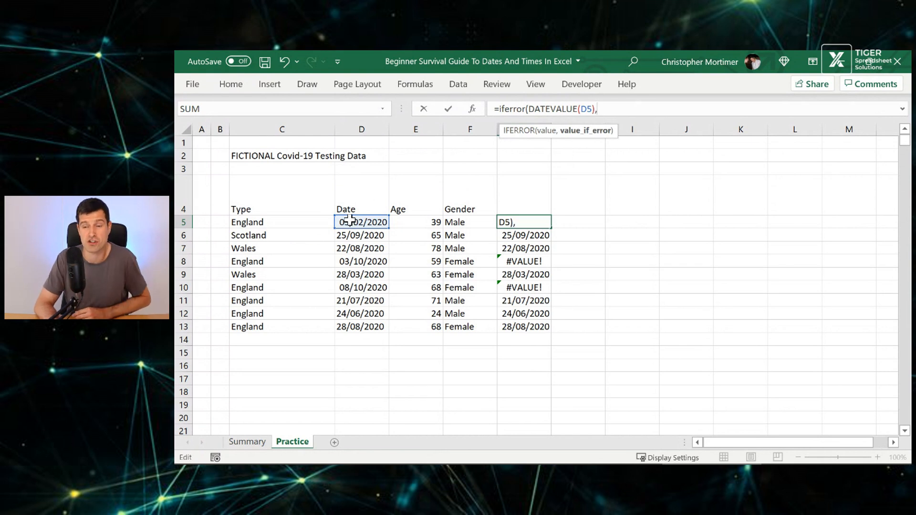
click(362, 222)
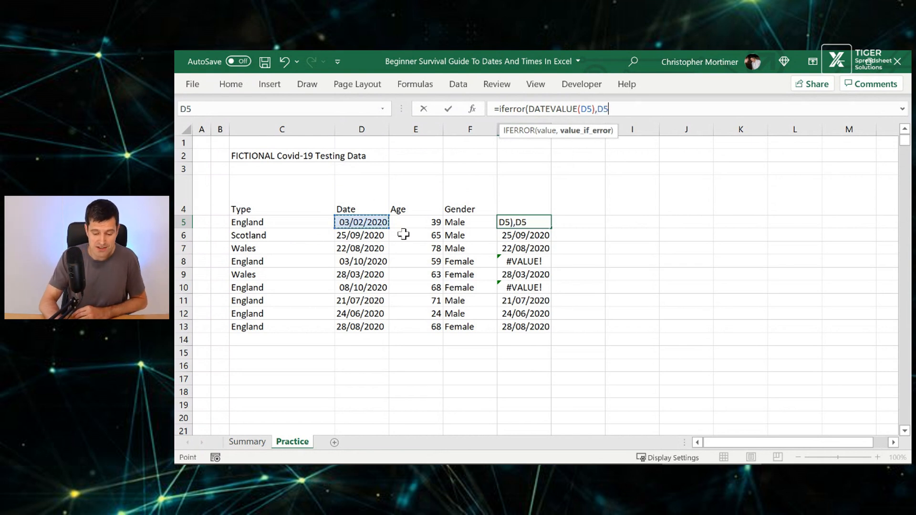
key(Return)
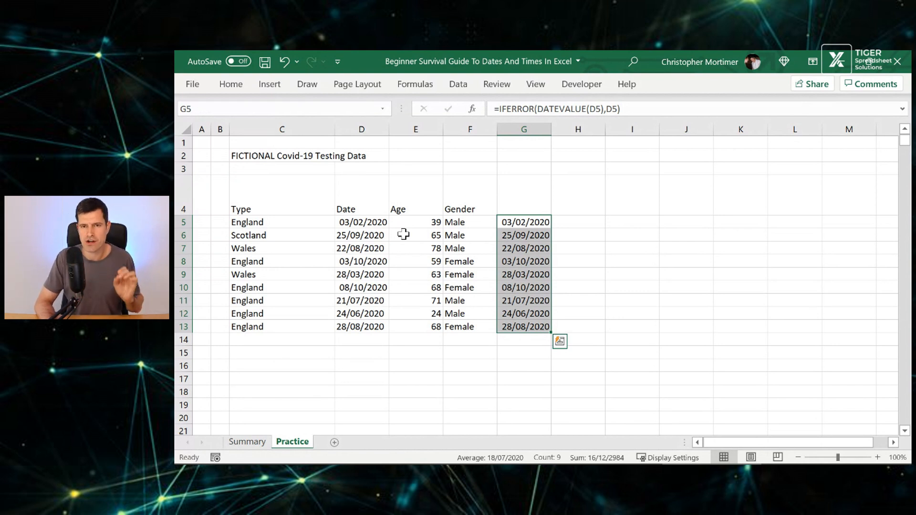
click(361, 235)
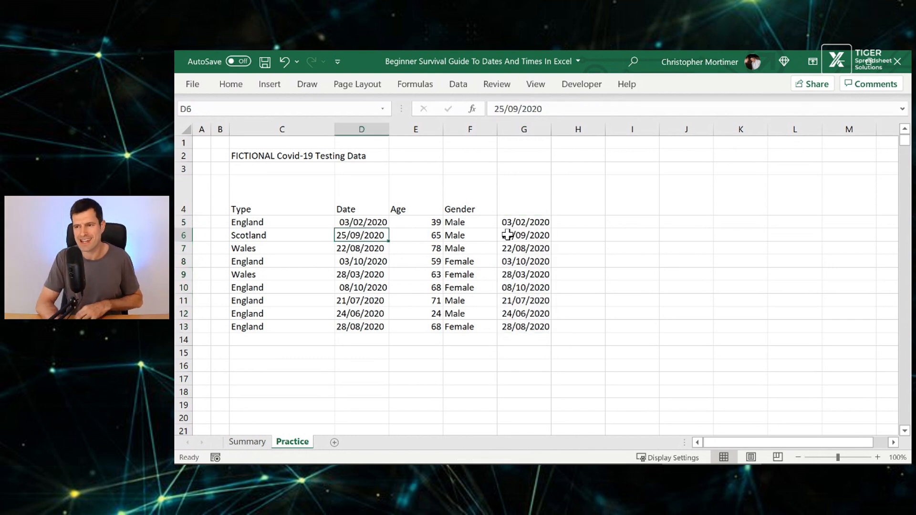
click(247, 442)
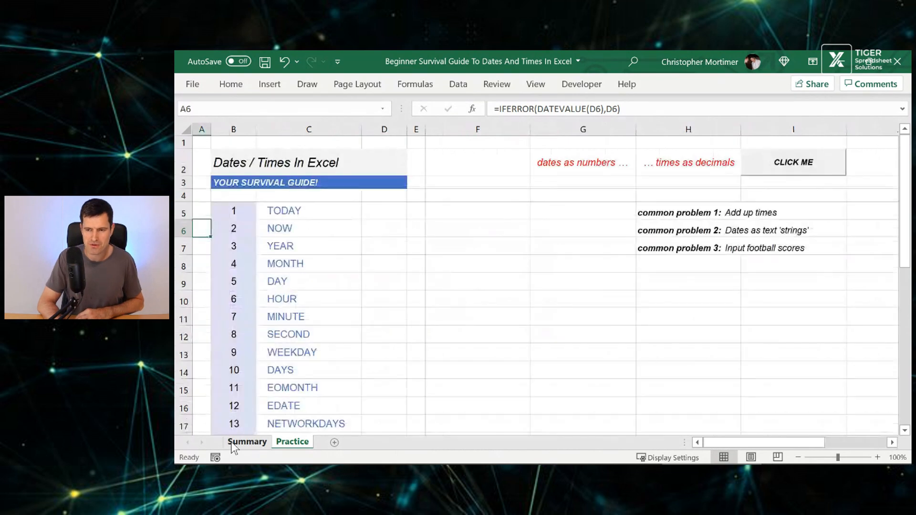
Enter scores like 1-0 and 3-2 in column F, watch them become dates, then clear them.
click(247, 441)
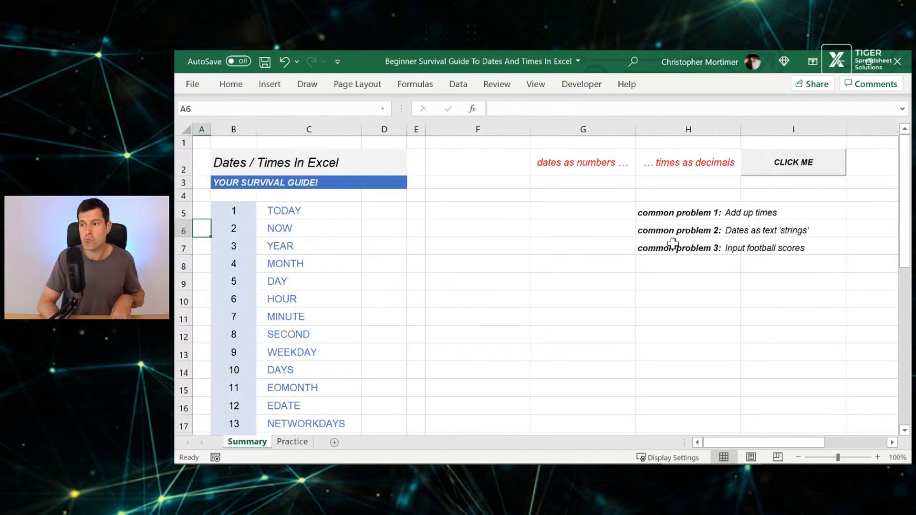
click(583, 246)
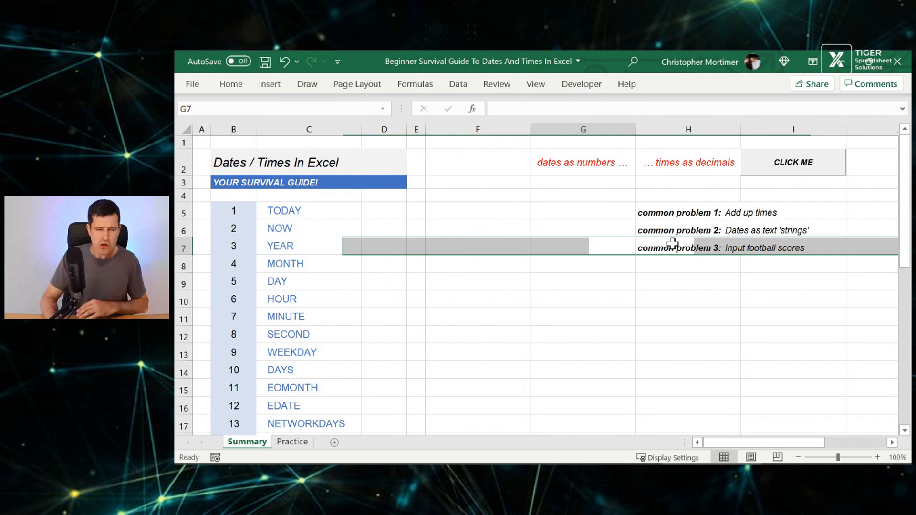
click(477, 246)
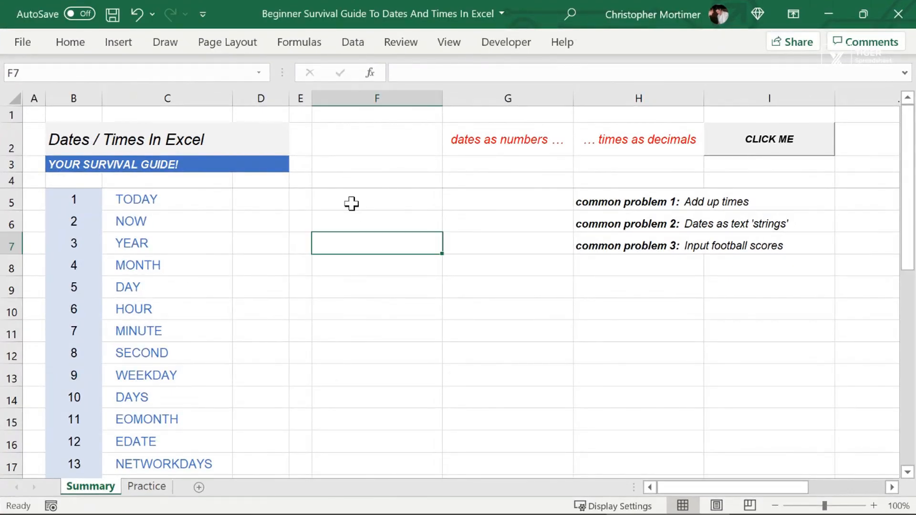
text(1-0)
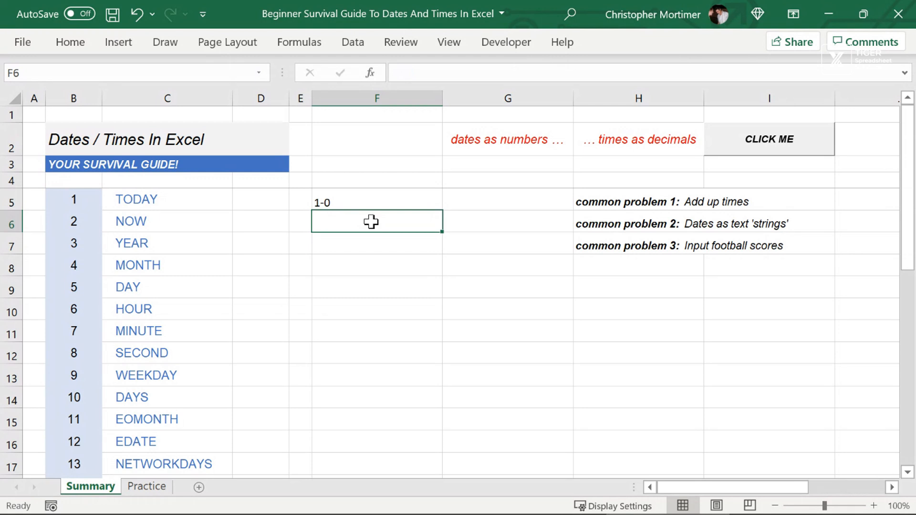
text(3-2)
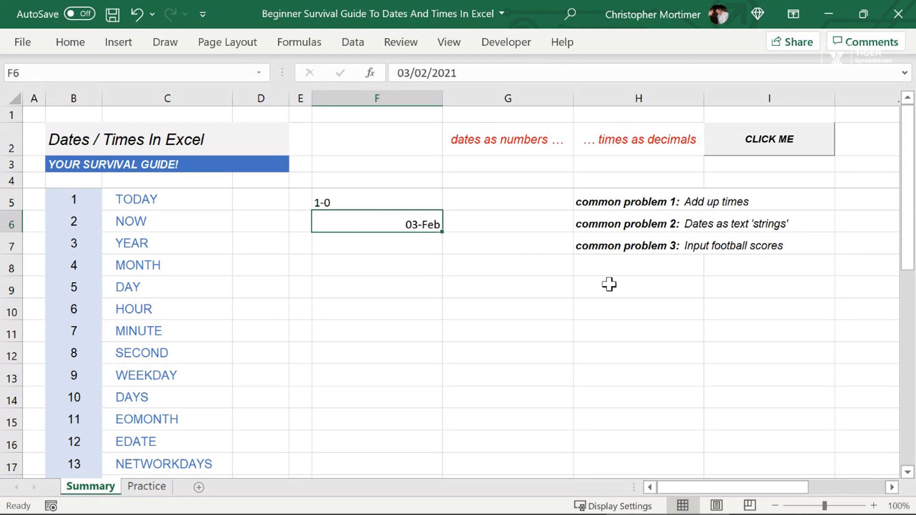
click(377, 202)
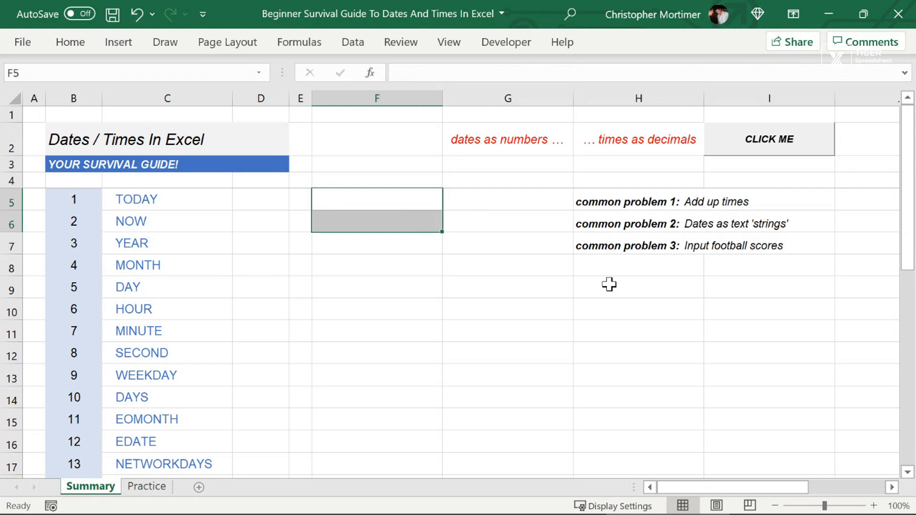
click(377, 221)
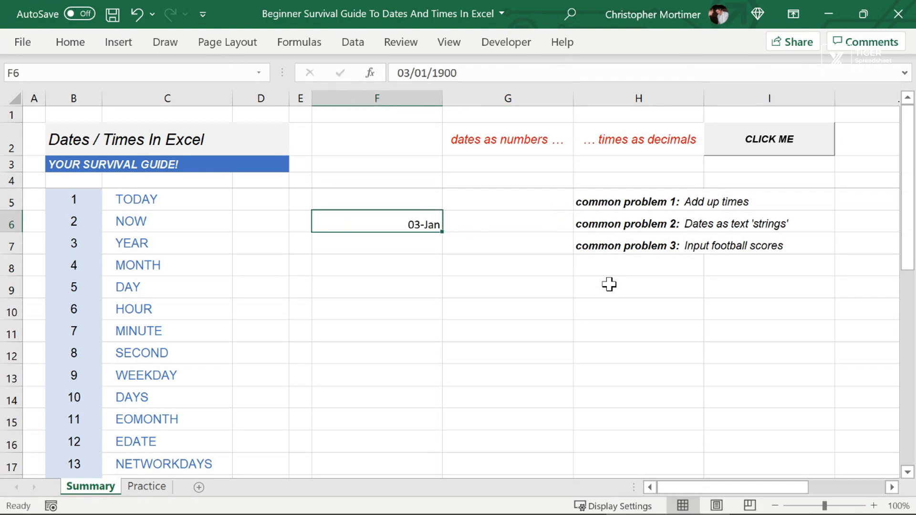
click(377, 287)
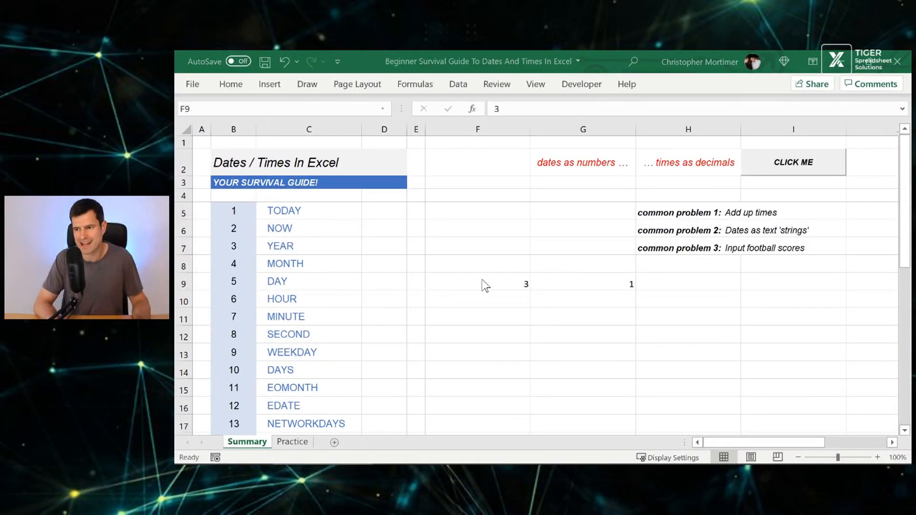
Enter the score '3-1 as text in F9, then cancel a started =VALUE( formula in G9.
click(583, 283)
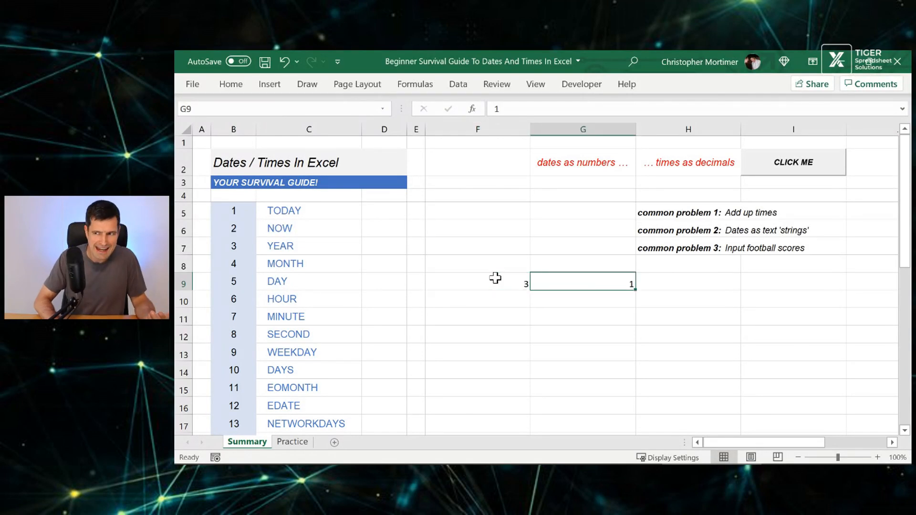
click(477, 281)
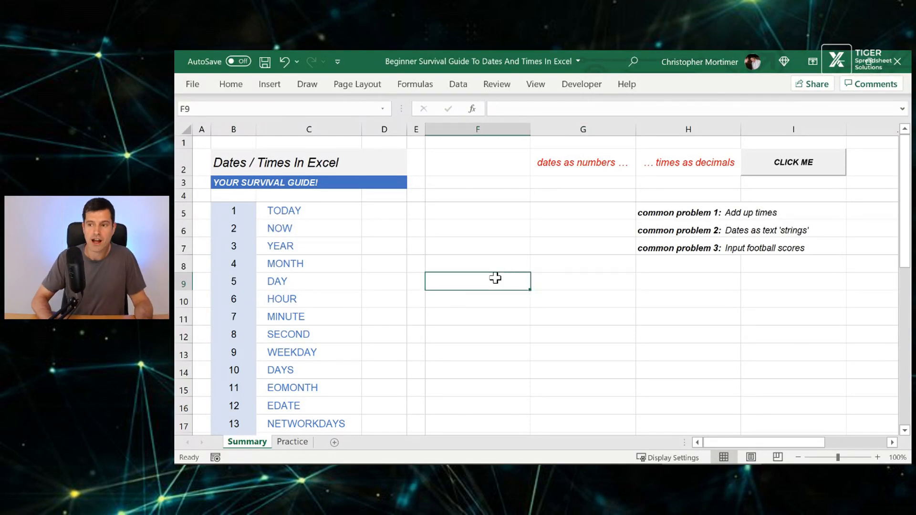
text(')
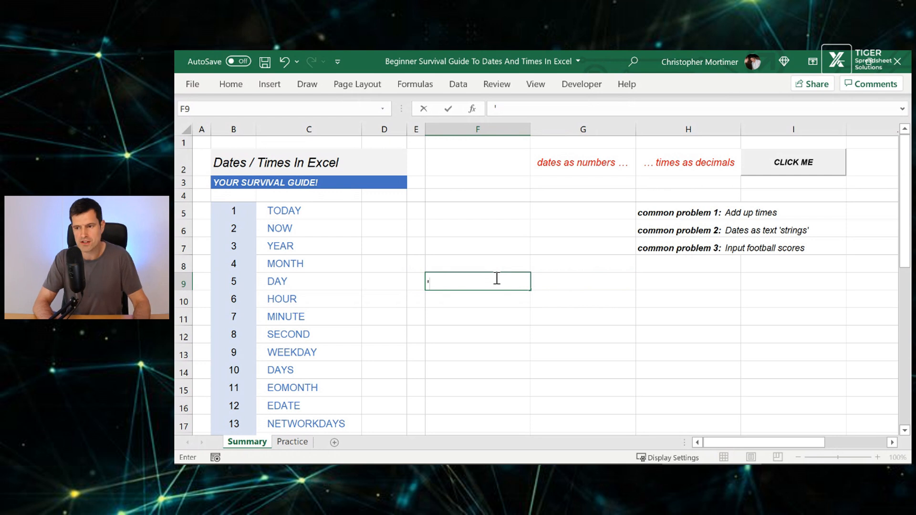
text(3-1)
key(Return)
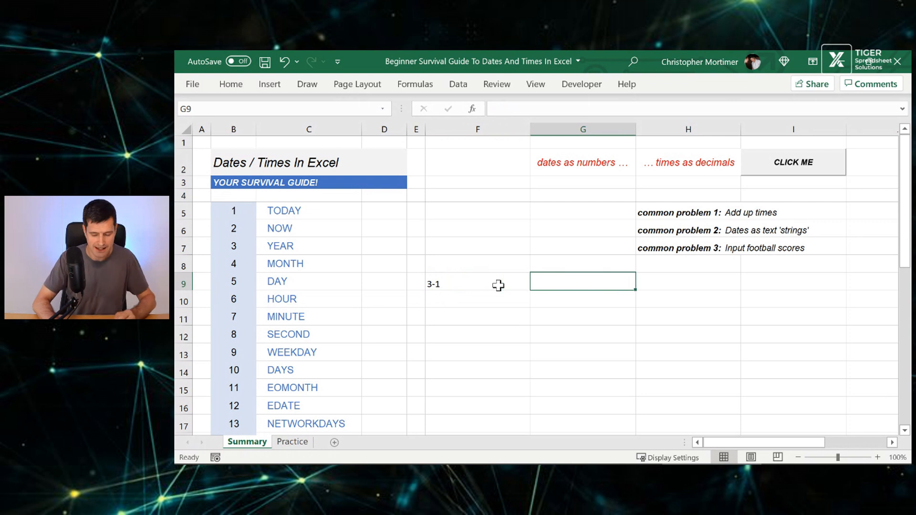
text(=value()
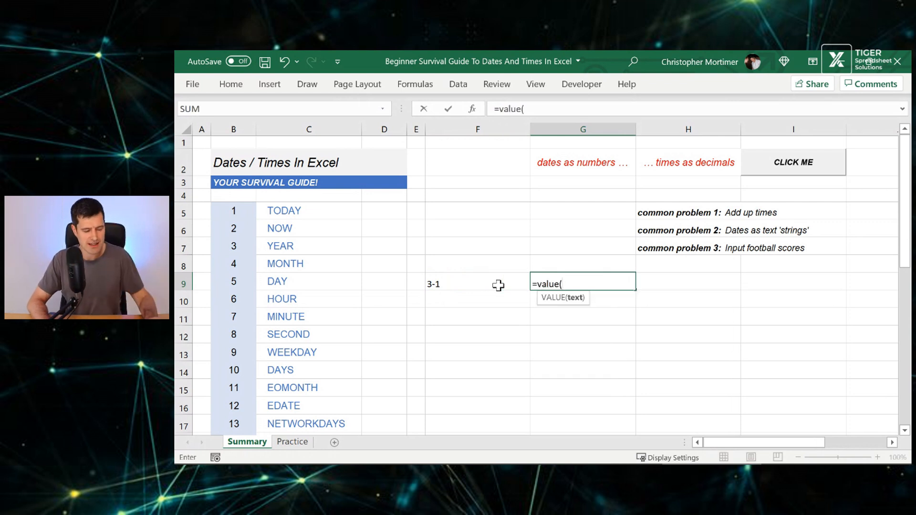
key(Escape)
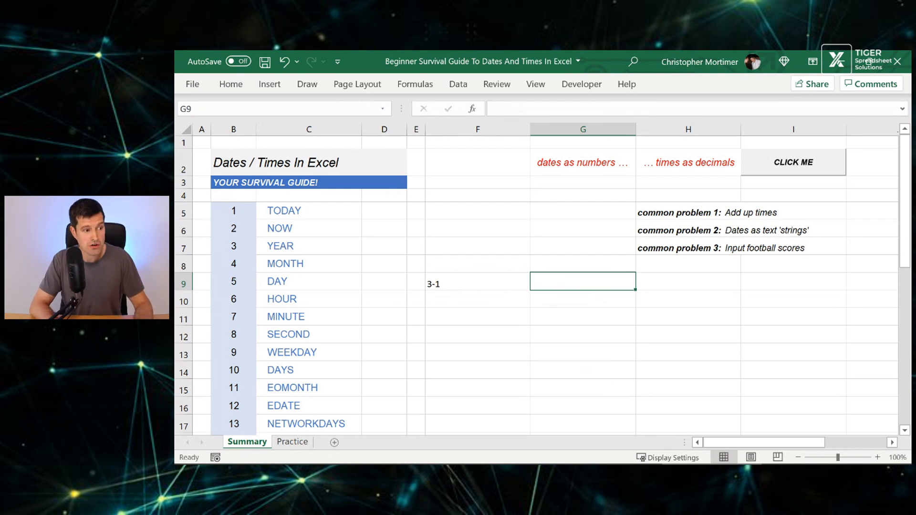